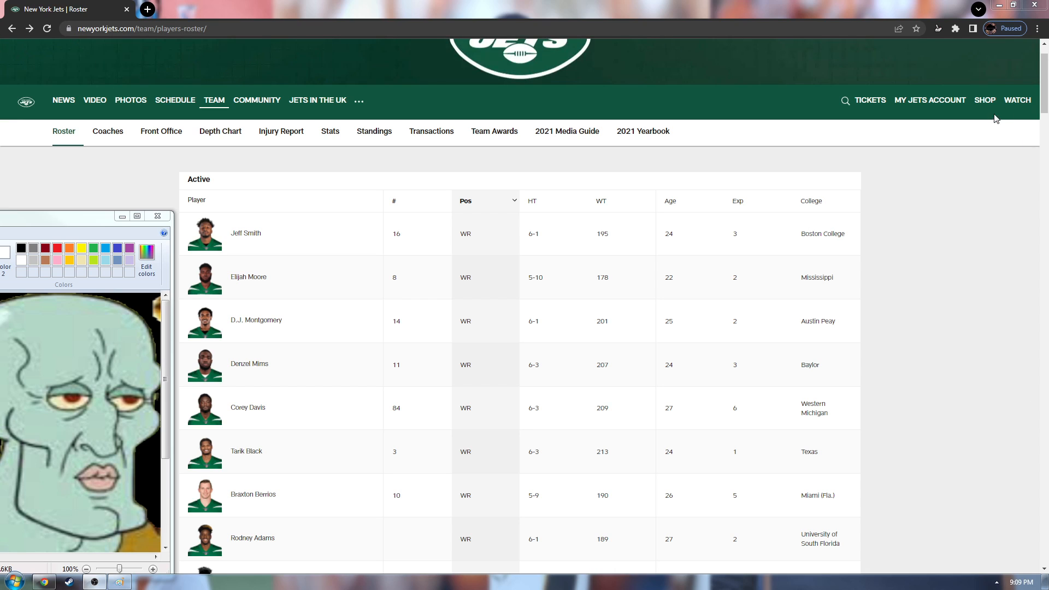
Scroll the Active roster down to the wide receiver rows, sorted by position.
scroll("down", 3)
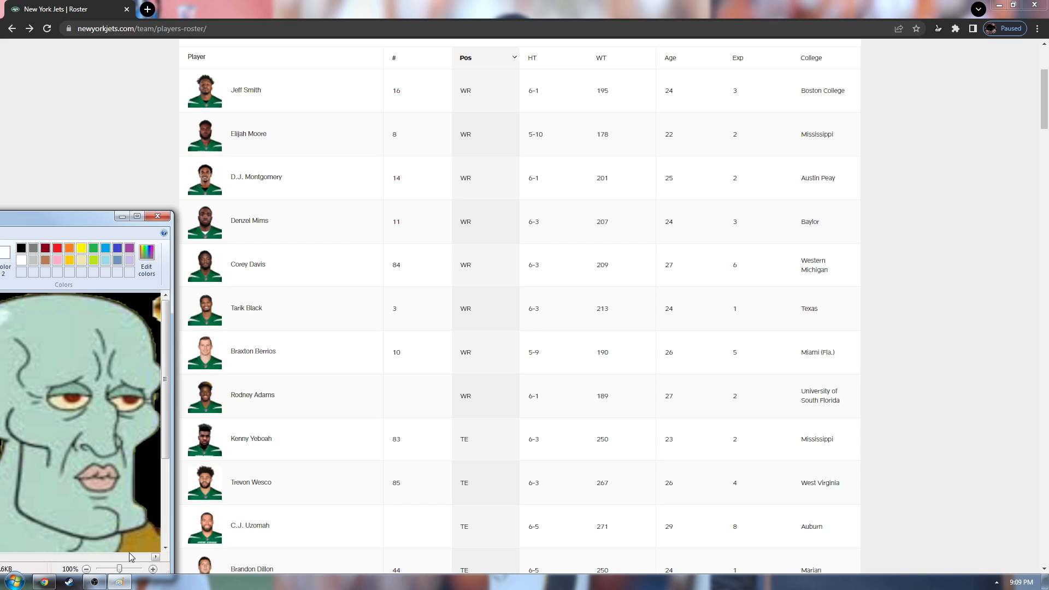
mouse_move(243, 510)
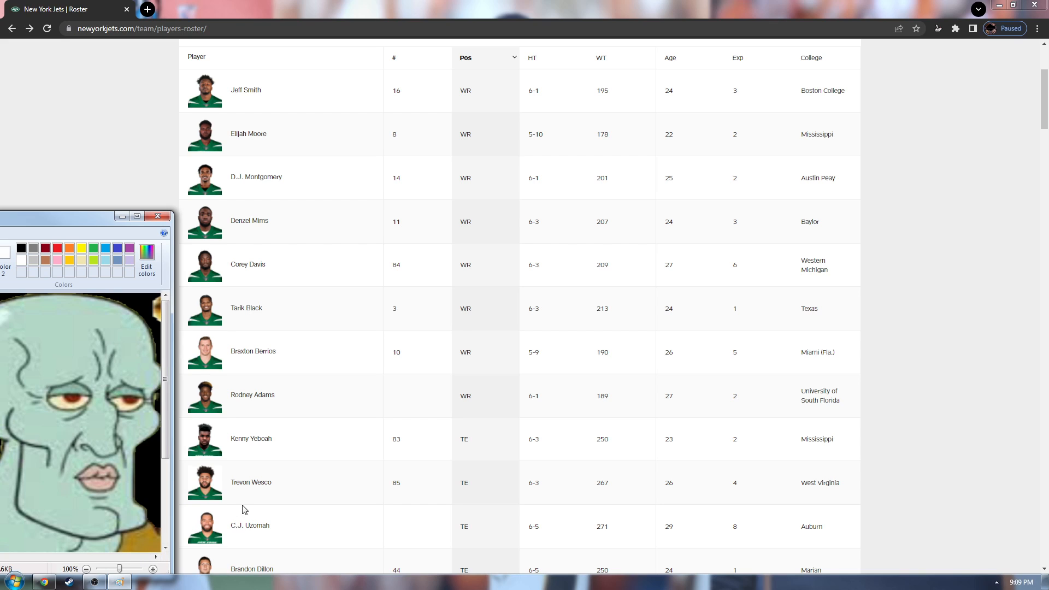
mouse_move(281, 121)
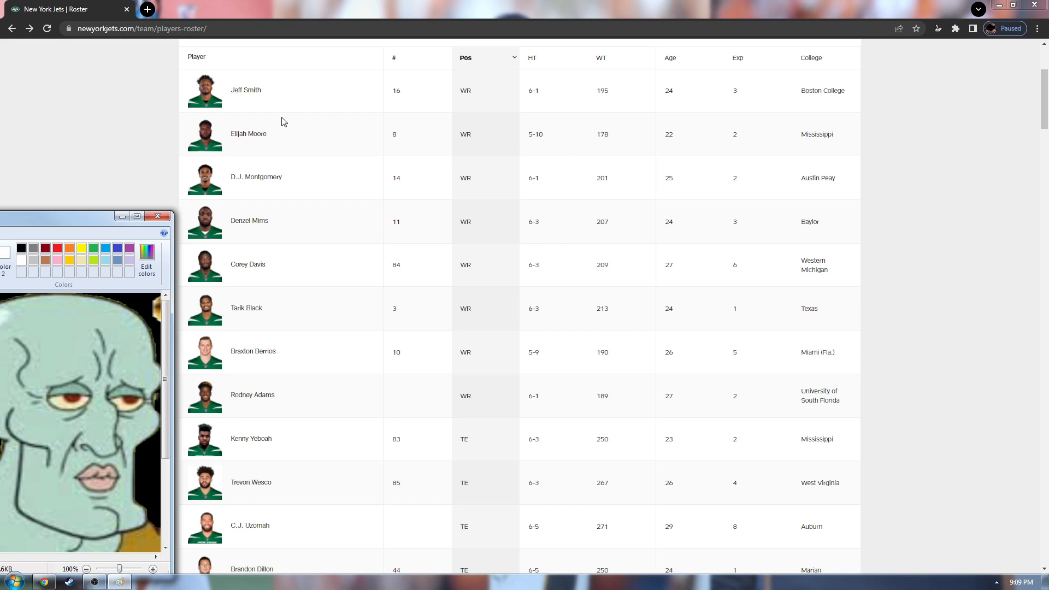
mouse_move(272, 106)
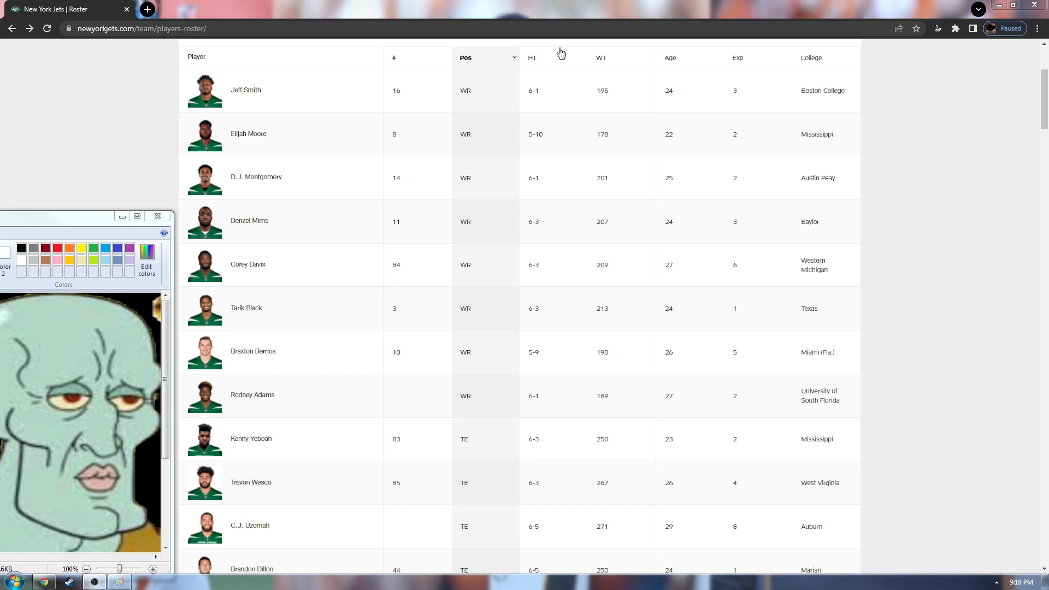
mouse_move(242, 98)
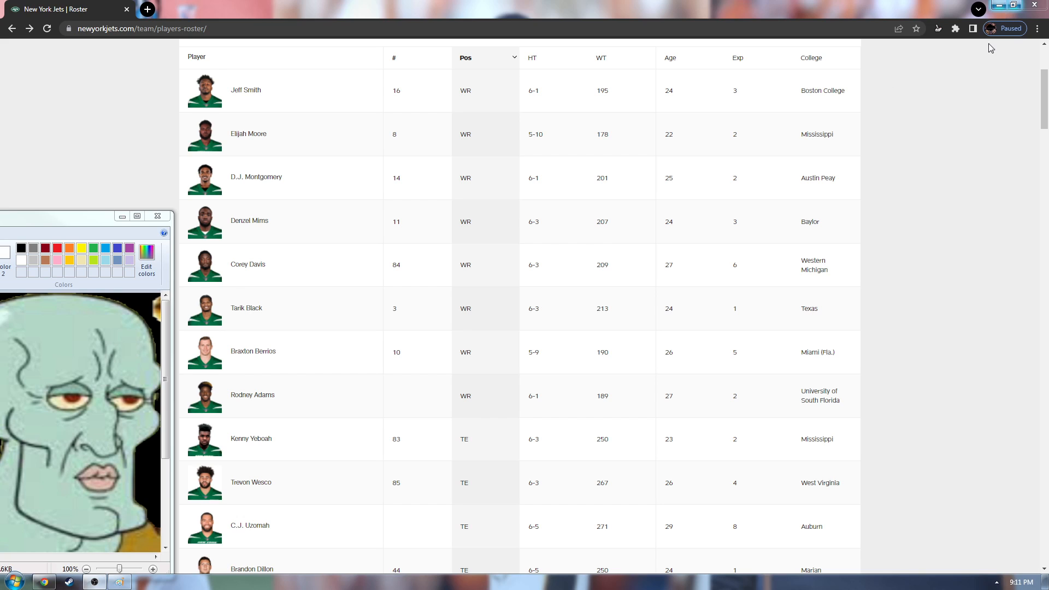
mouse_move(260, 144)
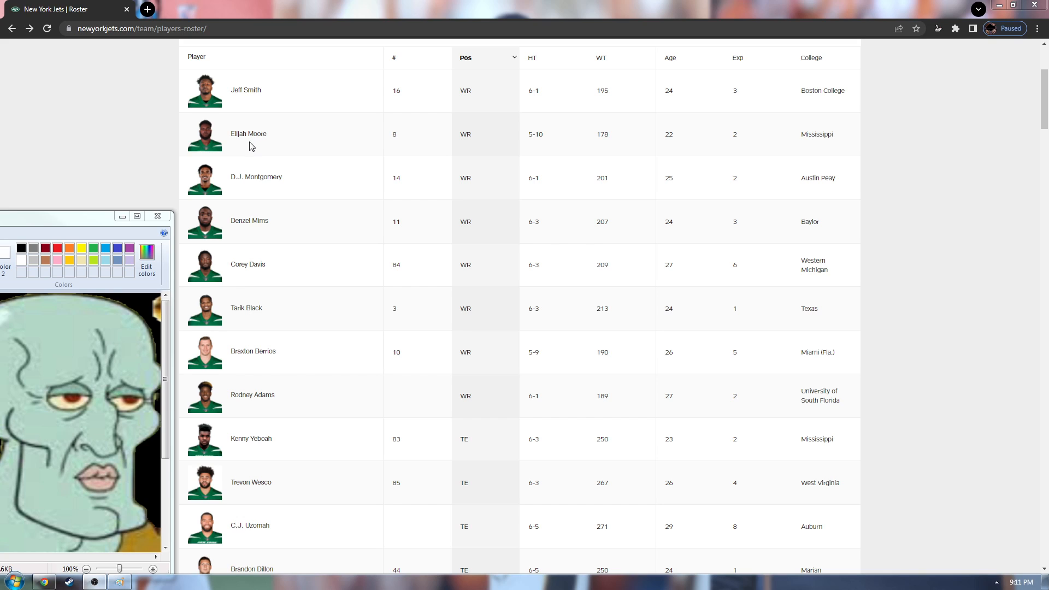
mouse_move(284, 134)
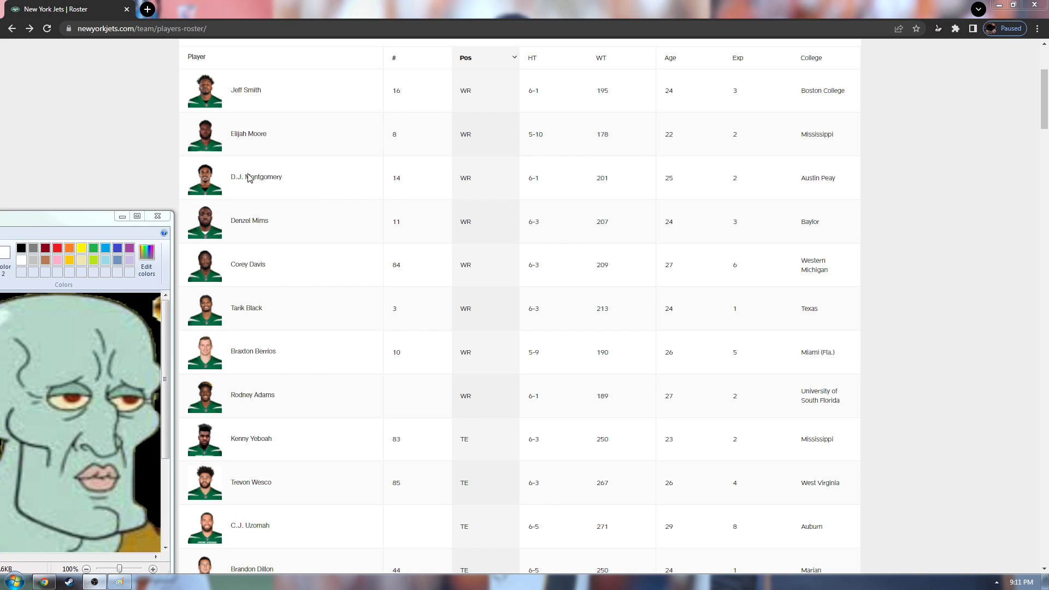
mouse_move(291, 208)
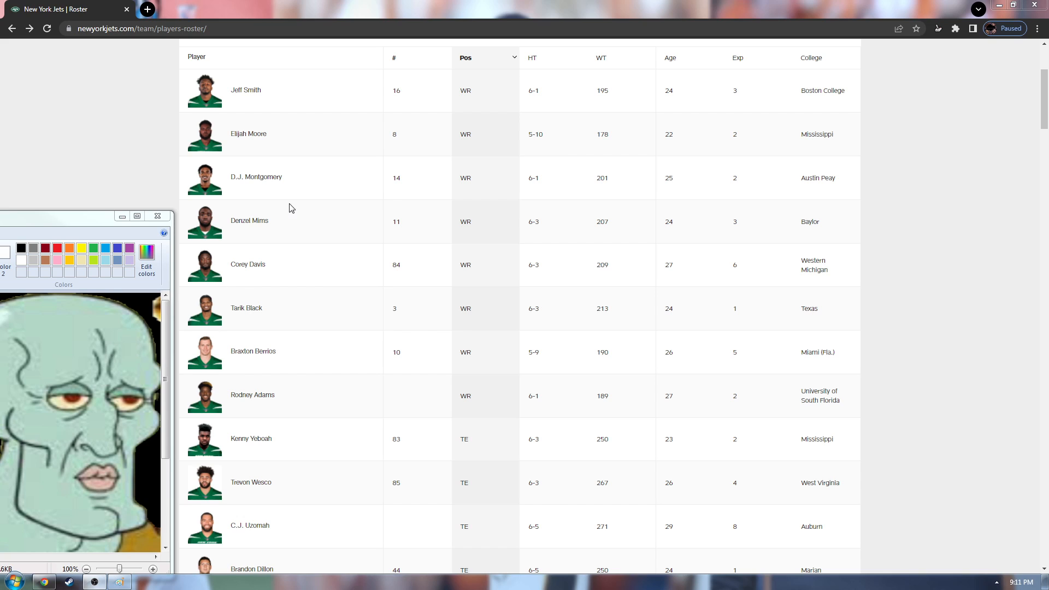
mouse_move(260, 230)
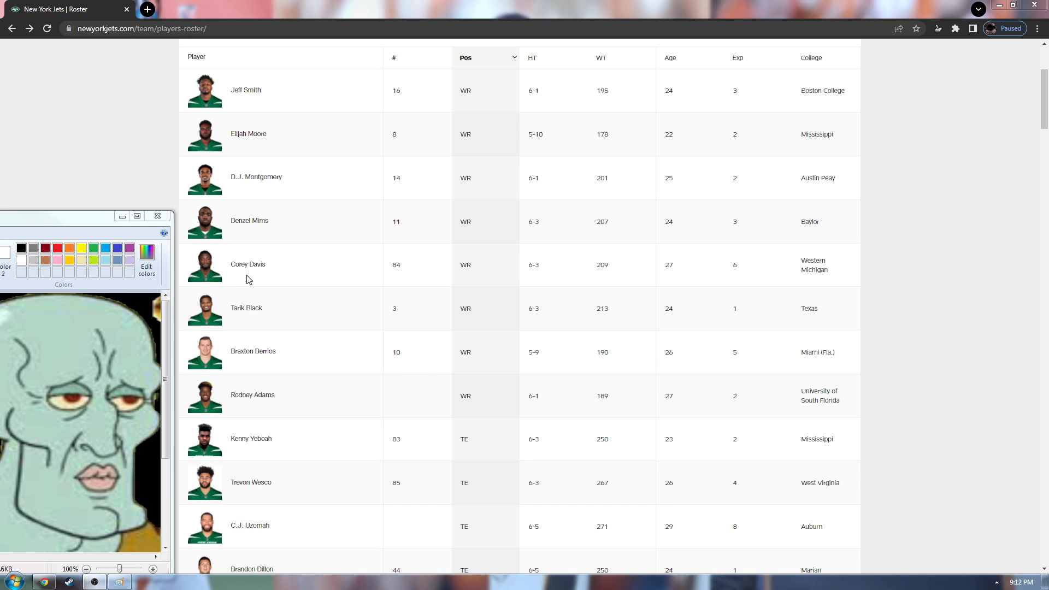
mouse_move(252, 284)
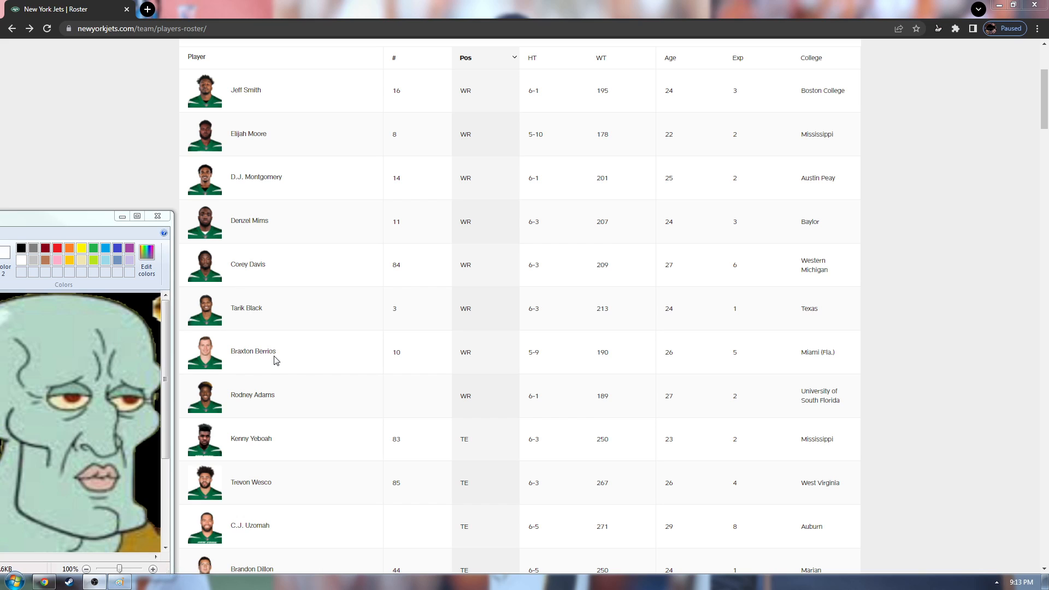
mouse_move(234, 393)
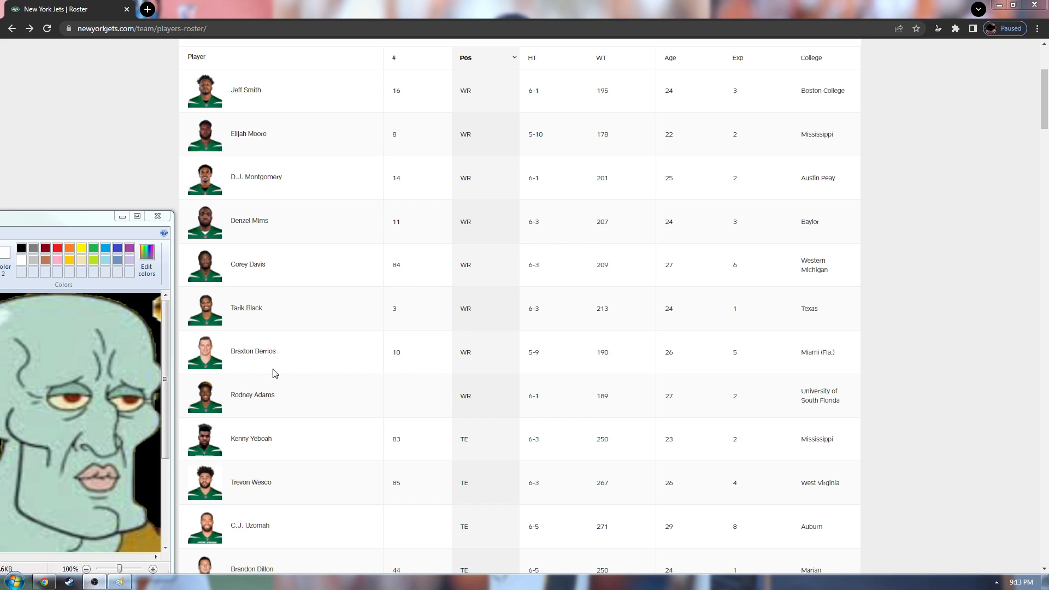
mouse_move(313, 338)
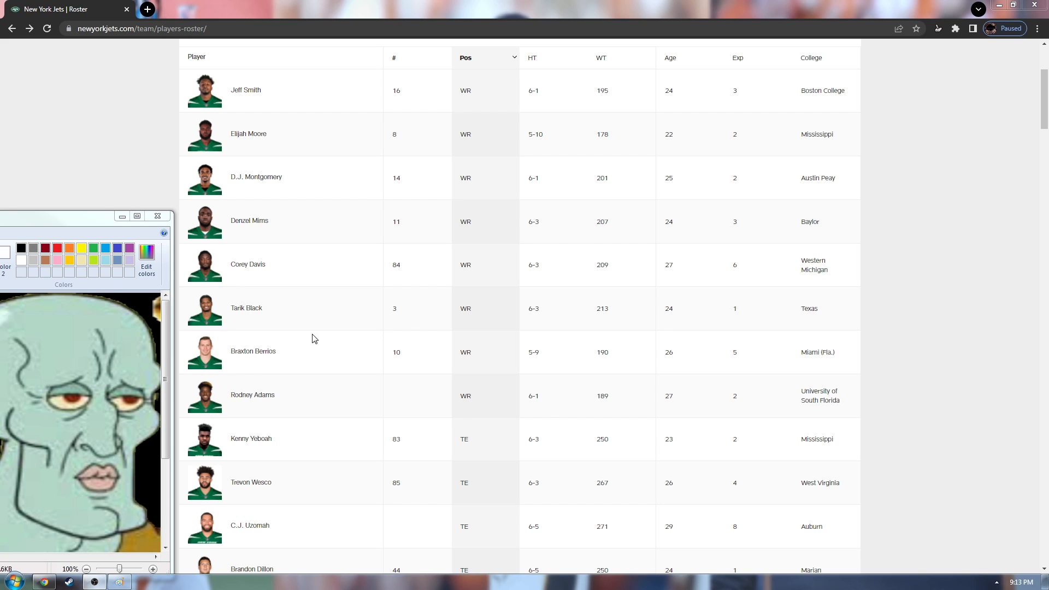
mouse_move(263, 377)
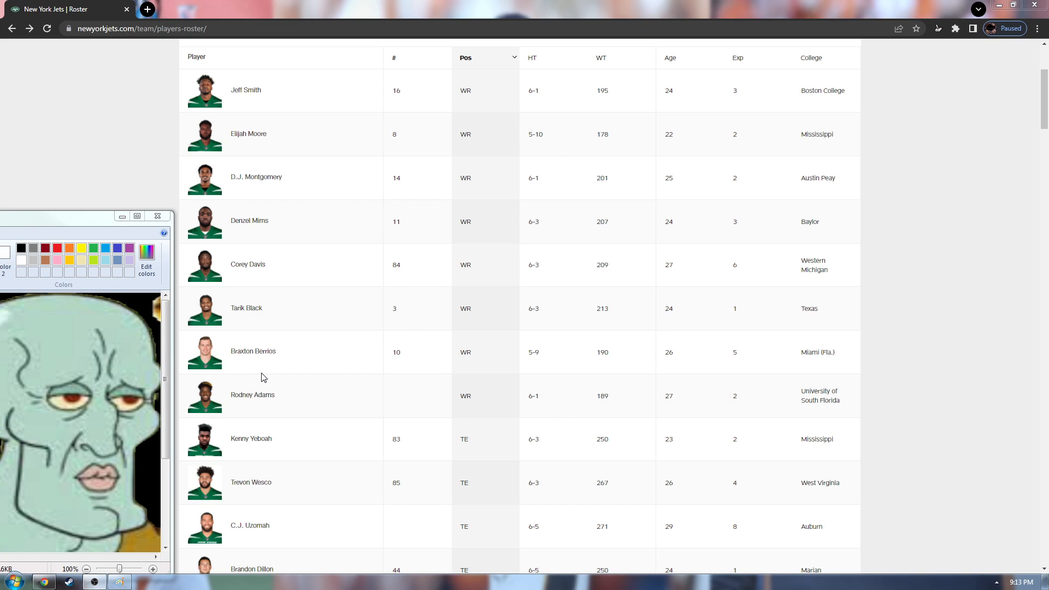
mouse_move(248, 139)
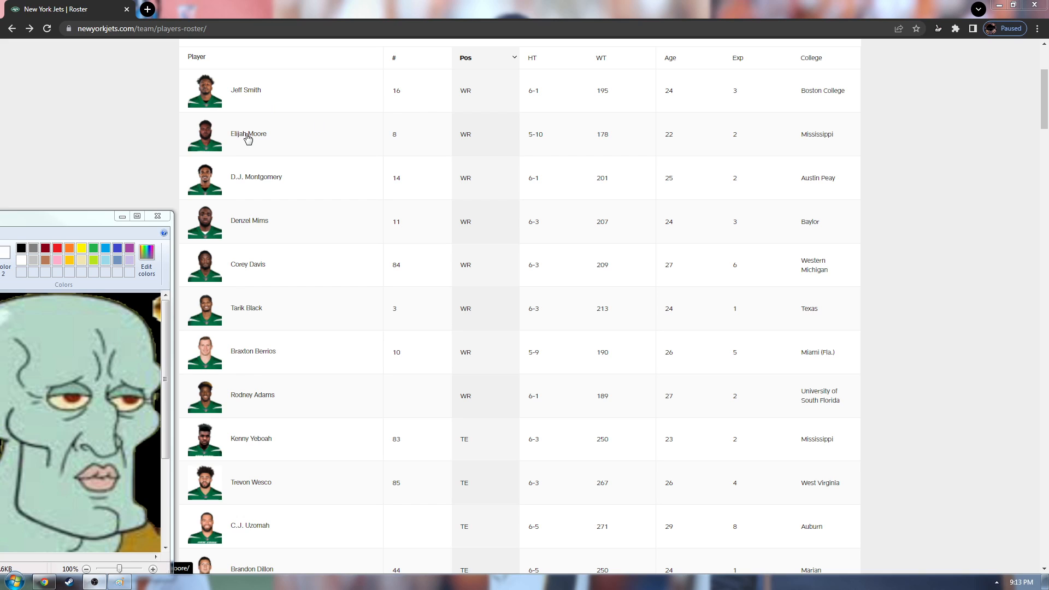
mouse_move(247, 115)
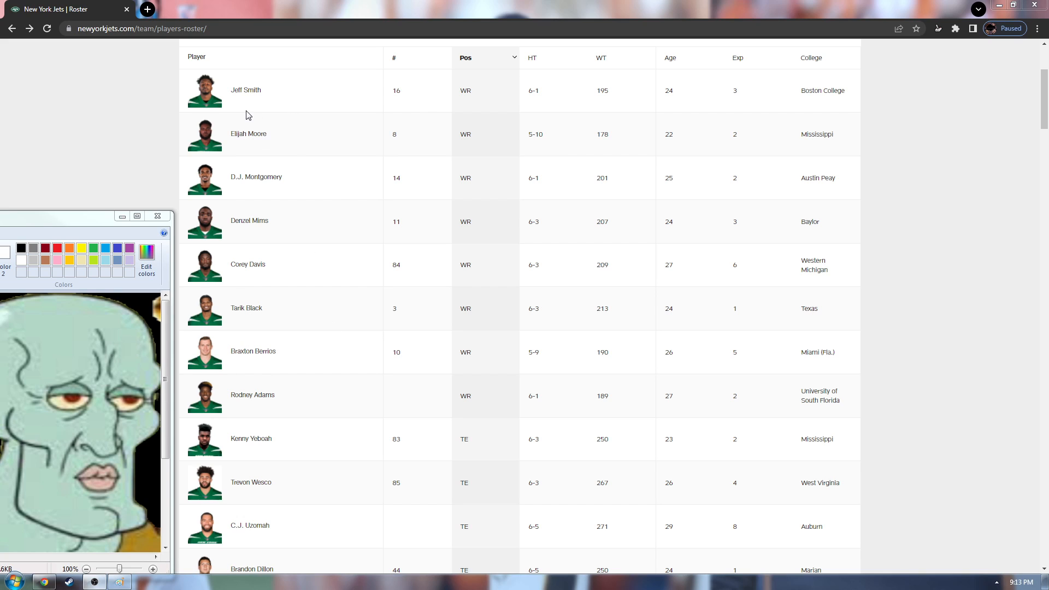
mouse_move(254, 264)
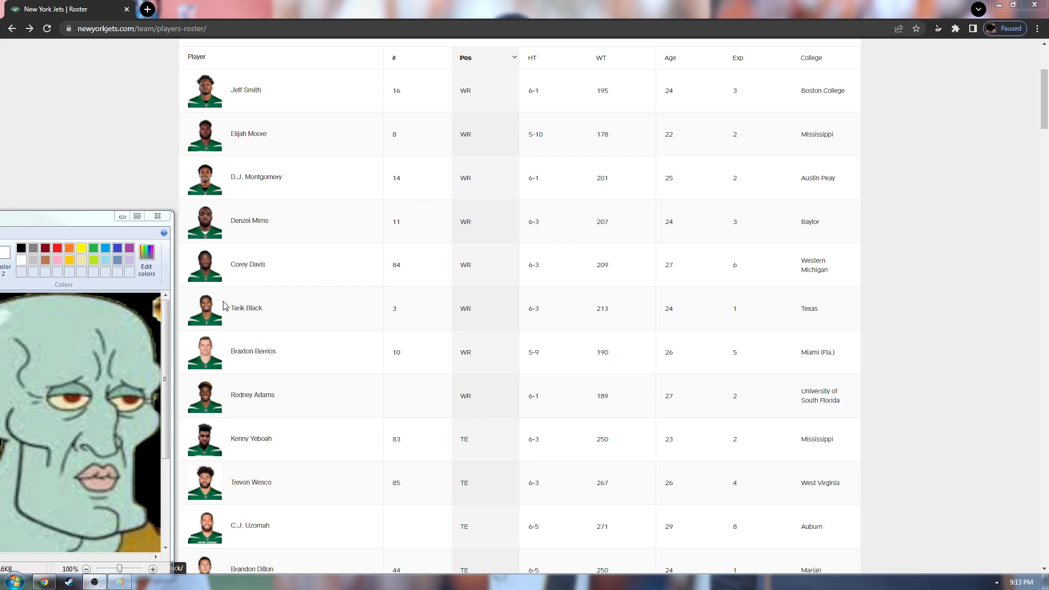
mouse_move(299, 264)
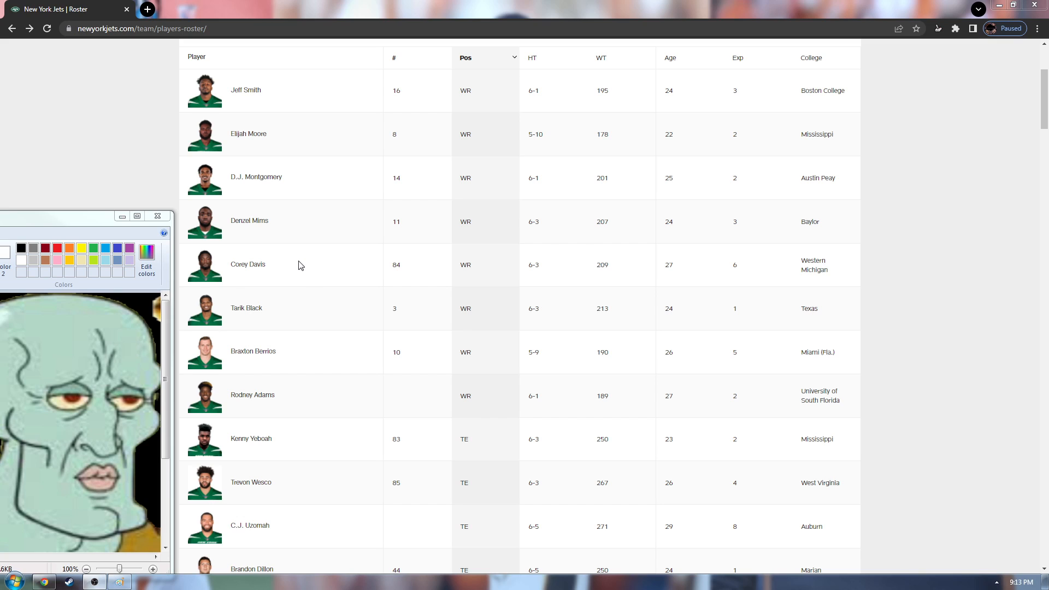
mouse_move(702, 293)
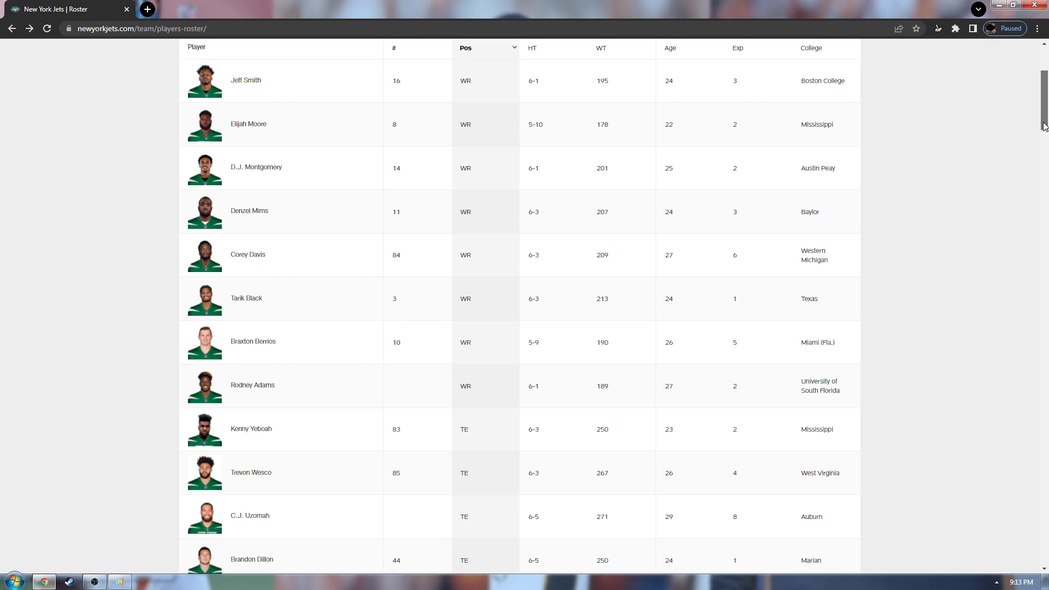
Scroll past the wide receivers to the tight ends, tackles and first safeties.
scroll("down", 3)
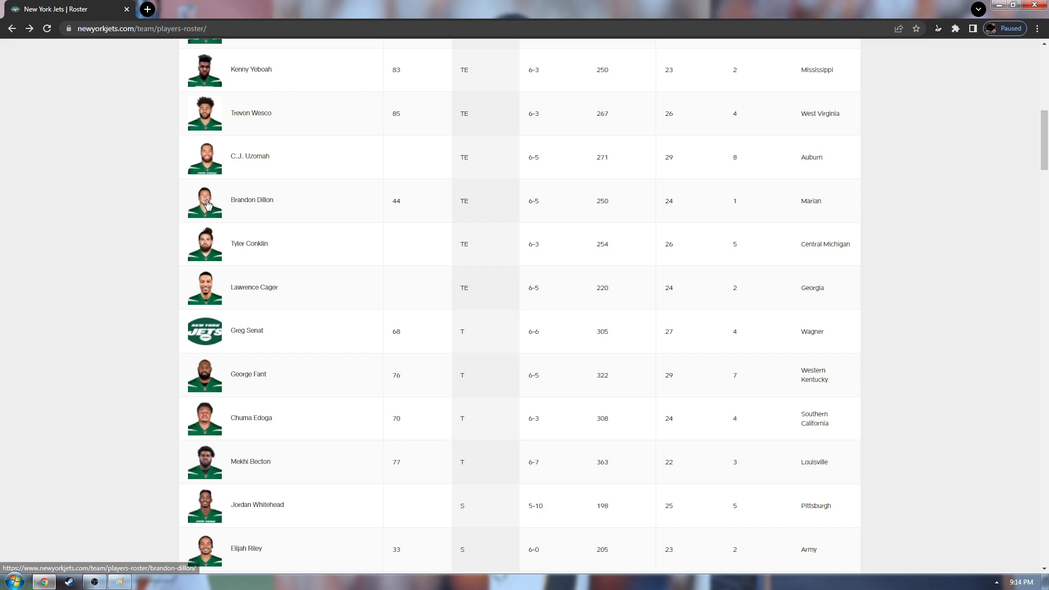
mouse_move(255, 157)
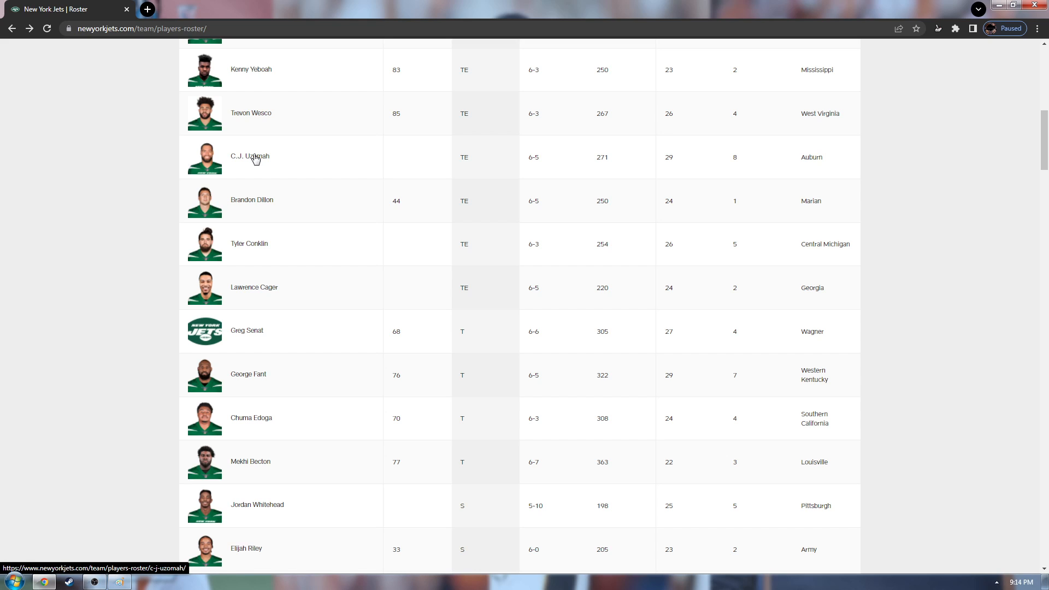
mouse_move(252, 161)
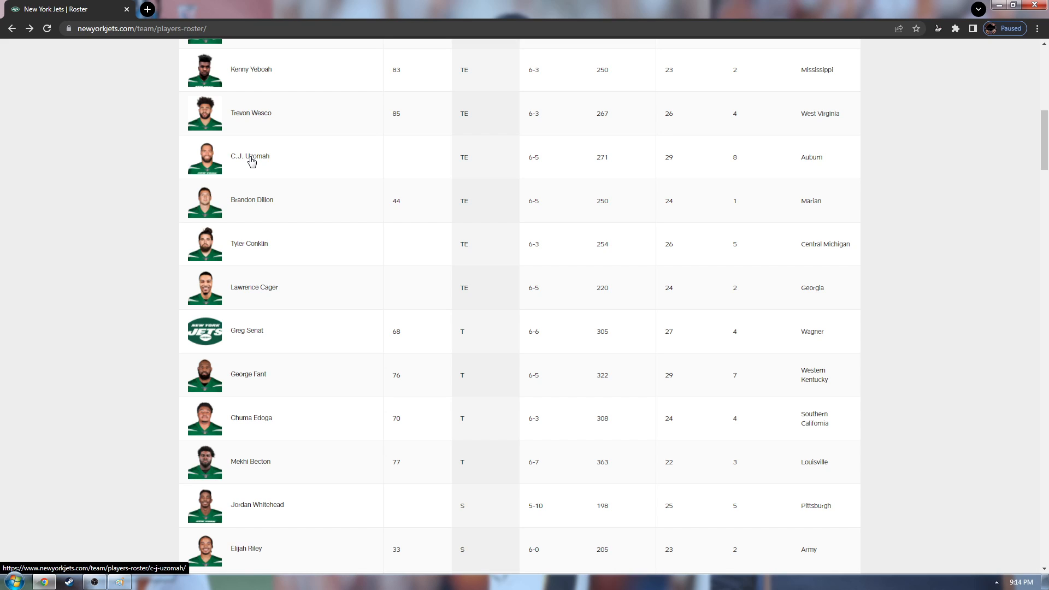
mouse_move(248, 124)
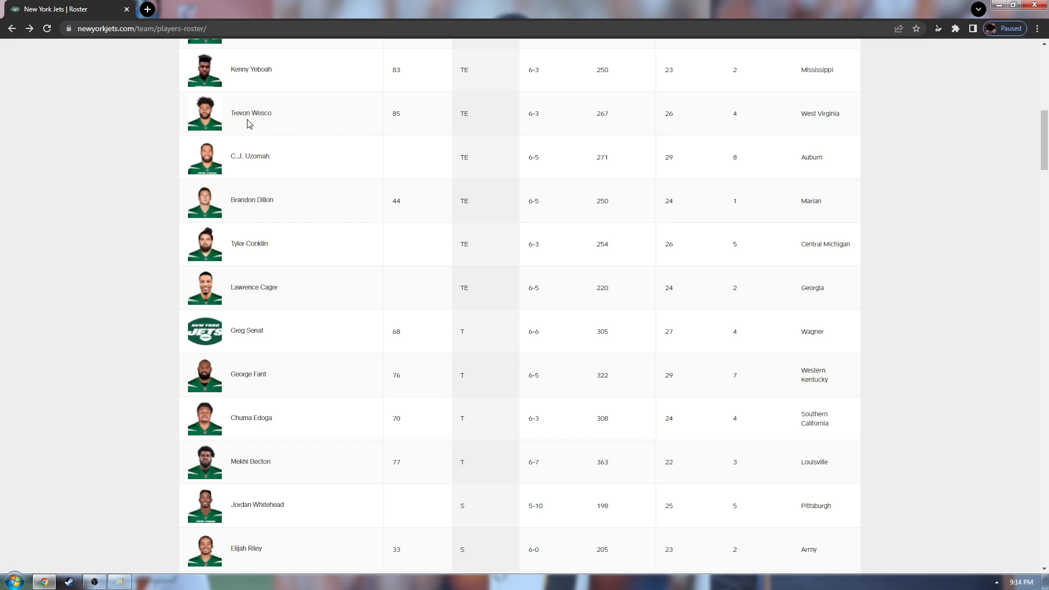
mouse_move(300, 192)
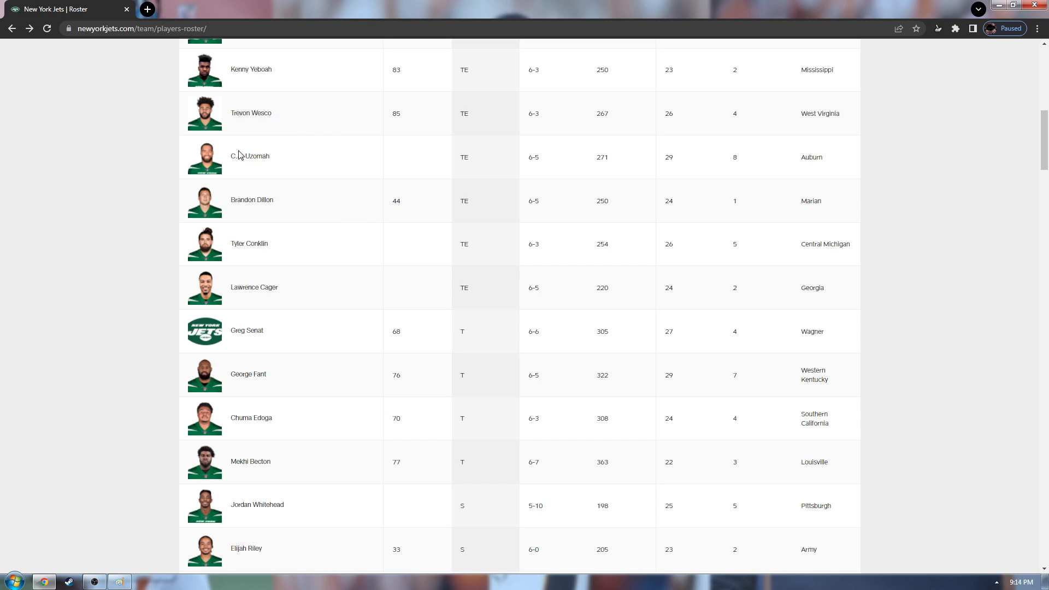
mouse_move(981, 196)
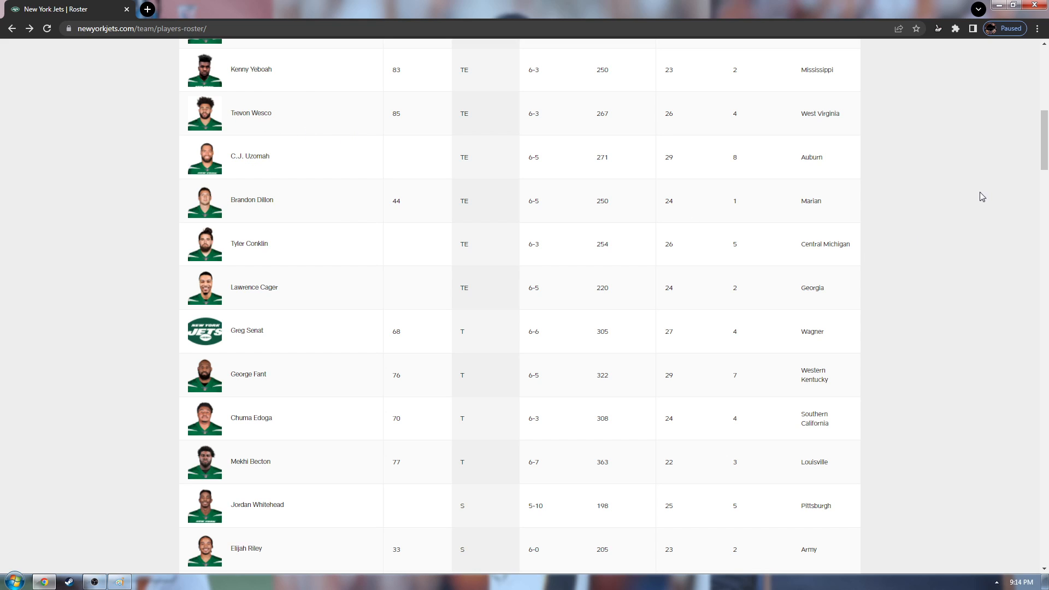
scroll("down", 3)
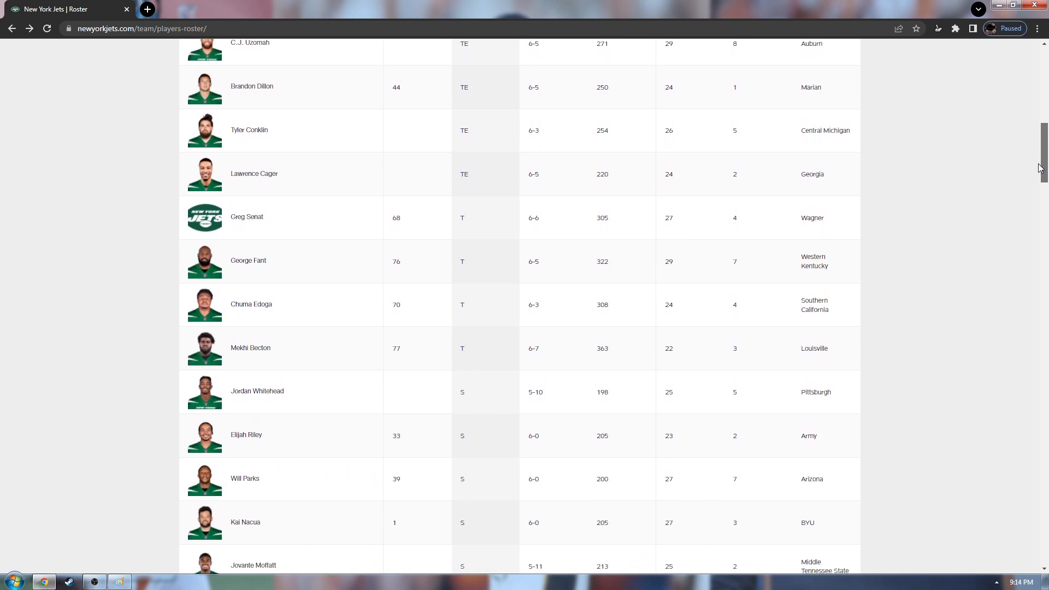
scroll("down", 3)
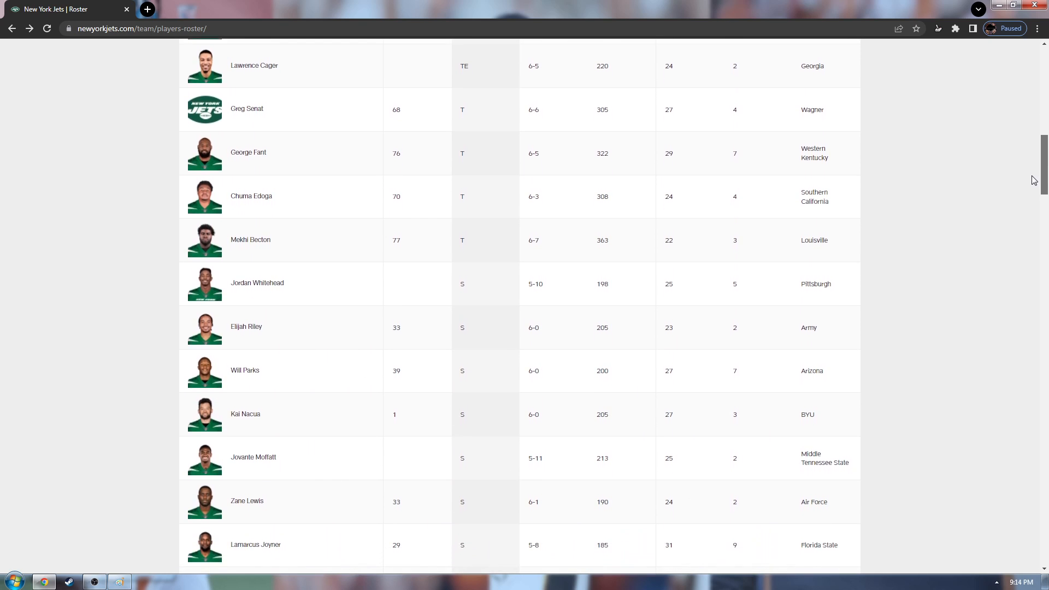
scroll("down", 3)
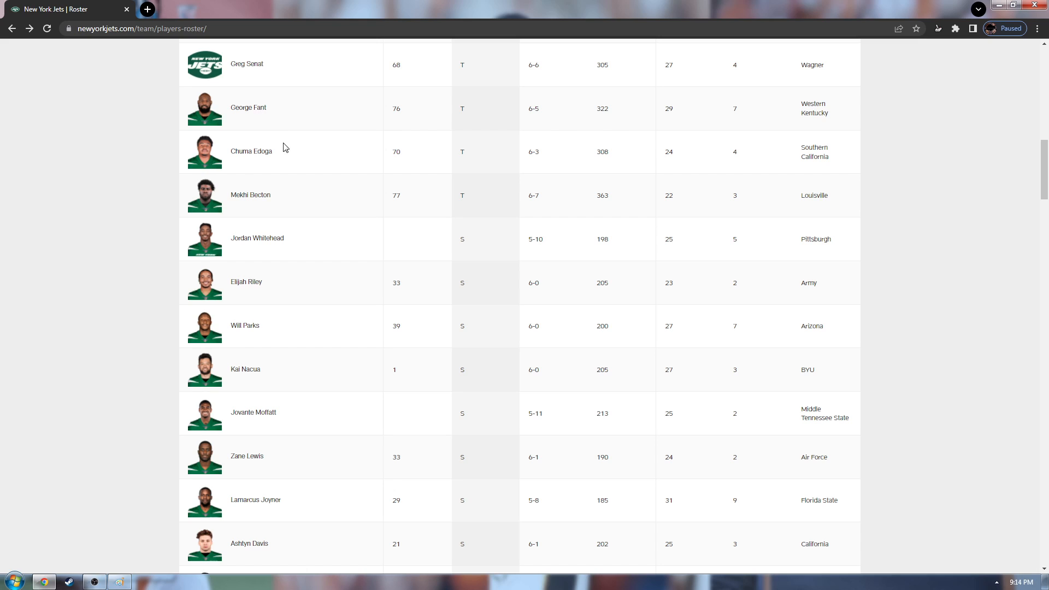
mouse_move(302, 161)
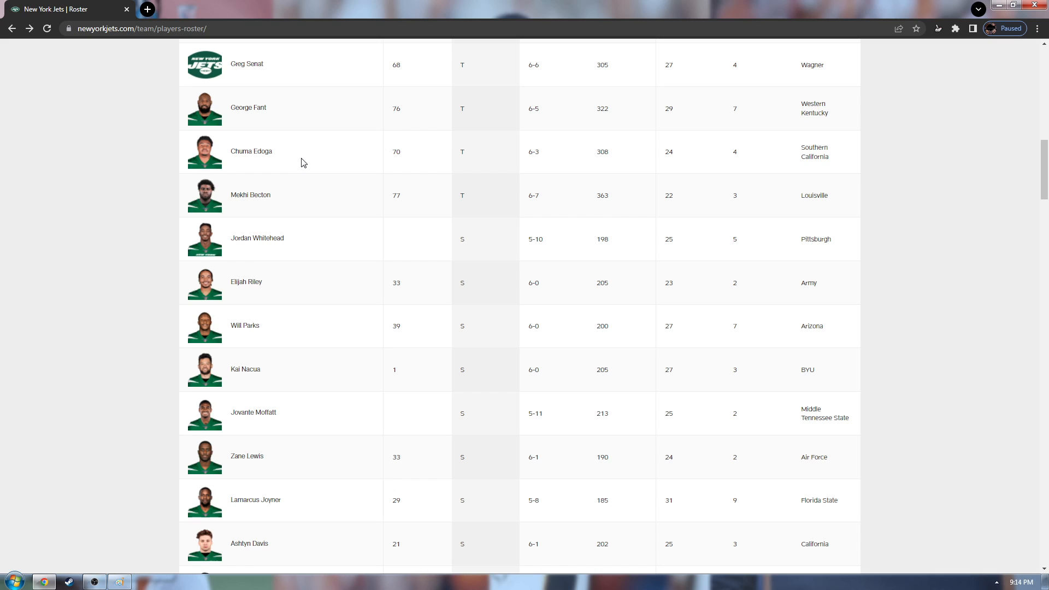
mouse_move(317, 157)
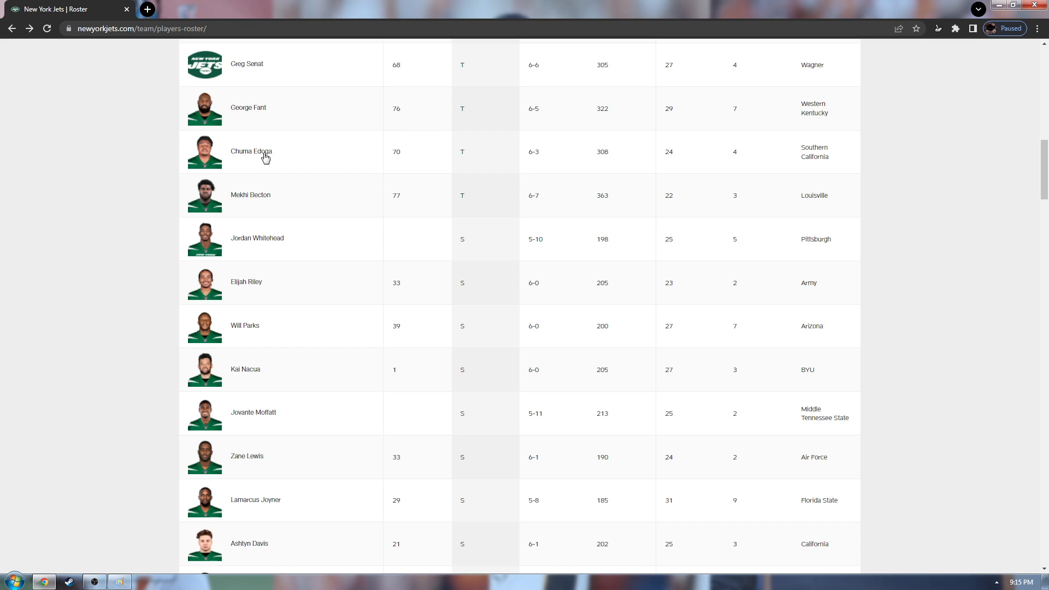
mouse_move(265, 162)
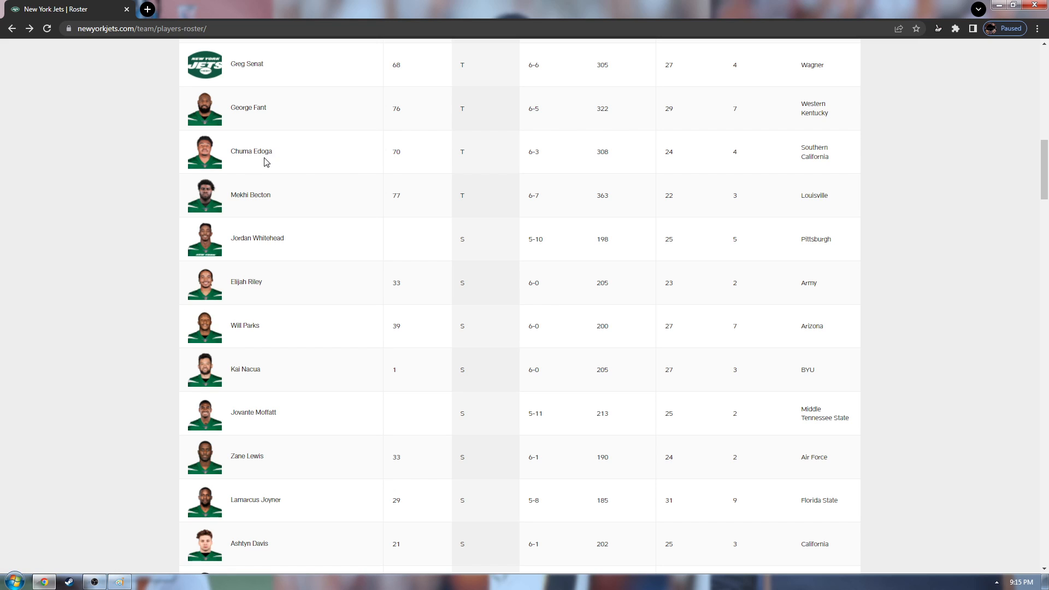
mouse_move(248, 175)
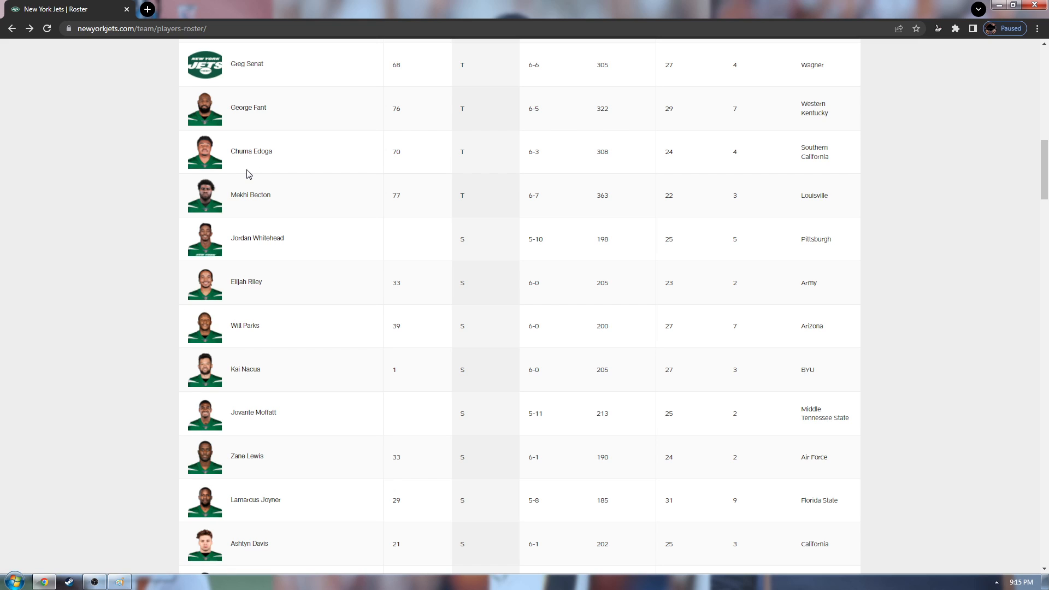
mouse_move(270, 193)
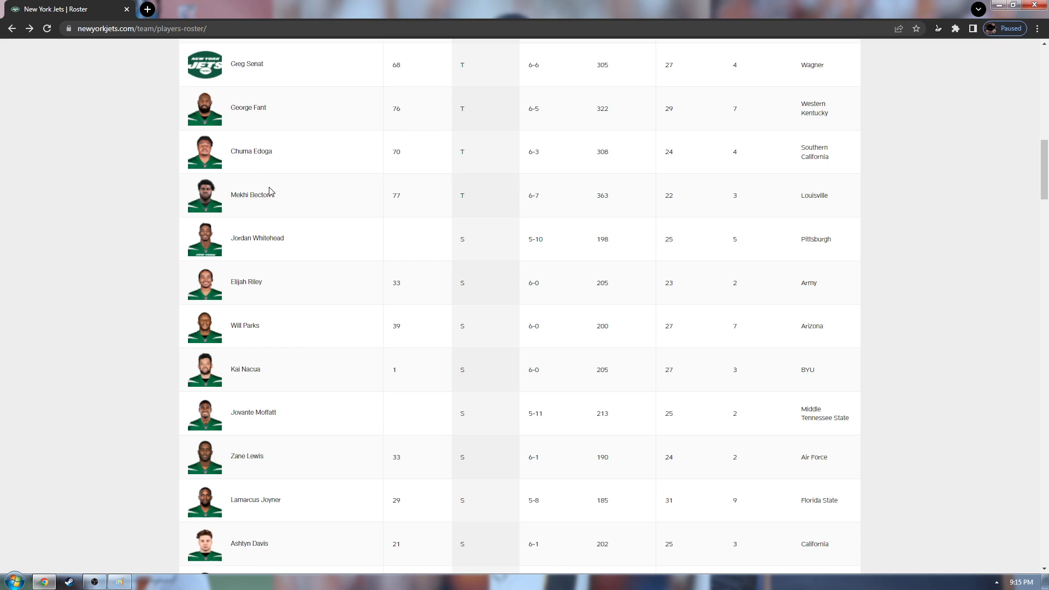
mouse_move(281, 216)
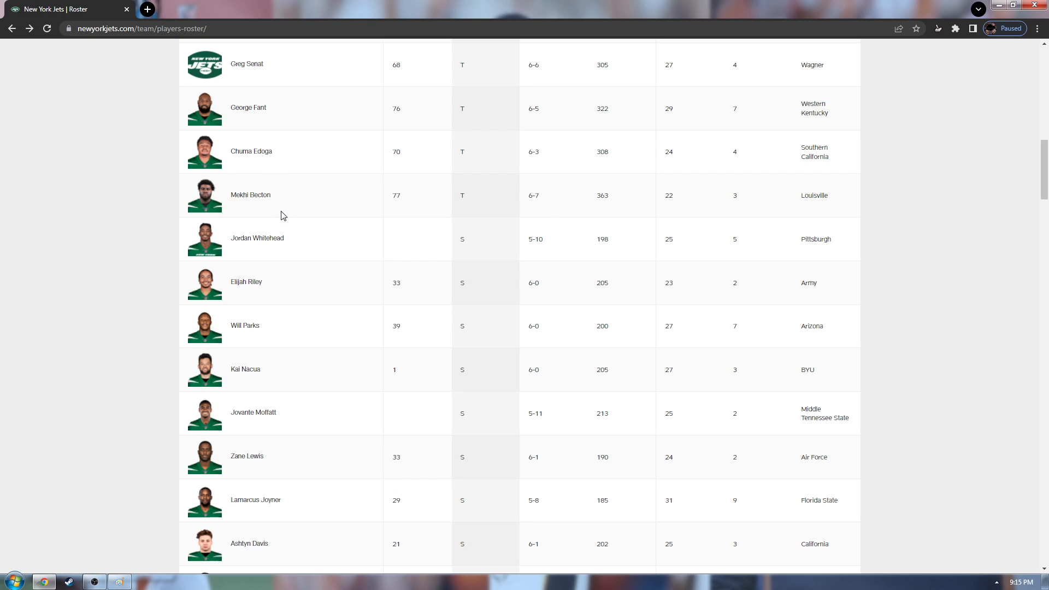
mouse_move(278, 204)
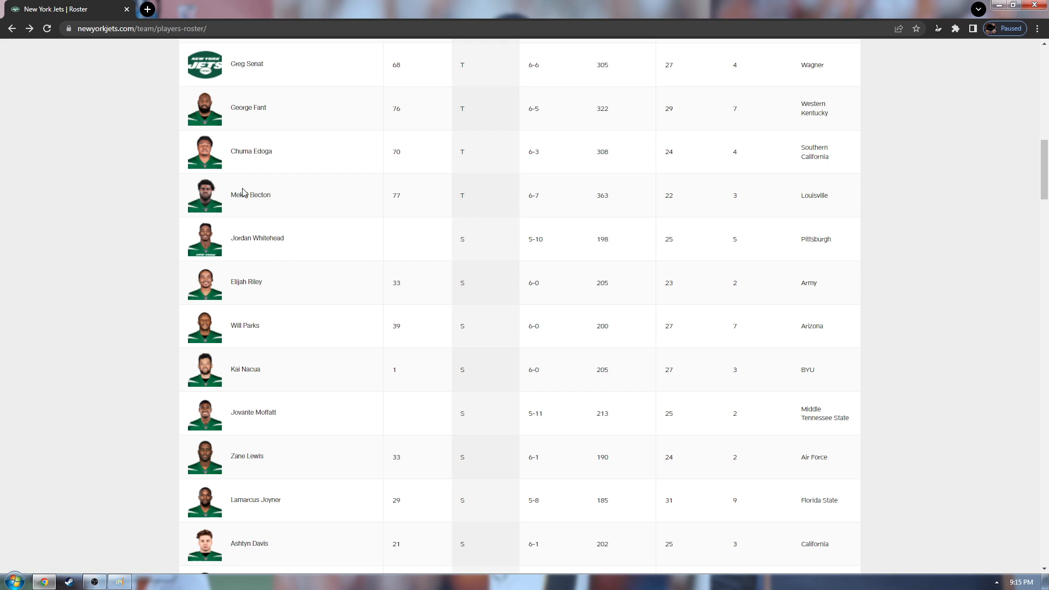
Scroll through the running backs, offensive linemen, linebackers and kickers, ending back at the running backs and quarterbacks.
scroll("down", 3)
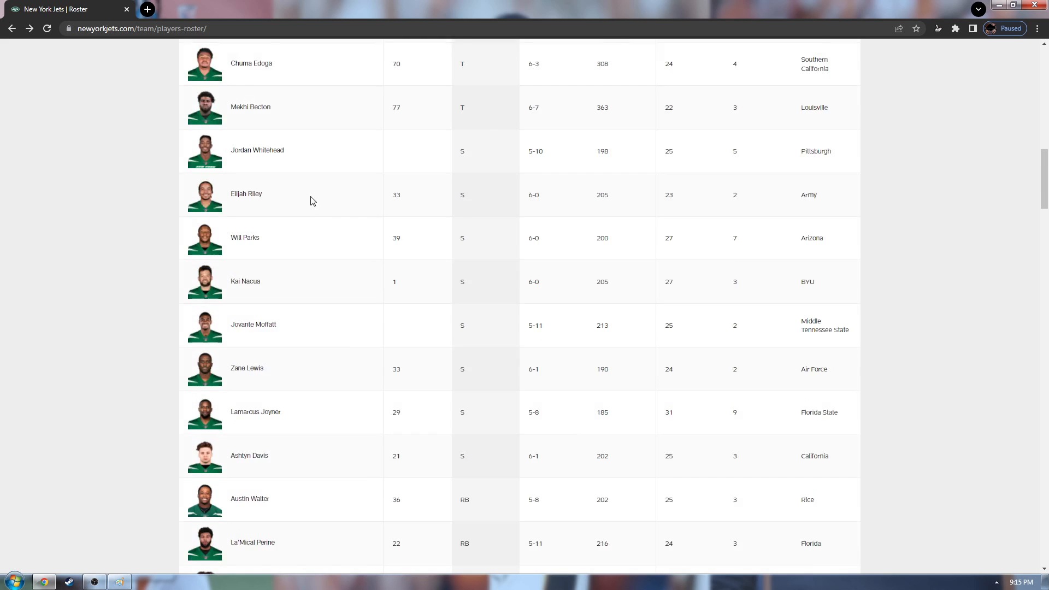
scroll("down", 3)
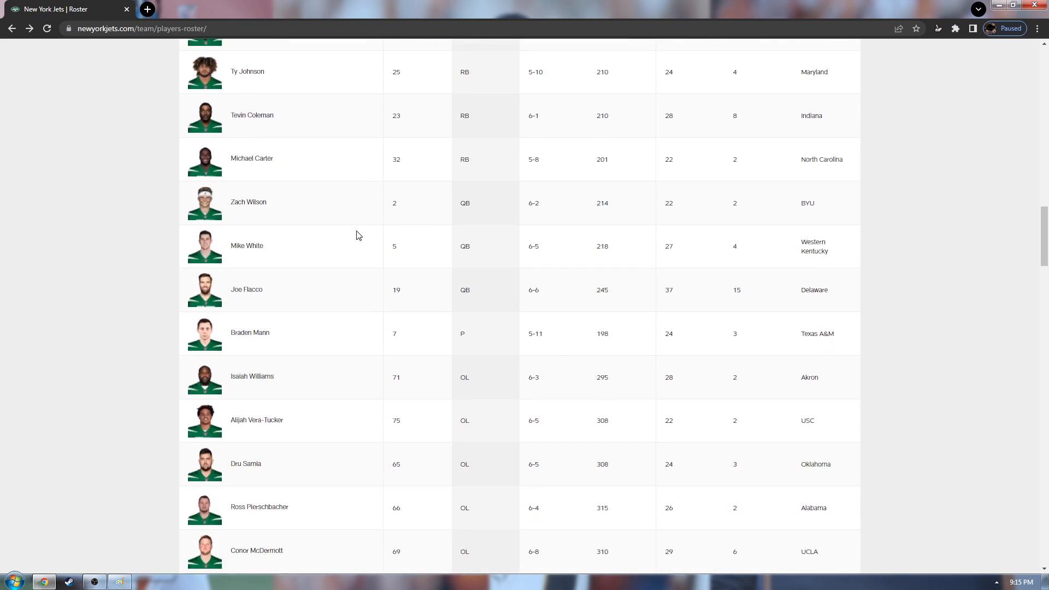
scroll("down", 3)
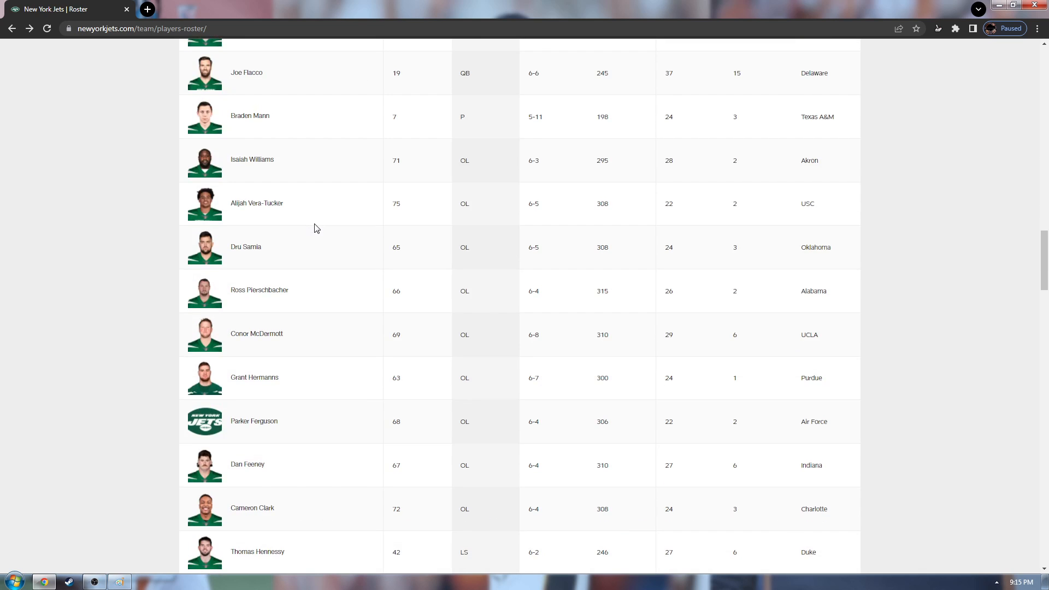
scroll("down", 3)
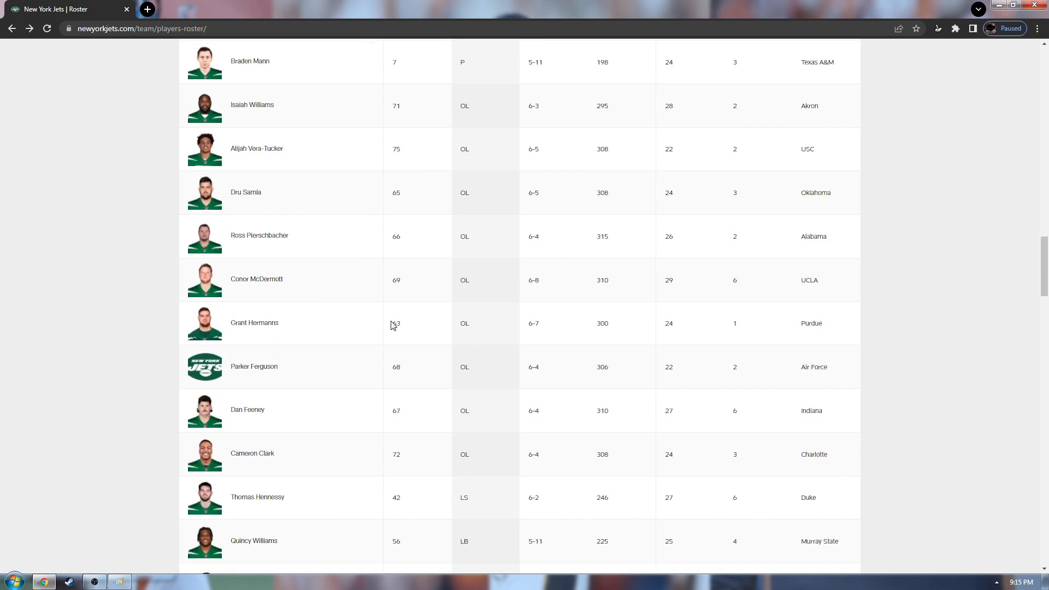
mouse_move(262, 120)
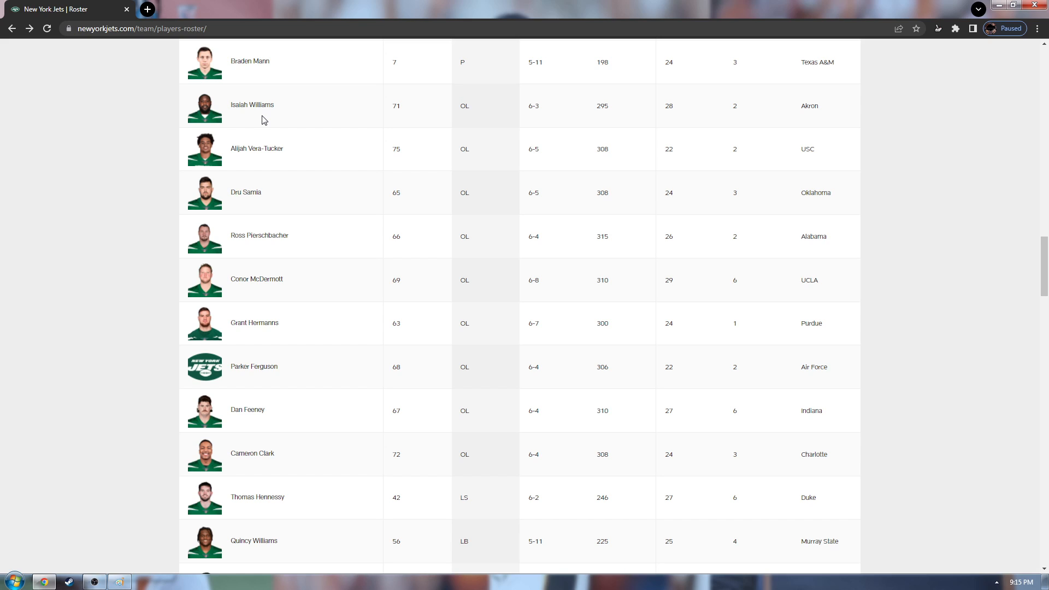
mouse_move(255, 132)
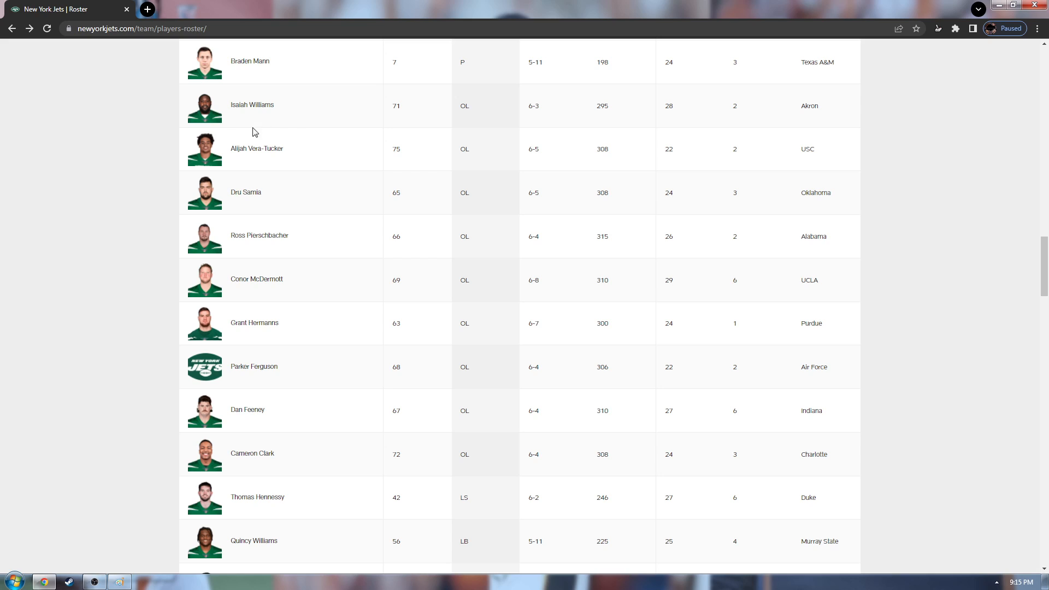
mouse_move(284, 157)
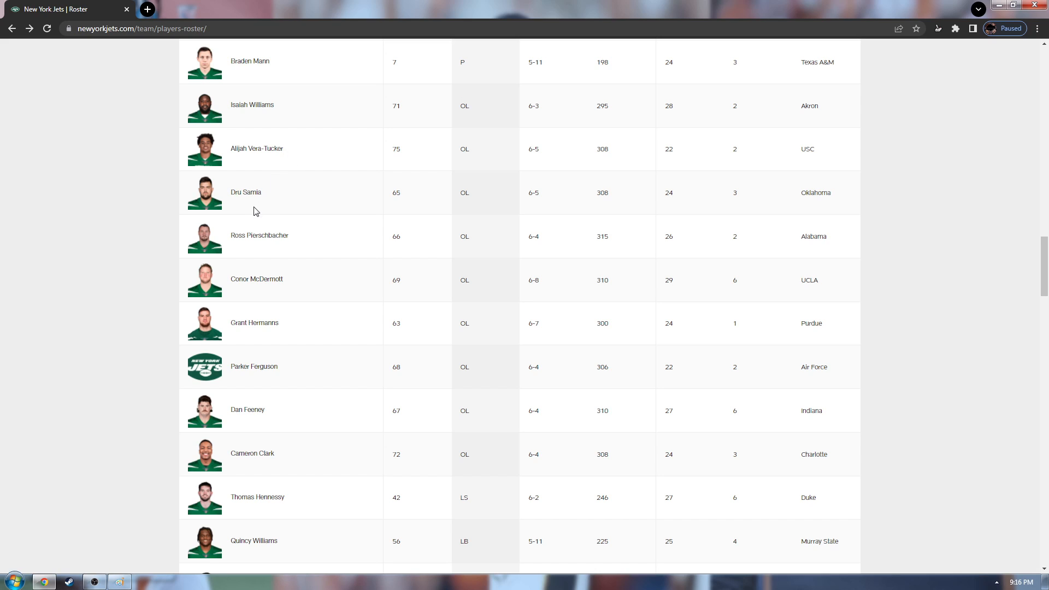
mouse_move(267, 241)
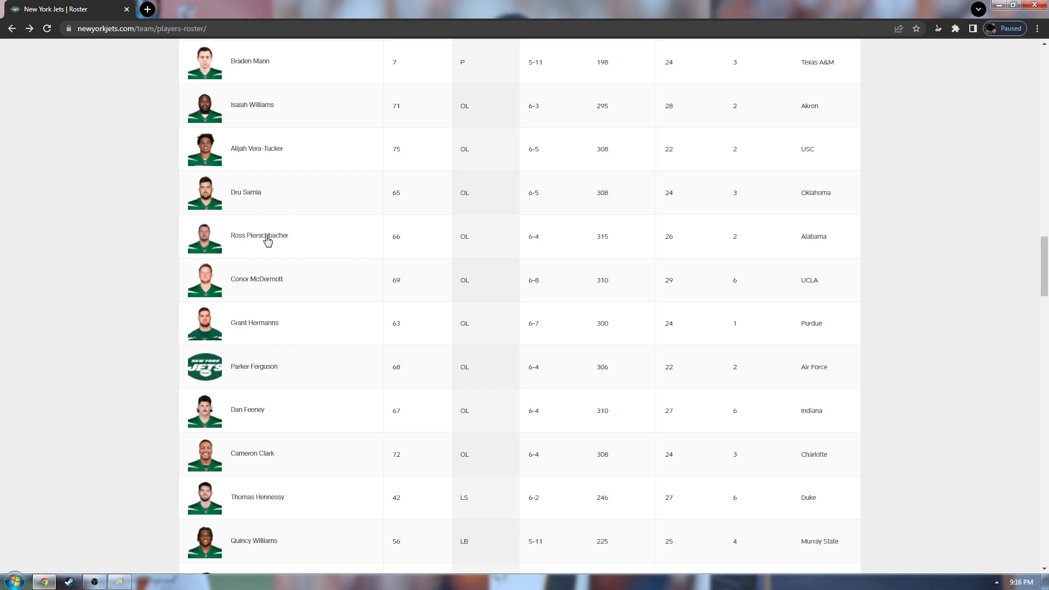
mouse_move(265, 287)
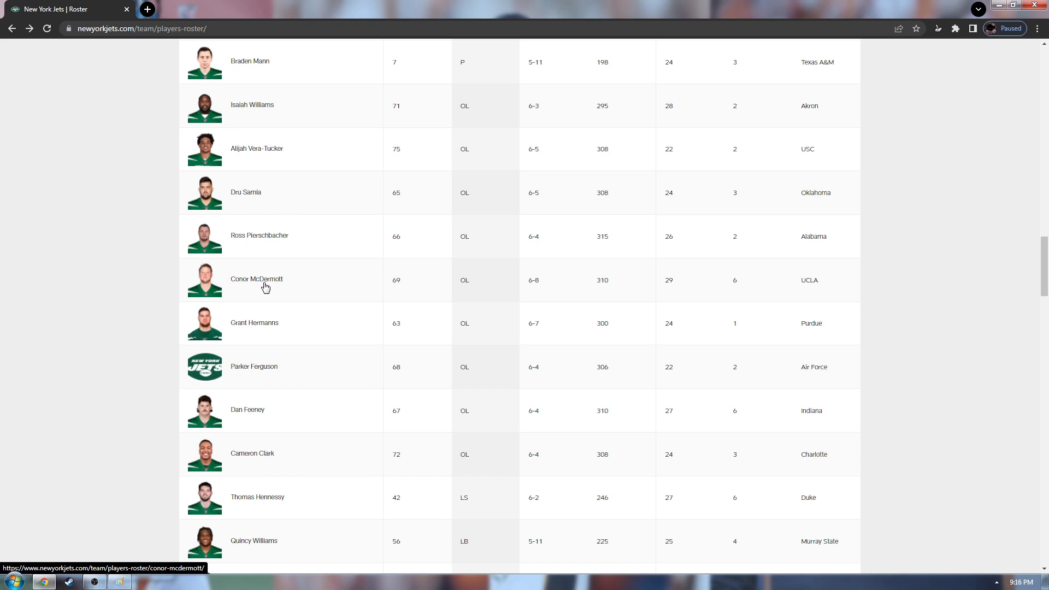
mouse_move(734, 213)
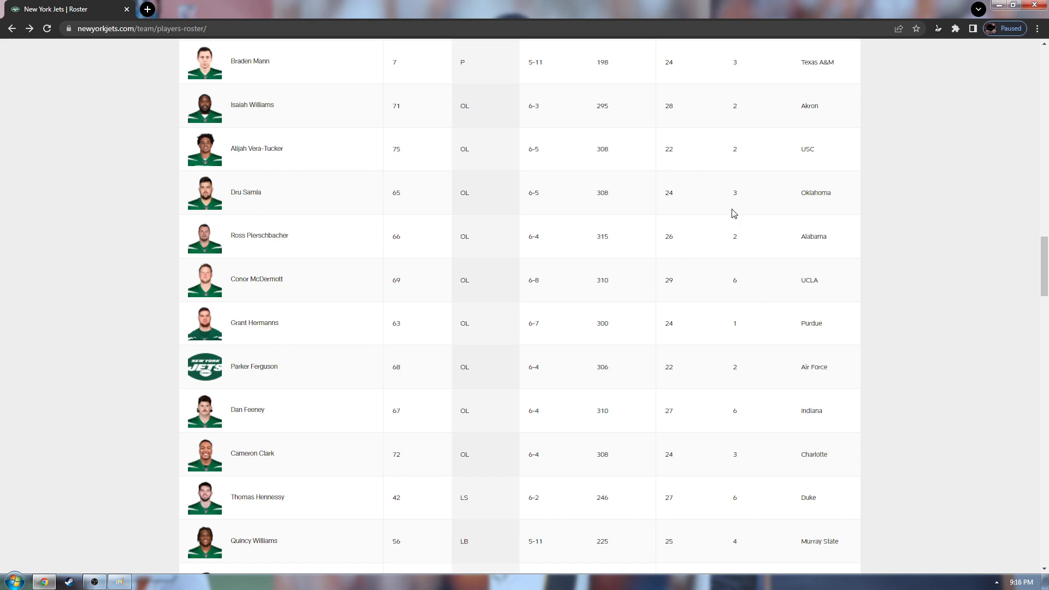
mouse_move(306, 288)
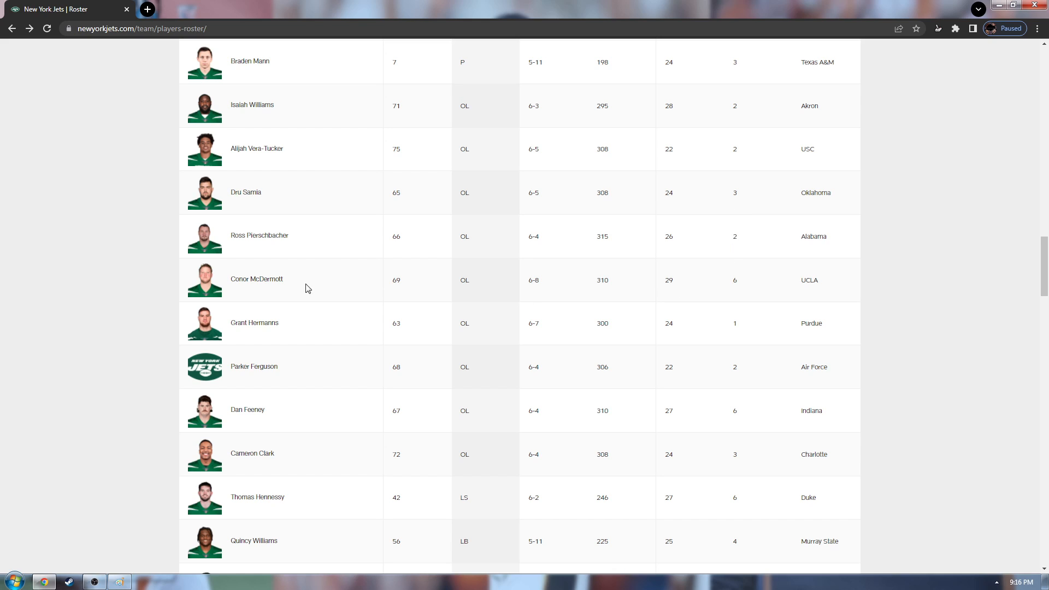
mouse_move(327, 385)
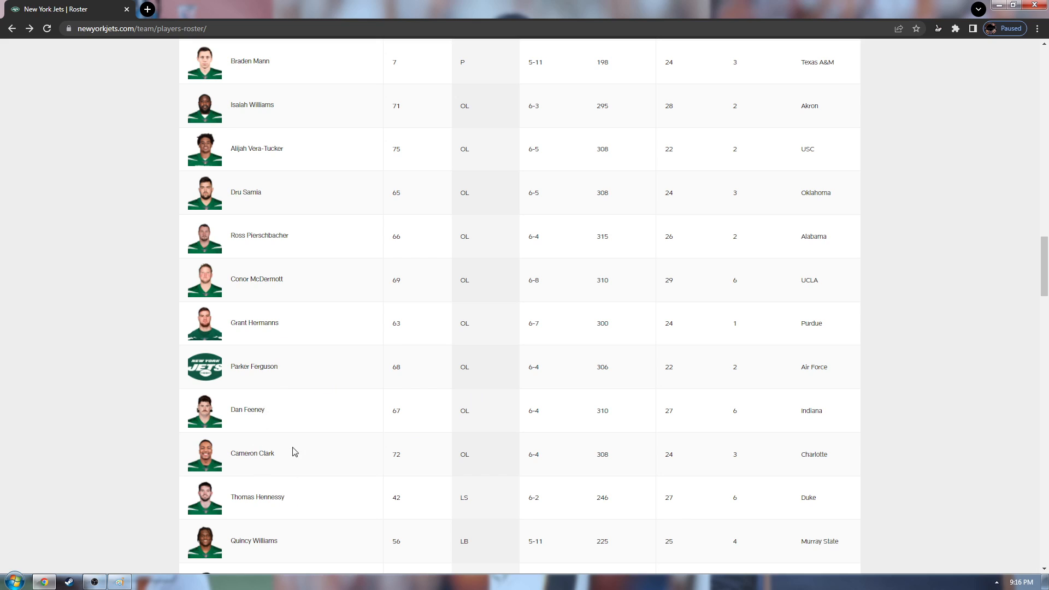
mouse_move(300, 338)
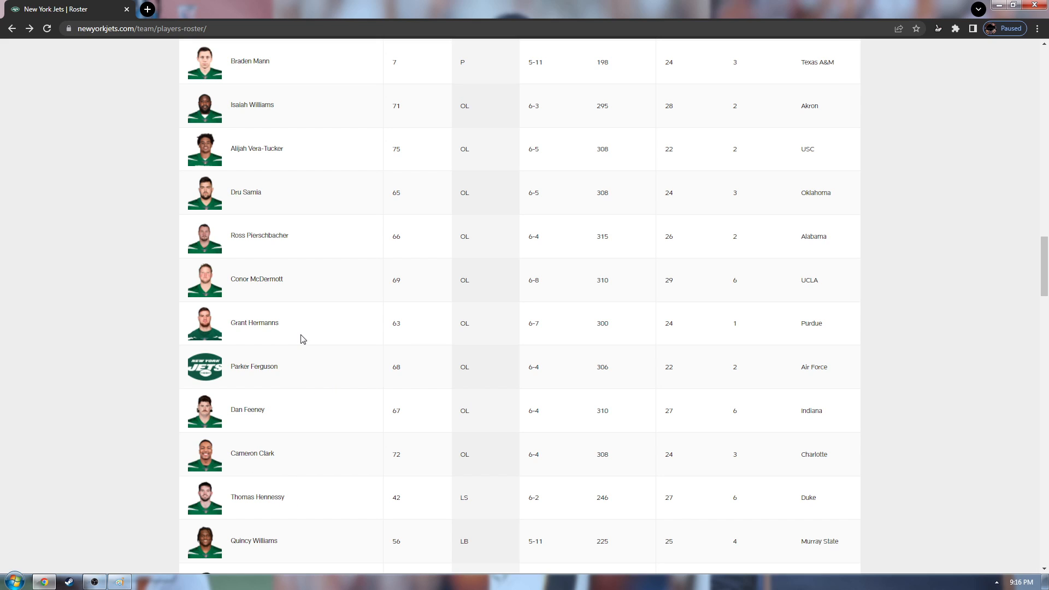
mouse_move(306, 317)
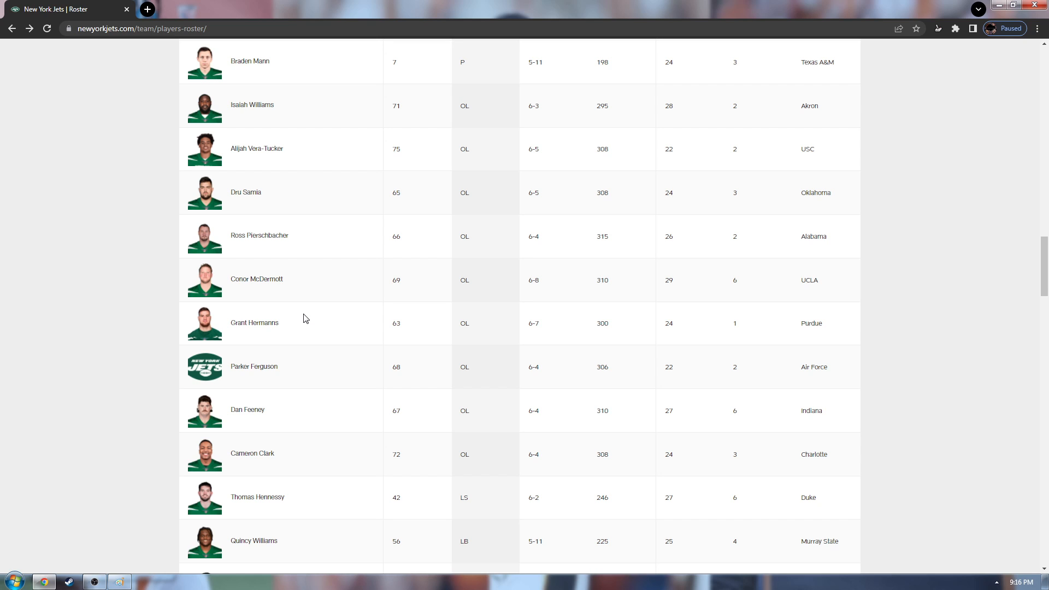
scroll("down", 3)
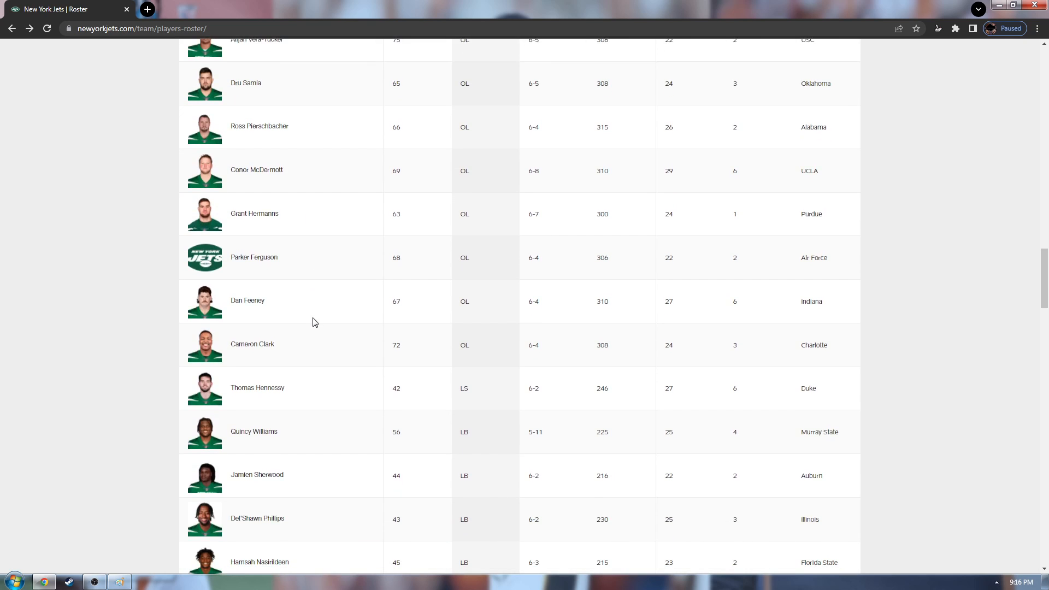
mouse_move(304, 326)
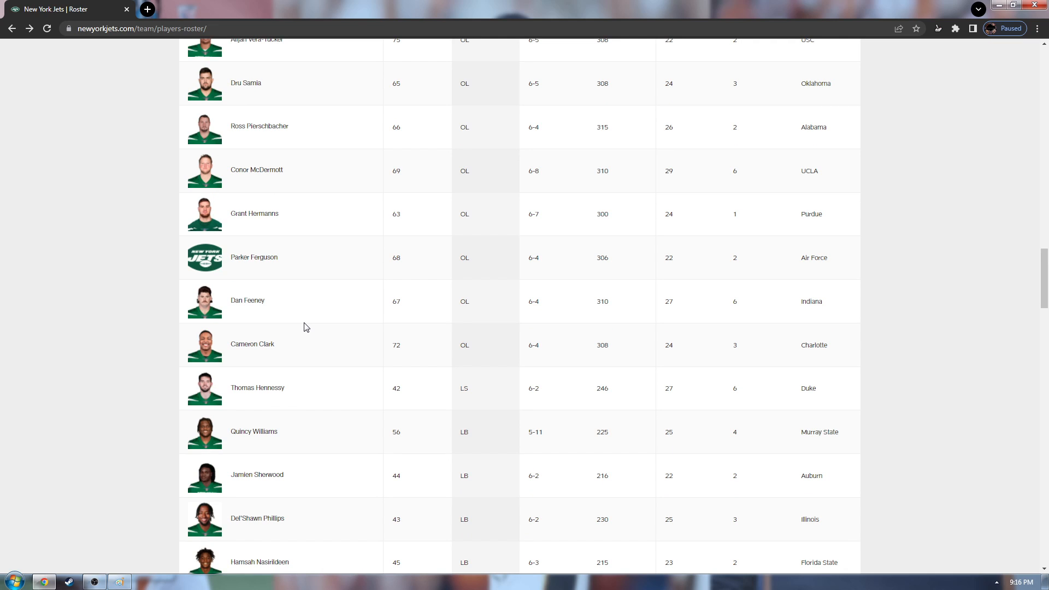
scroll("down", 3)
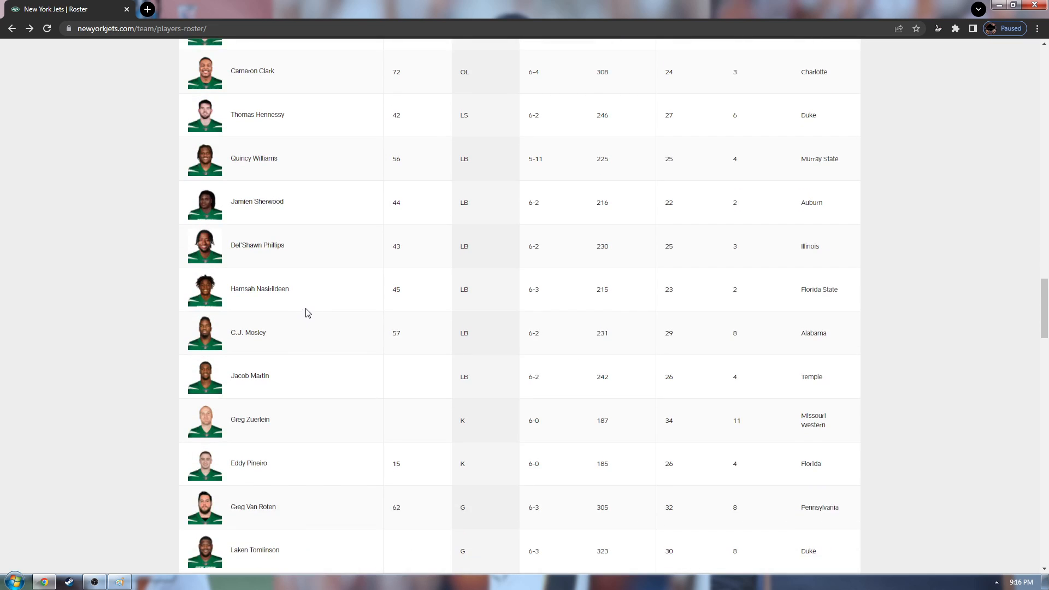
mouse_move(720, 547)
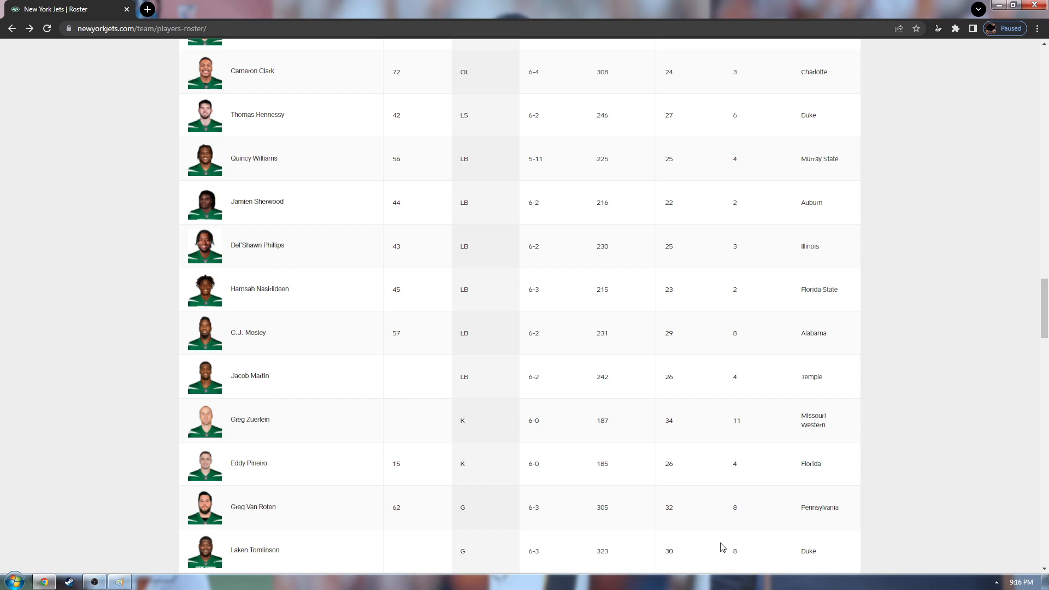
mouse_move(249, 558)
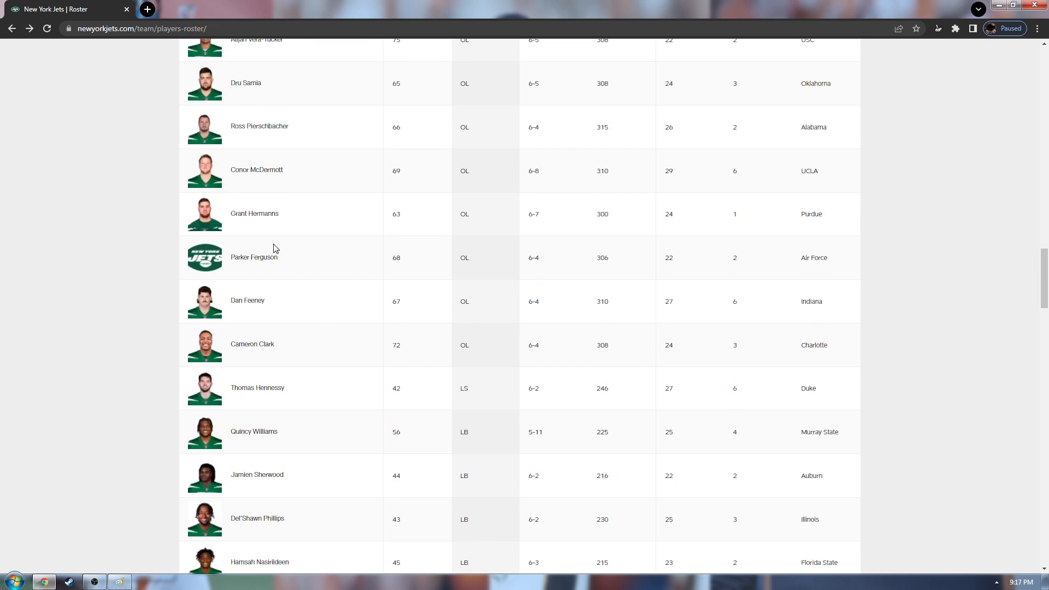
mouse_move(272, 273)
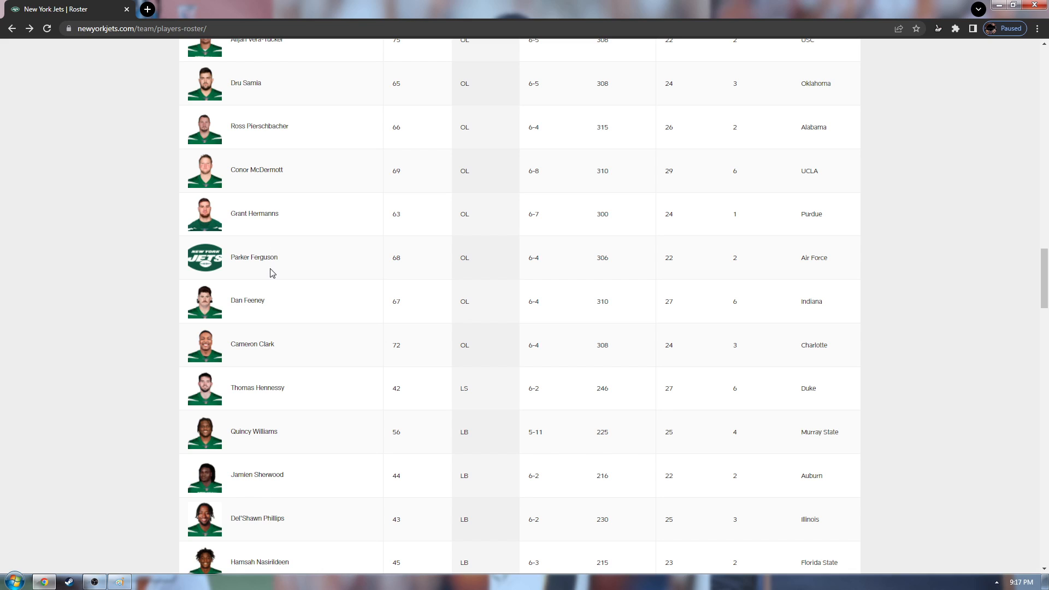
mouse_move(275, 273)
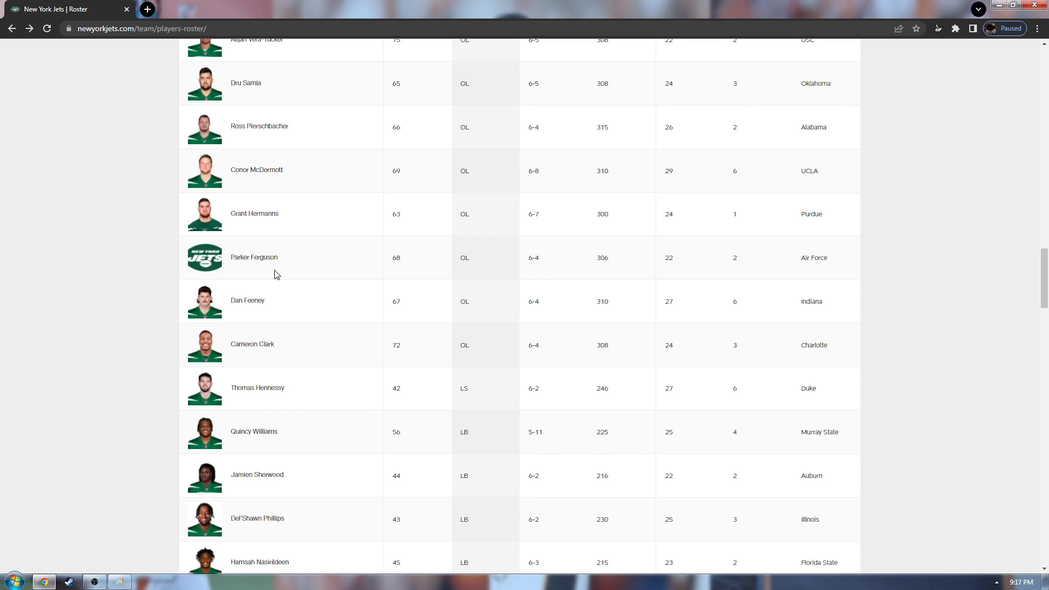
mouse_move(327, 391)
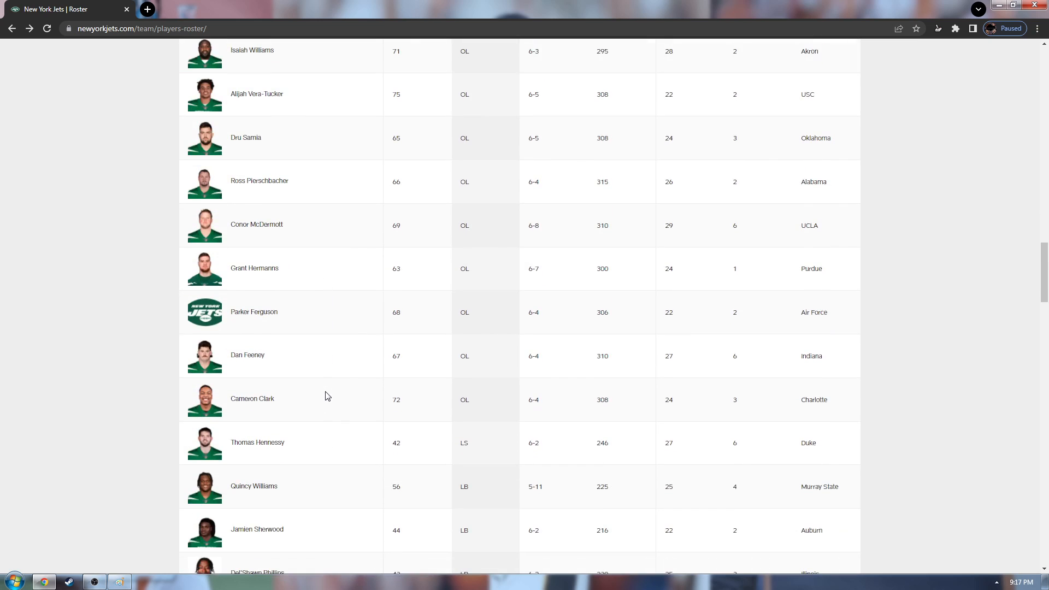
scroll("down", 3)
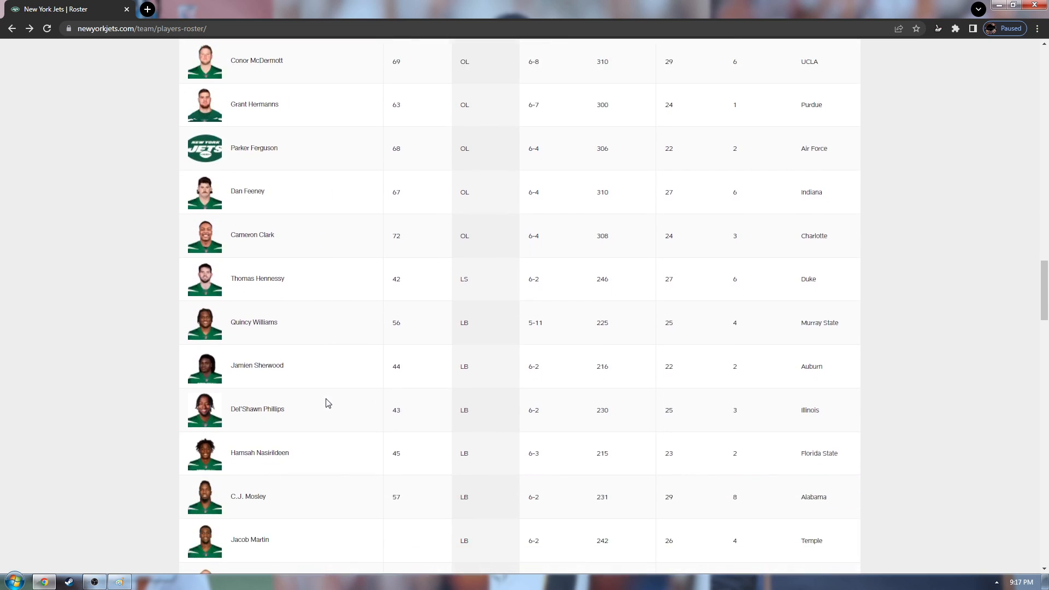
scroll("down", 3)
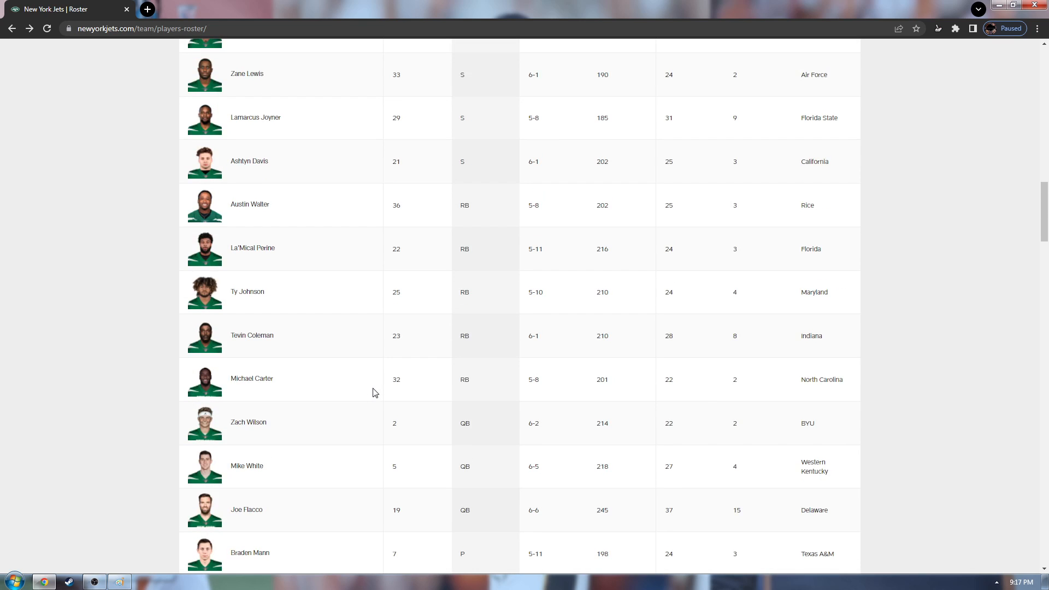
Scroll to the safeties, running backs, quarterbacks and punter, with offensive linemen Williams and Vera-Tucker below.
scroll("down", 3)
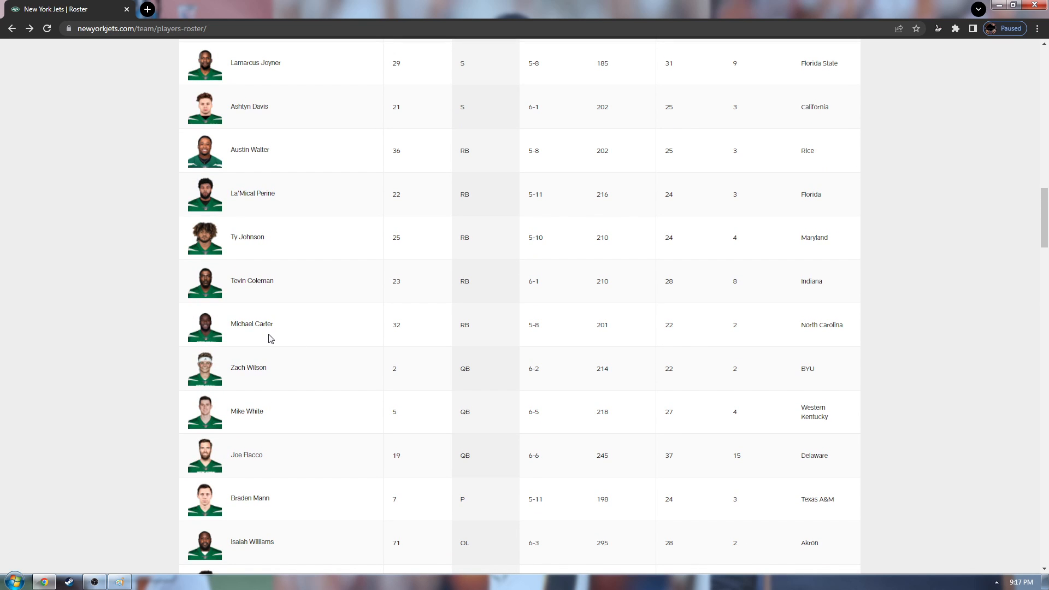
mouse_move(275, 376)
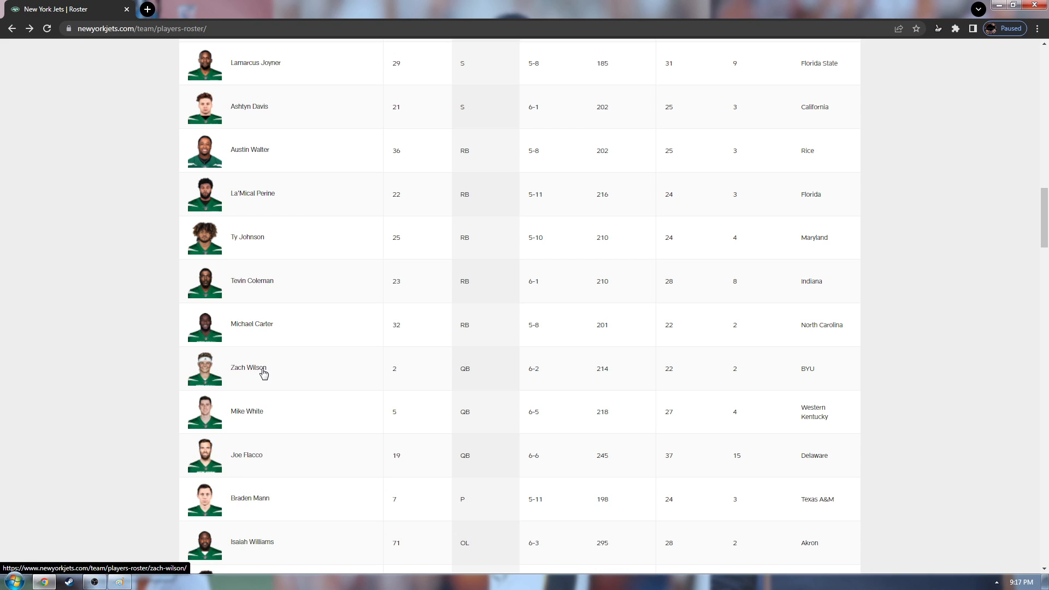
mouse_move(257, 377)
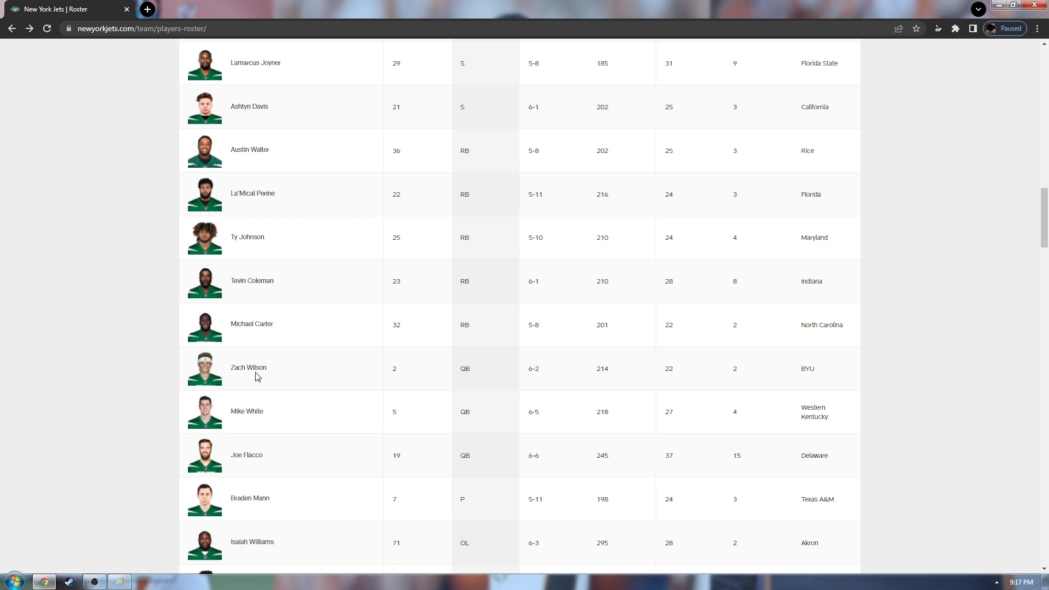
mouse_move(269, 371)
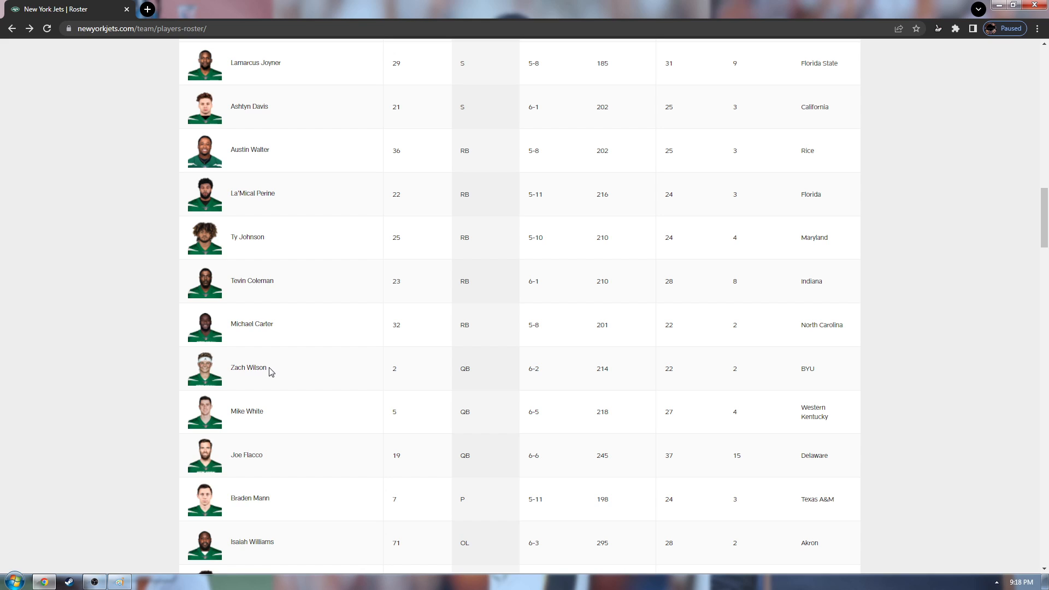
mouse_move(248, 395)
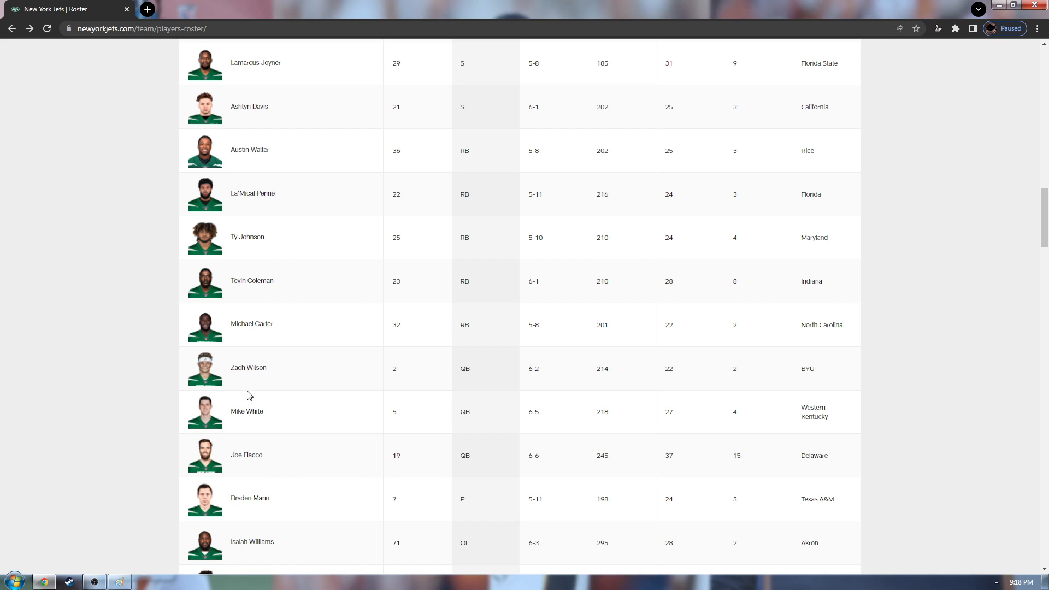
mouse_move(290, 393)
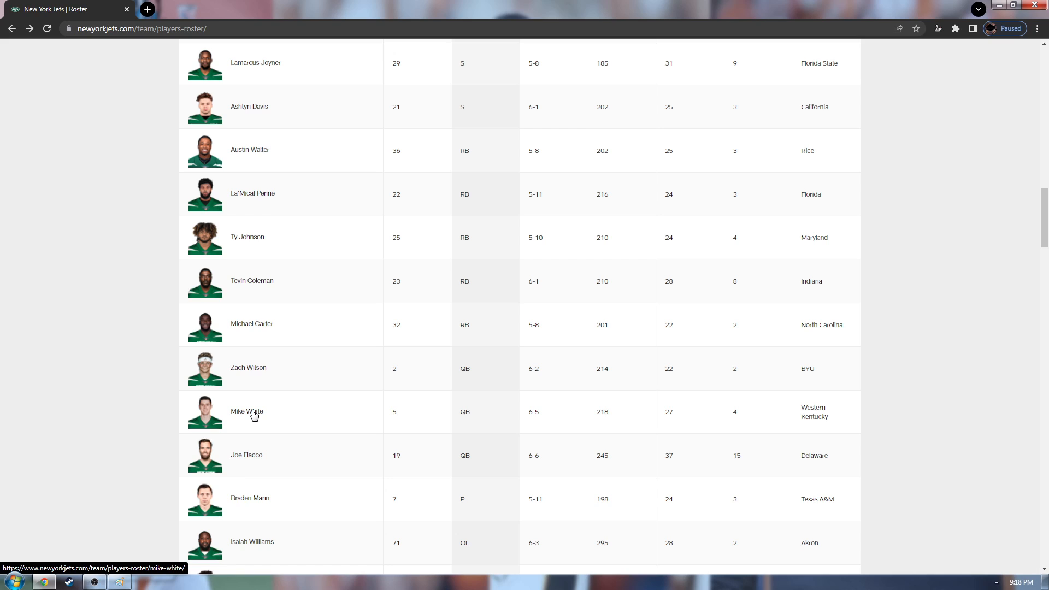
mouse_move(347, 400)
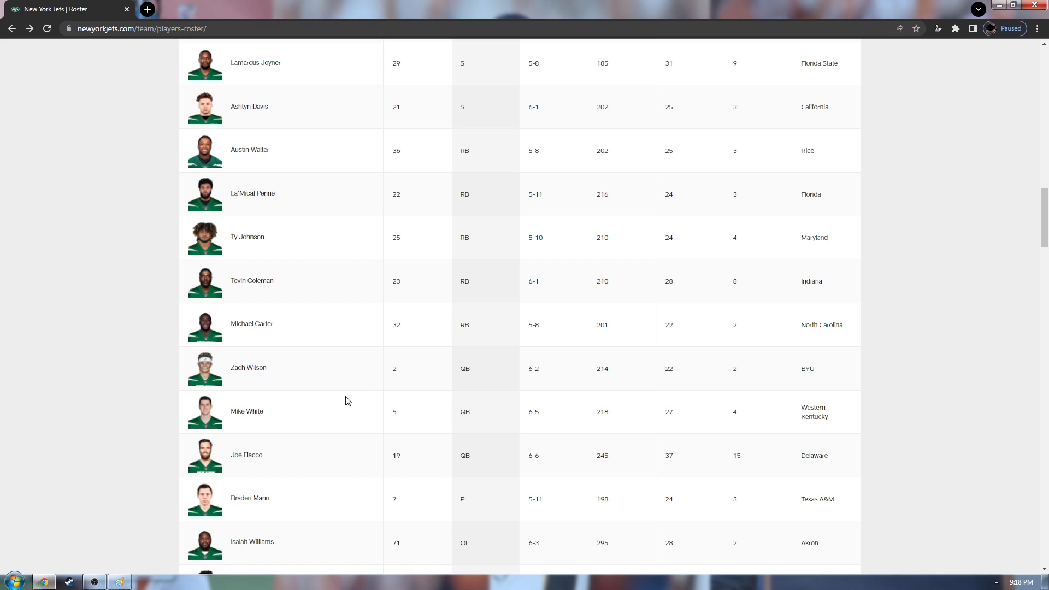
mouse_move(297, 468)
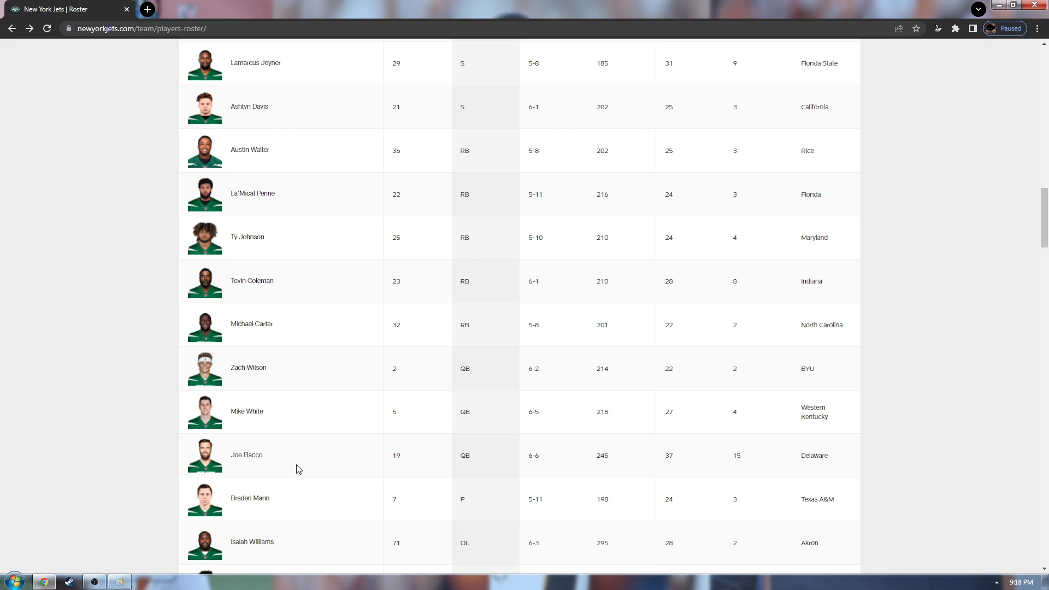
mouse_move(328, 458)
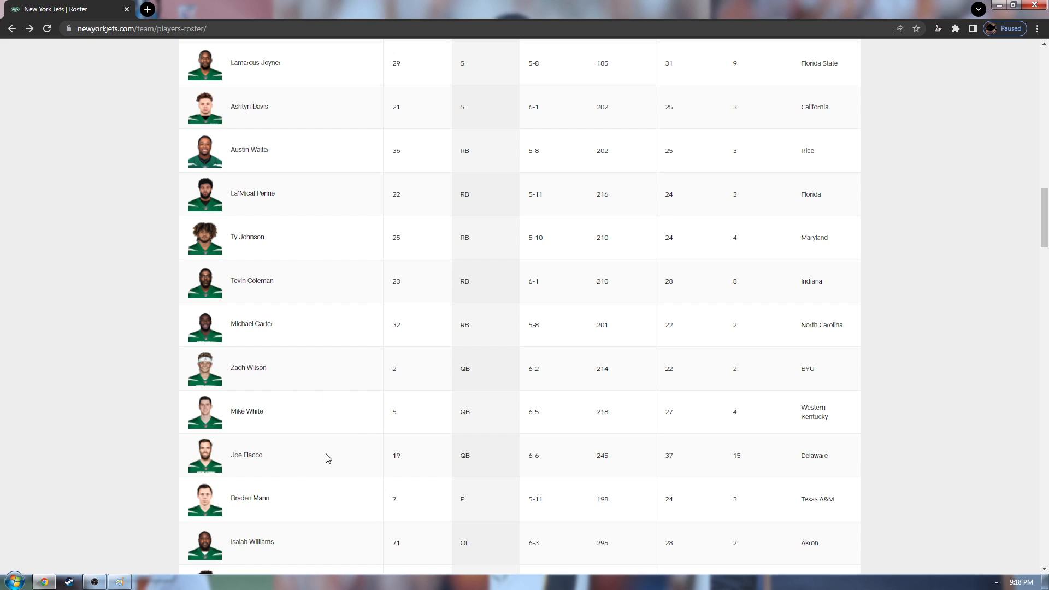
mouse_move(278, 392)
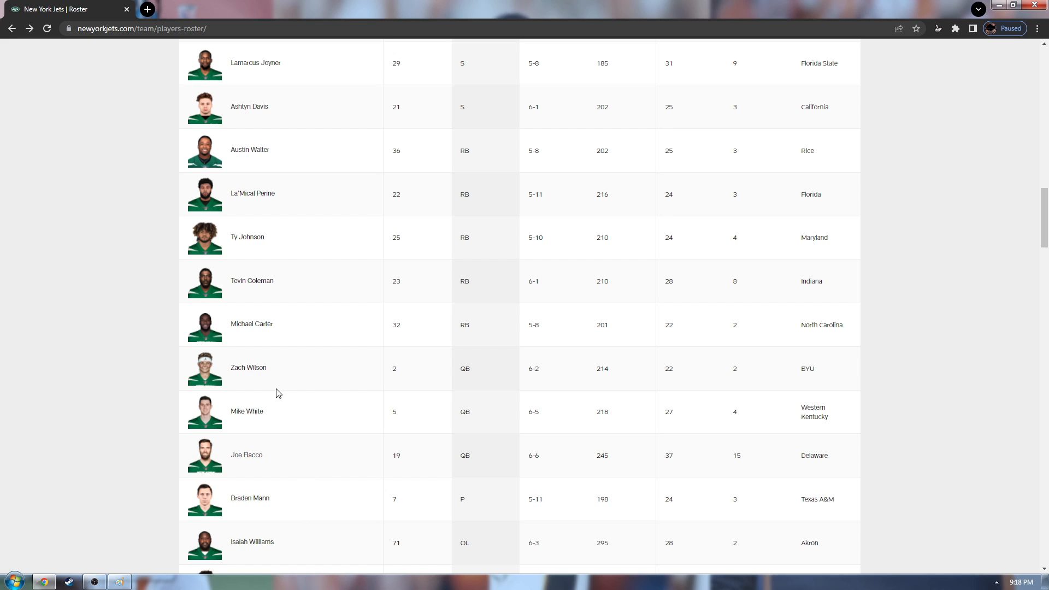
mouse_move(282, 424)
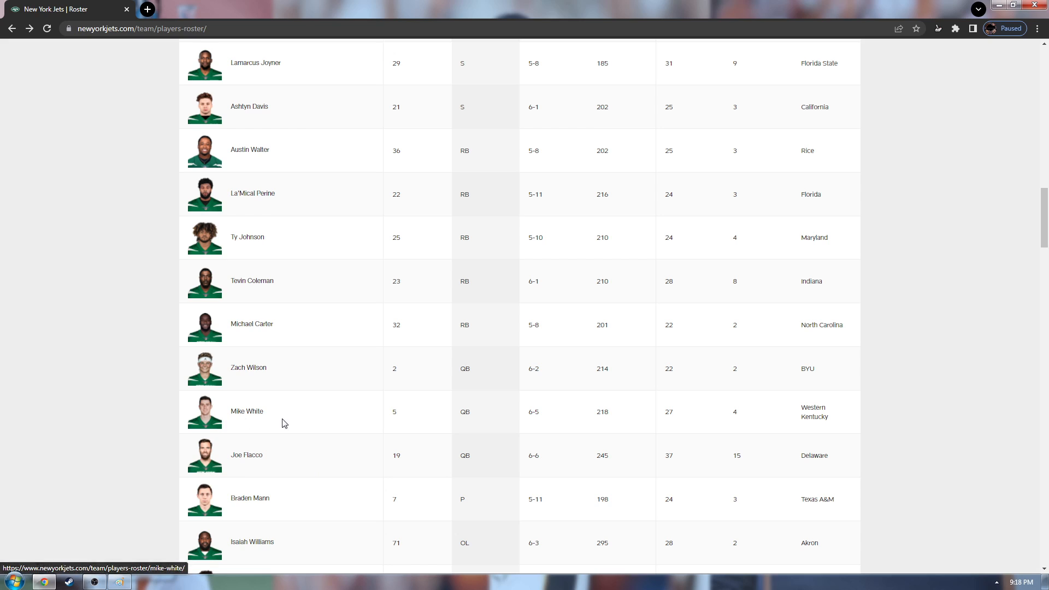
mouse_move(248, 408)
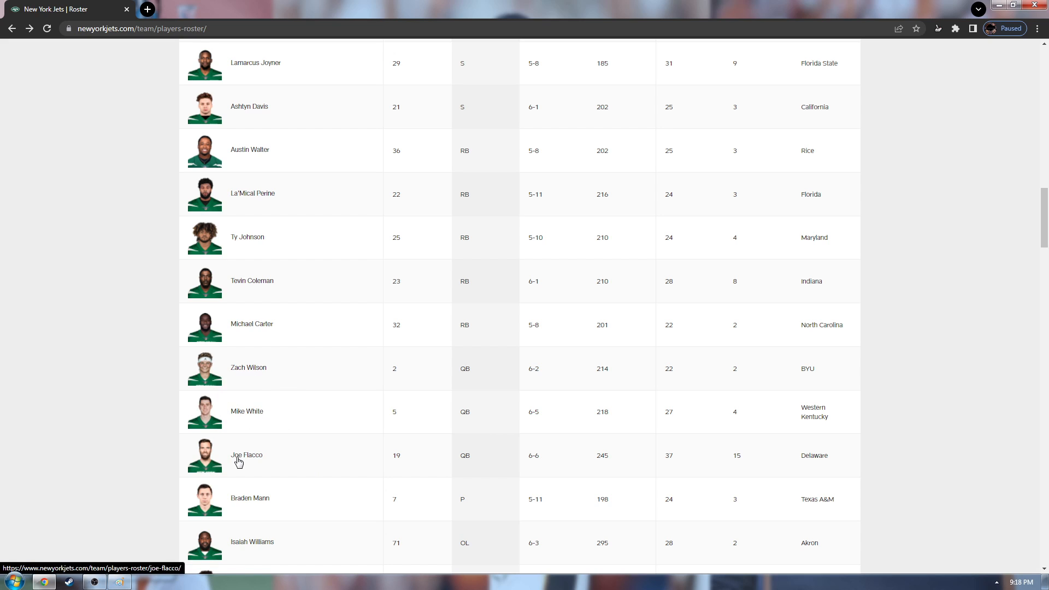
mouse_move(280, 470)
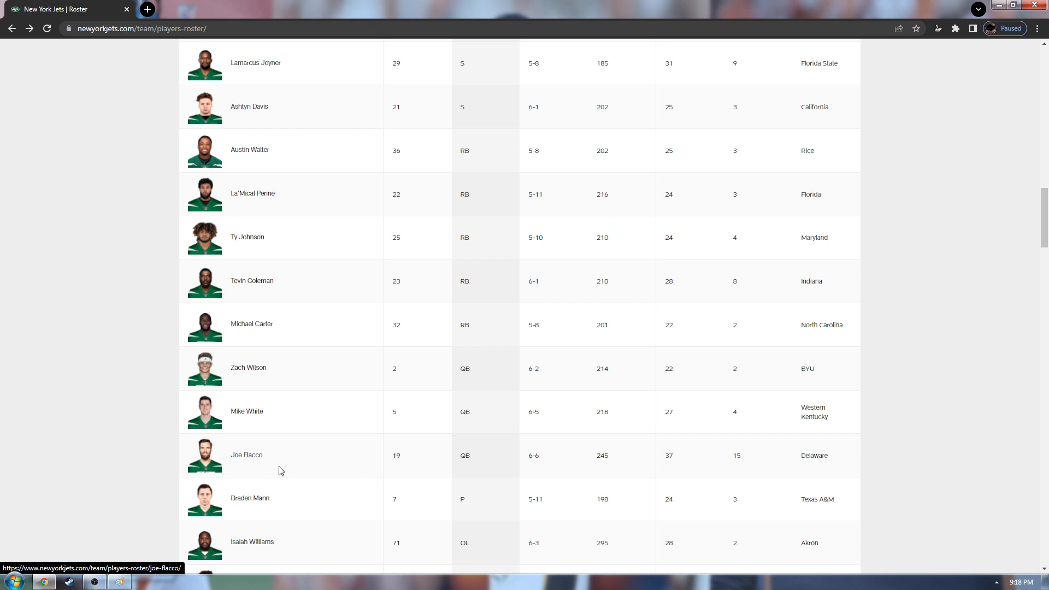
scroll("down", 3)
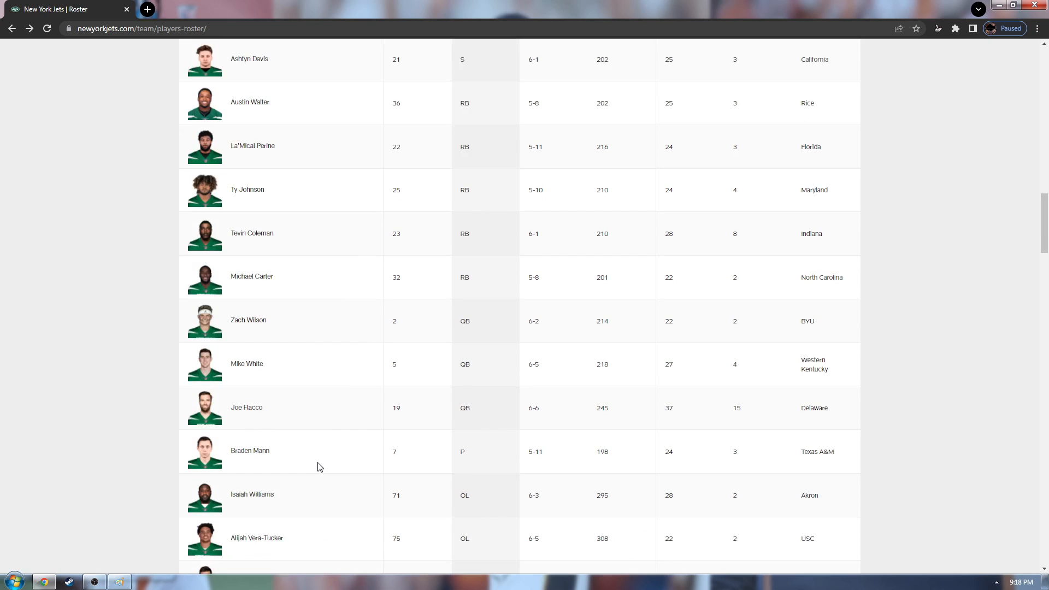
scroll("up", 3)
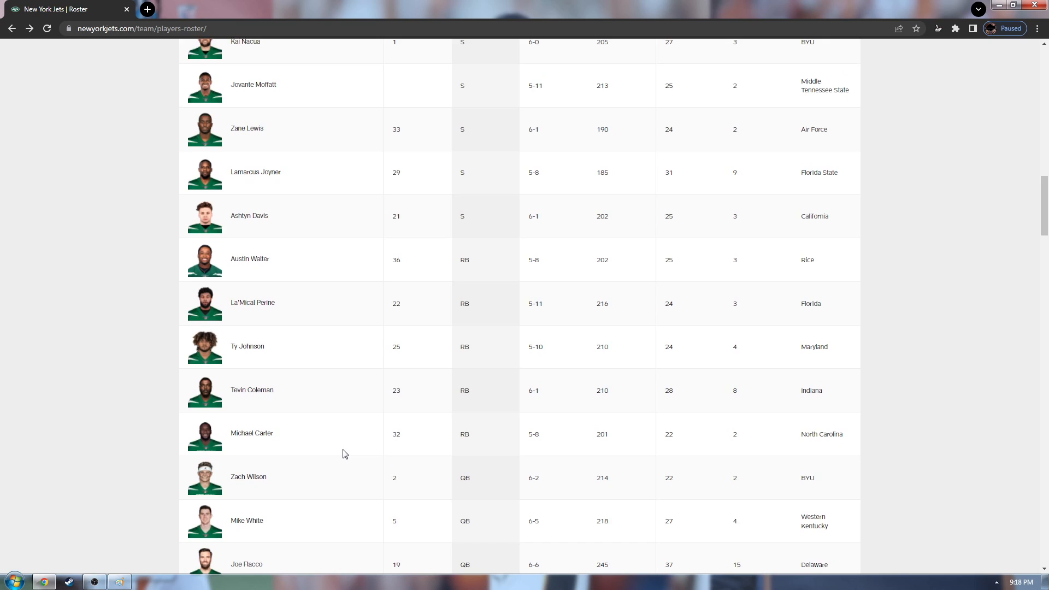
scroll("down", 3)
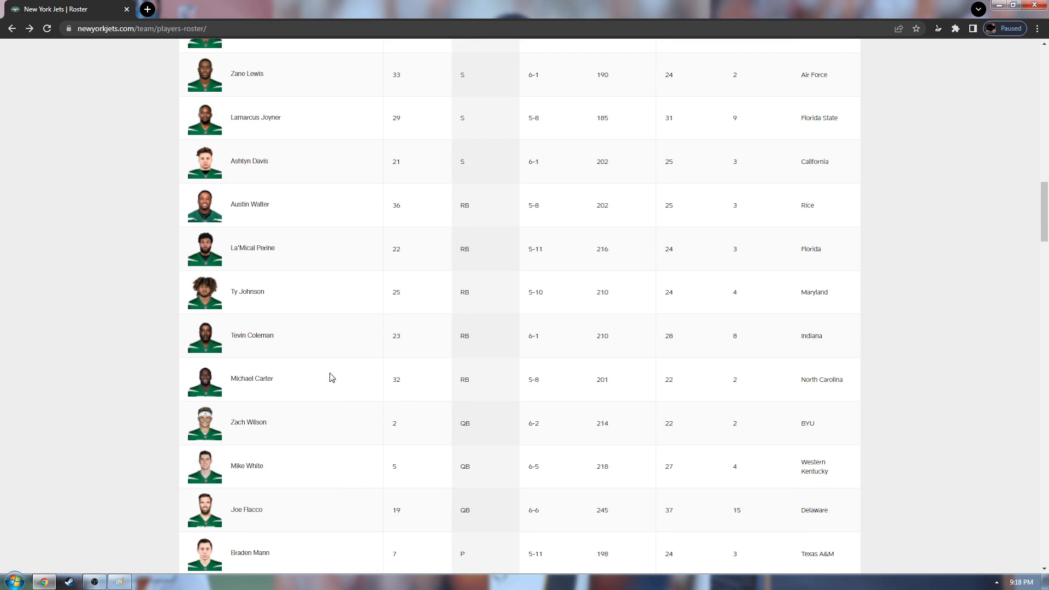
mouse_move(266, 387)
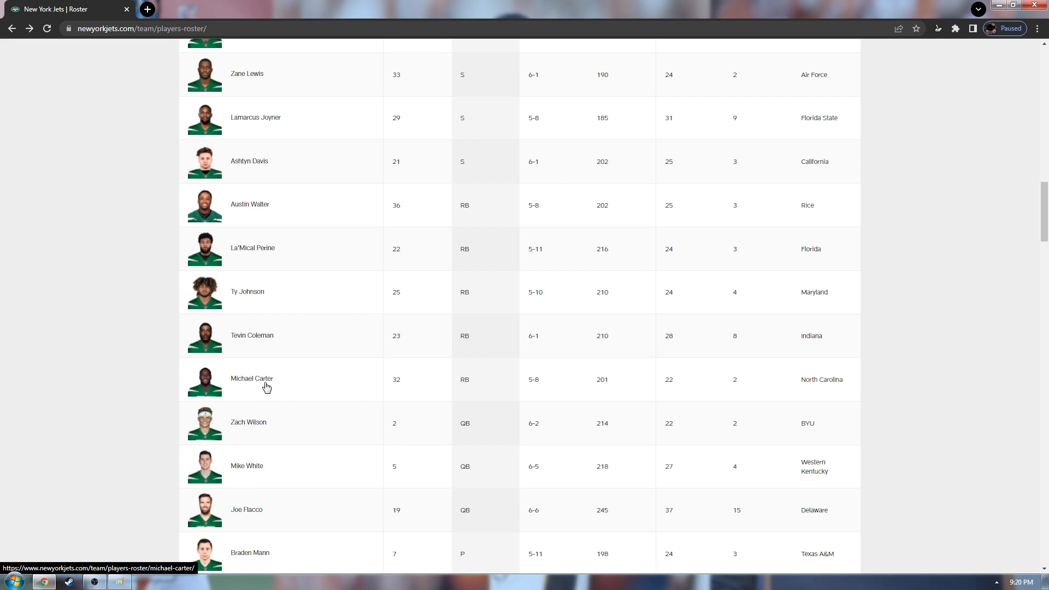
mouse_move(249, 387)
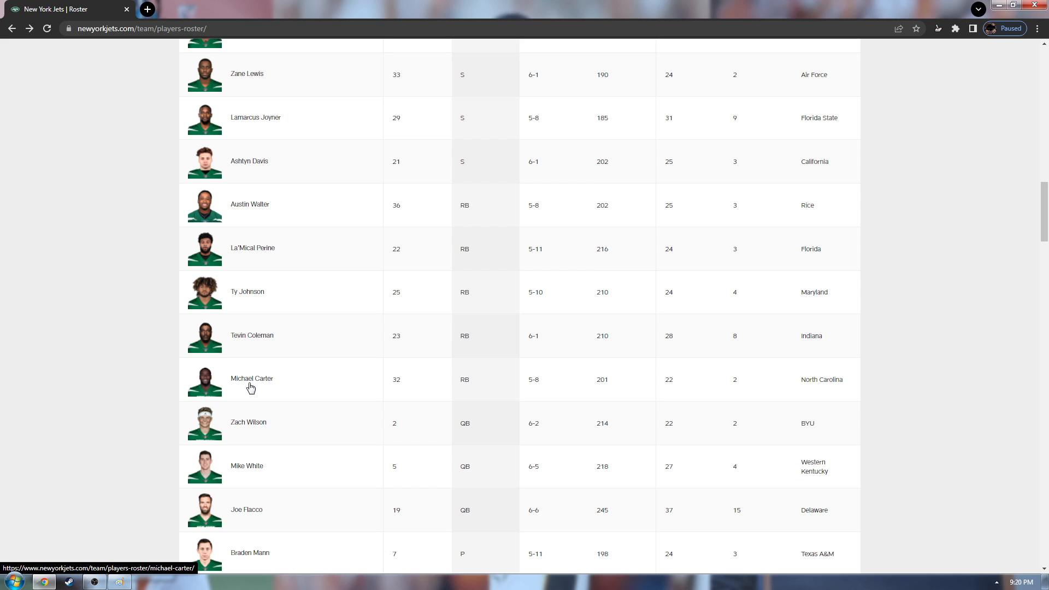
mouse_move(254, 220)
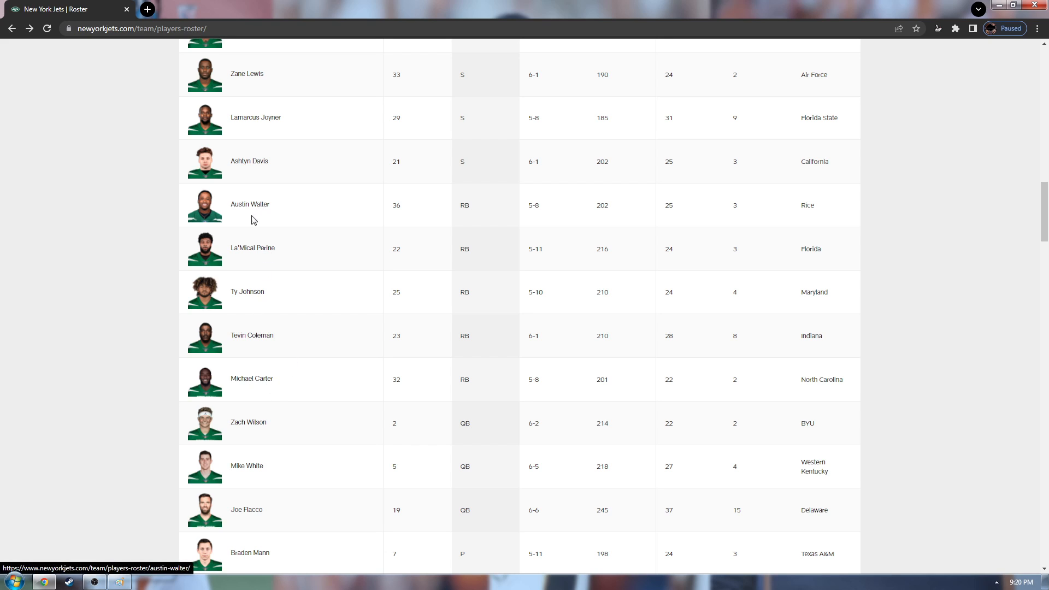
mouse_move(299, 243)
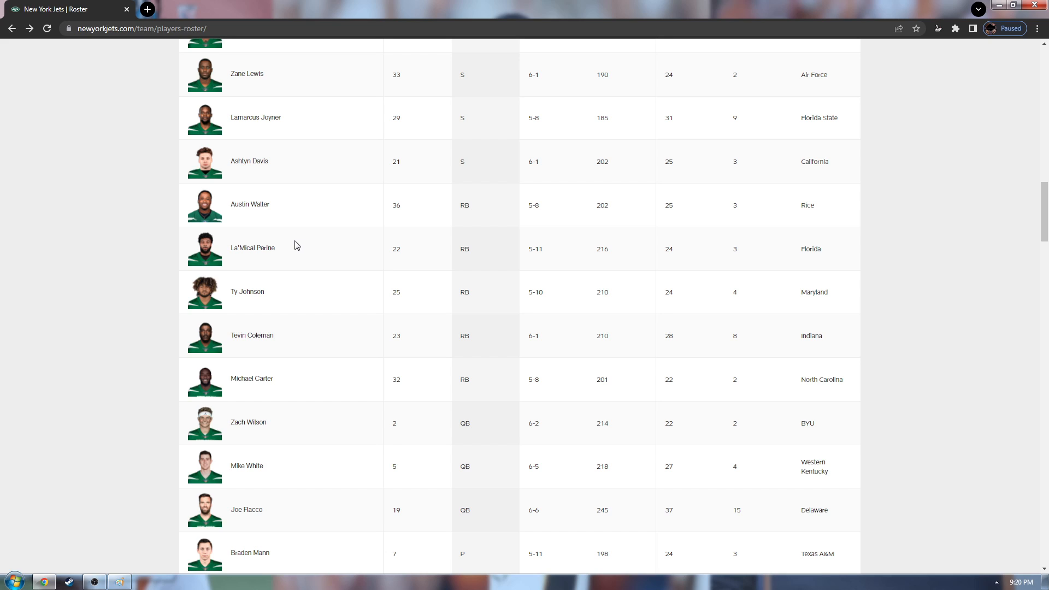
mouse_move(272, 336)
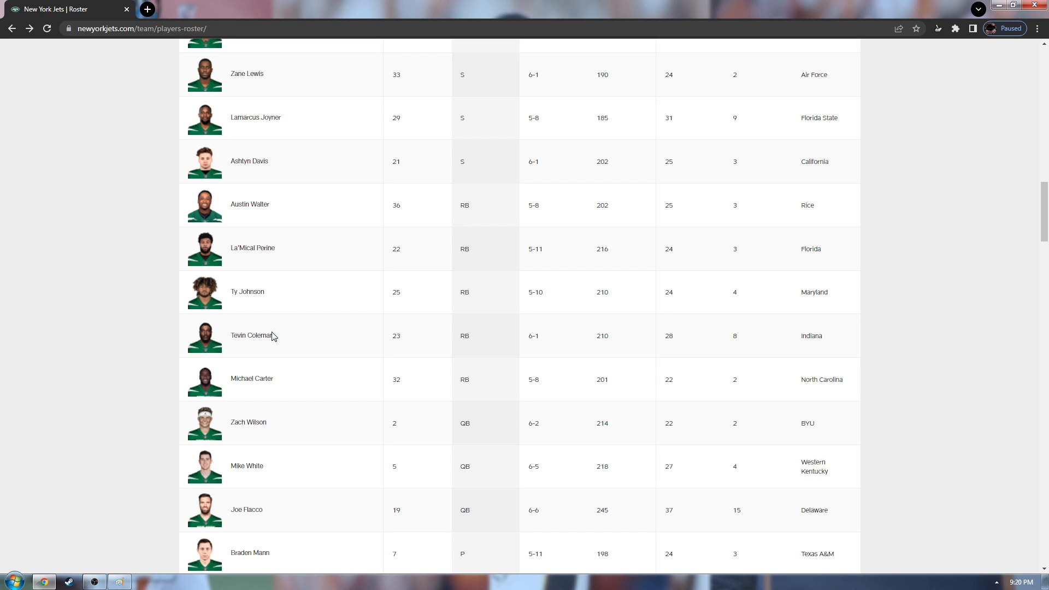
mouse_move(253, 370)
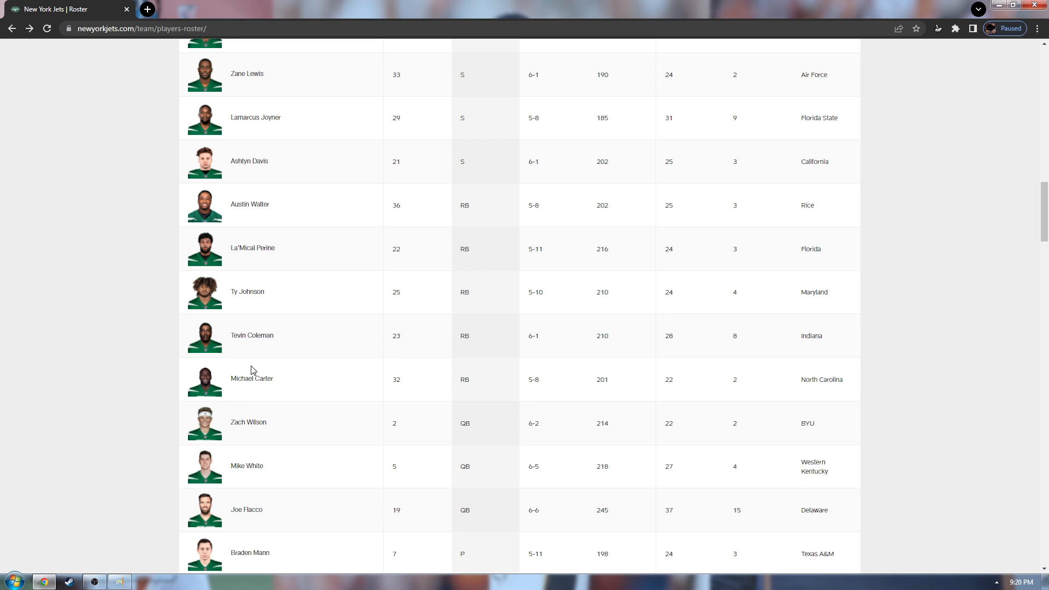
mouse_move(189, 429)
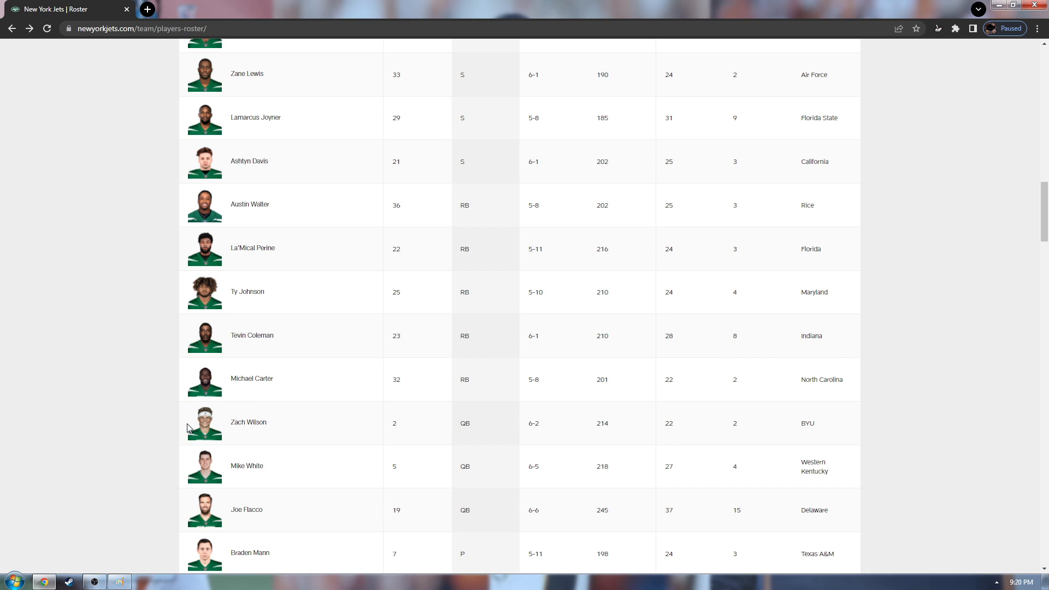
scroll("down", 3)
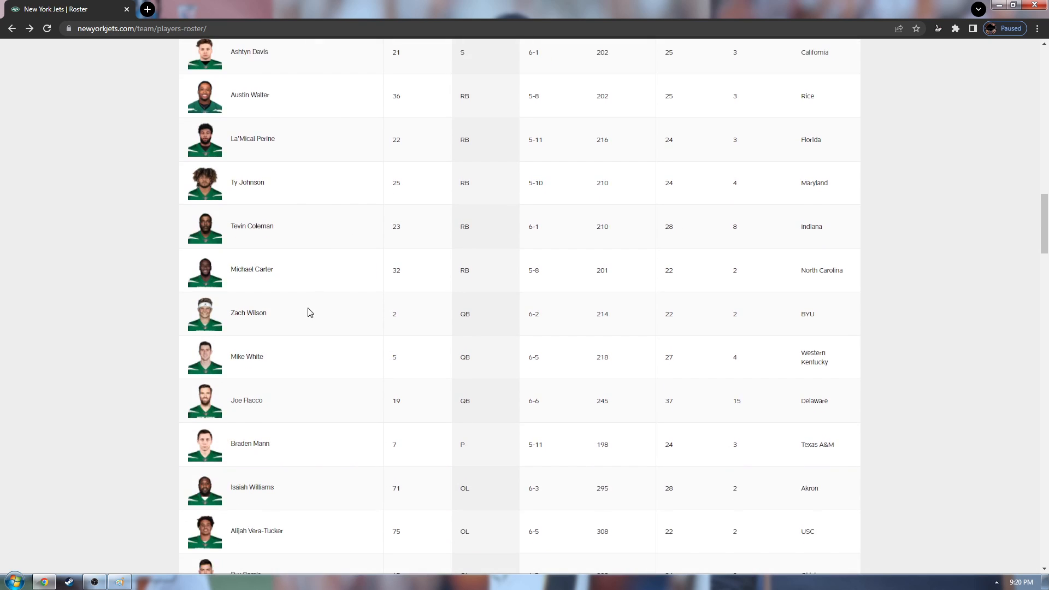
mouse_move(291, 286)
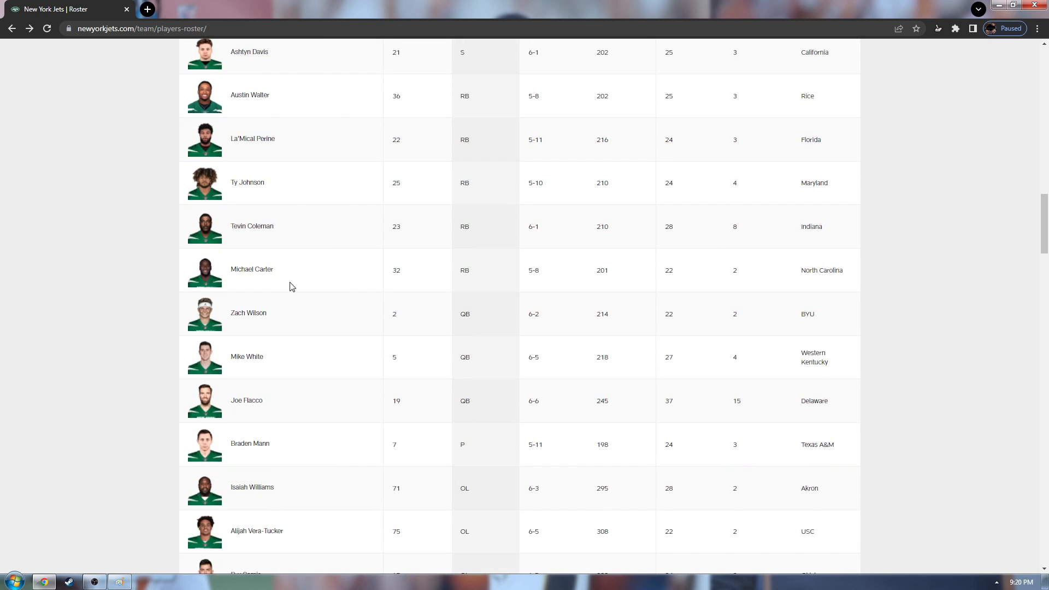
mouse_move(366, 293)
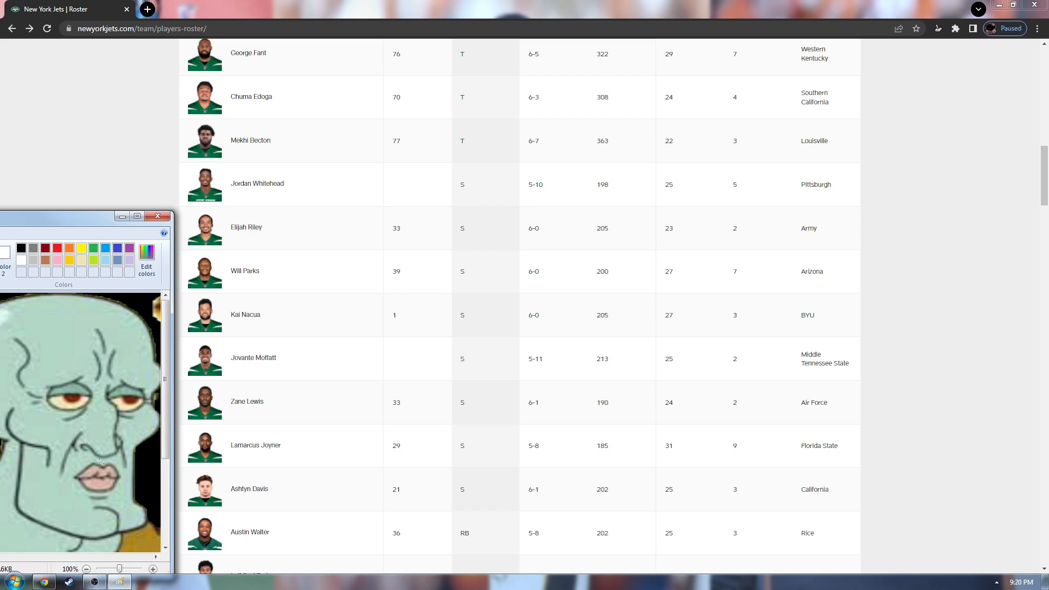
Draw black lines over the cartoon face in Paint, then scroll the roster to the linebackers and kickers.
left_click_drag(100, 461, 47, 425)
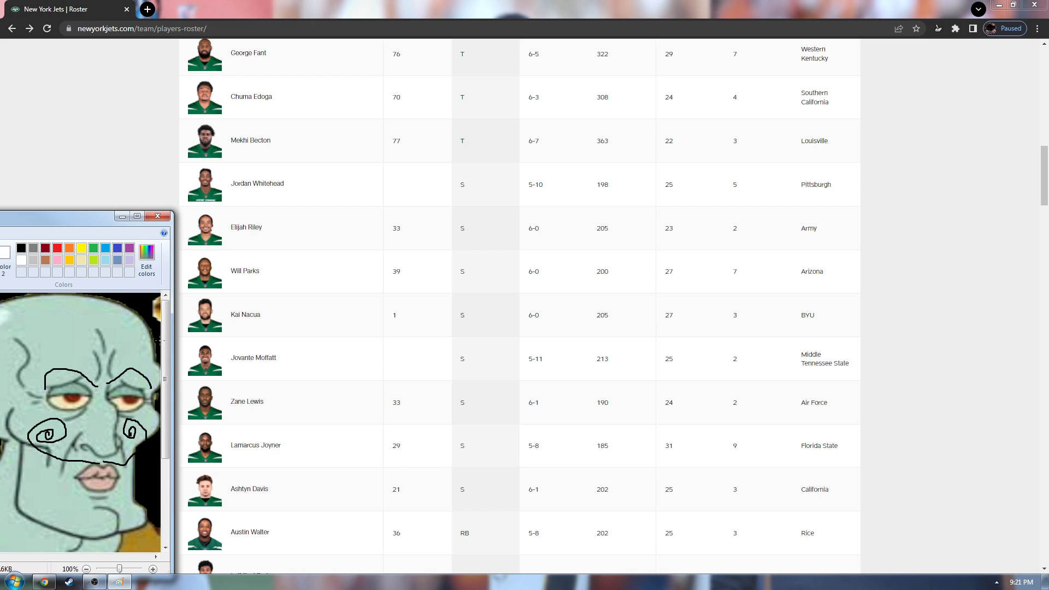
mouse_move(259, 425)
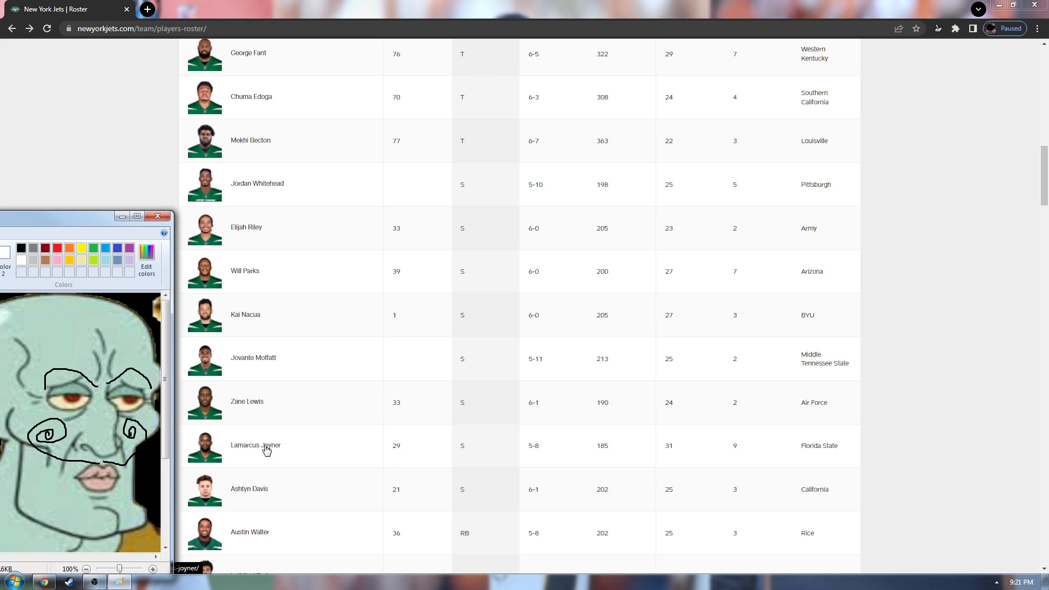
mouse_move(302, 337)
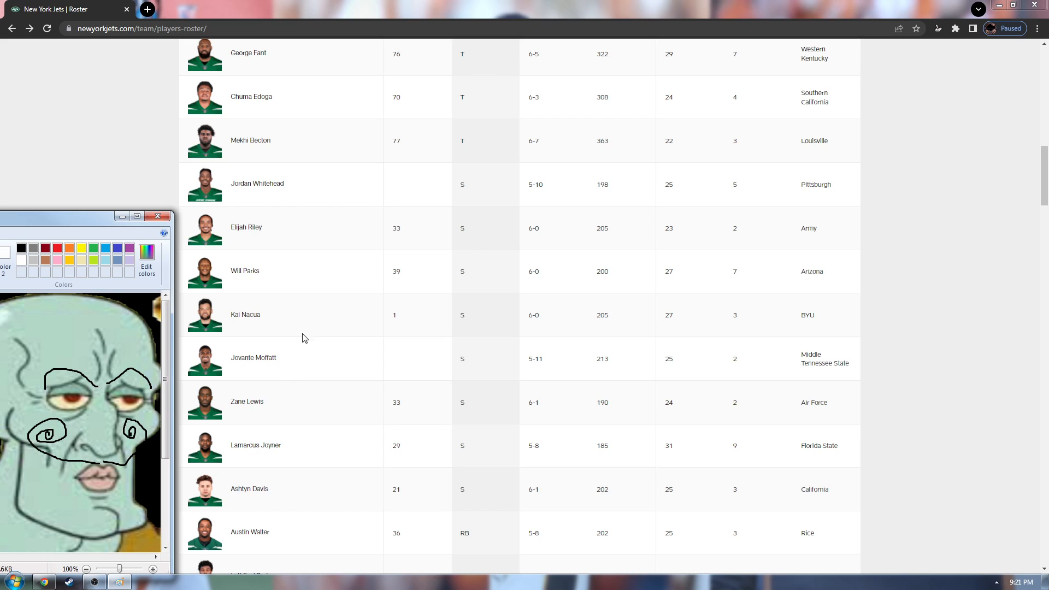
mouse_move(262, 271)
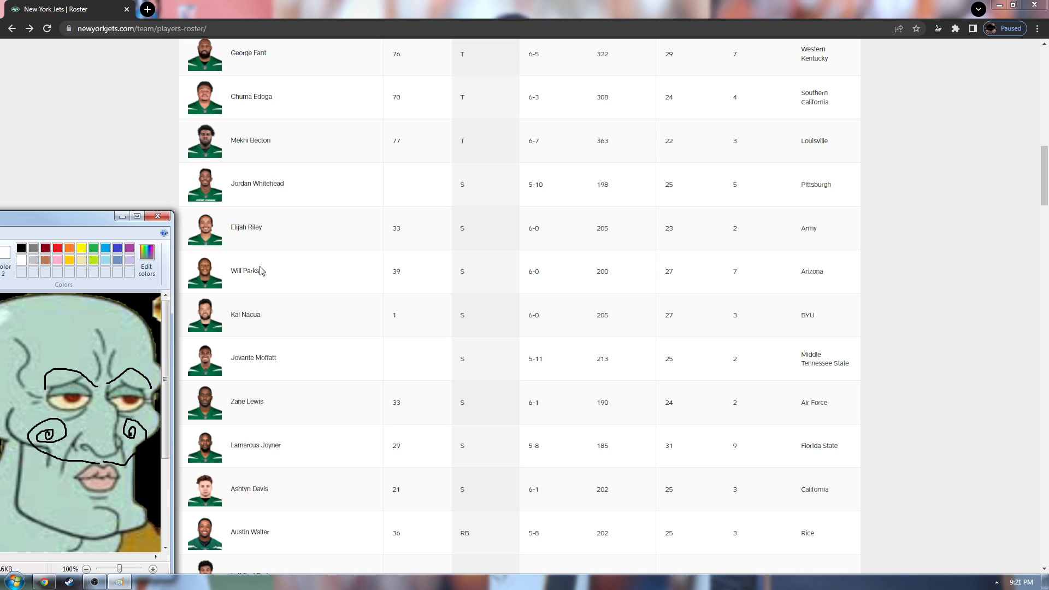
mouse_move(410, 270)
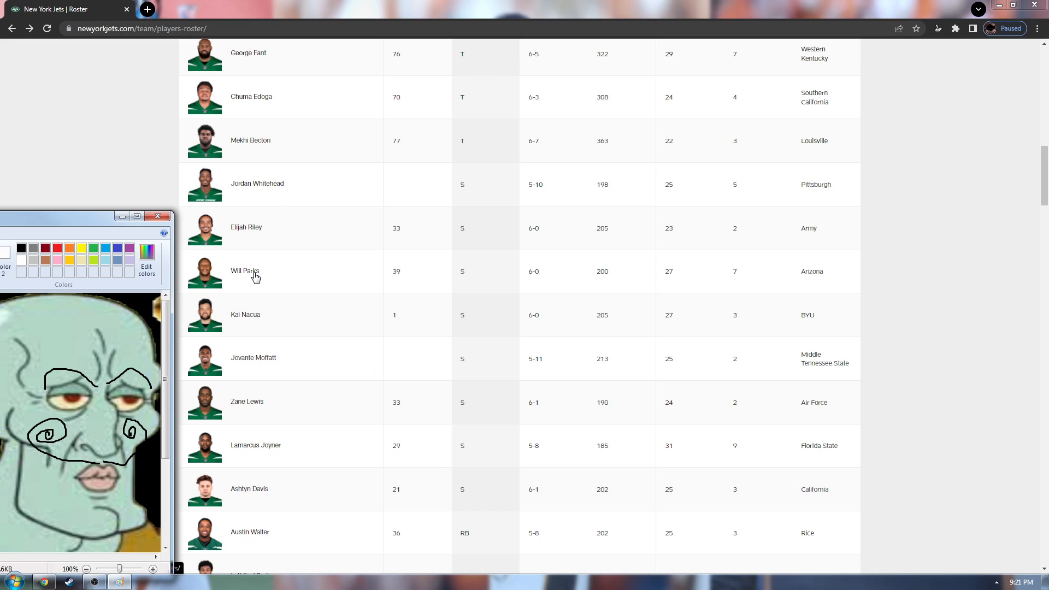
mouse_move(365, 206)
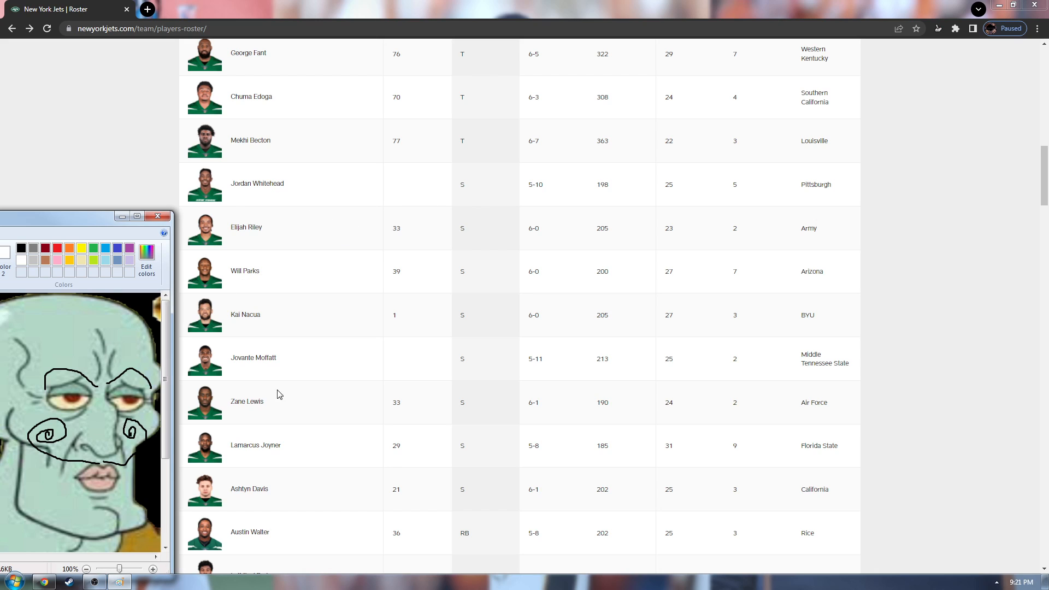
mouse_move(291, 324)
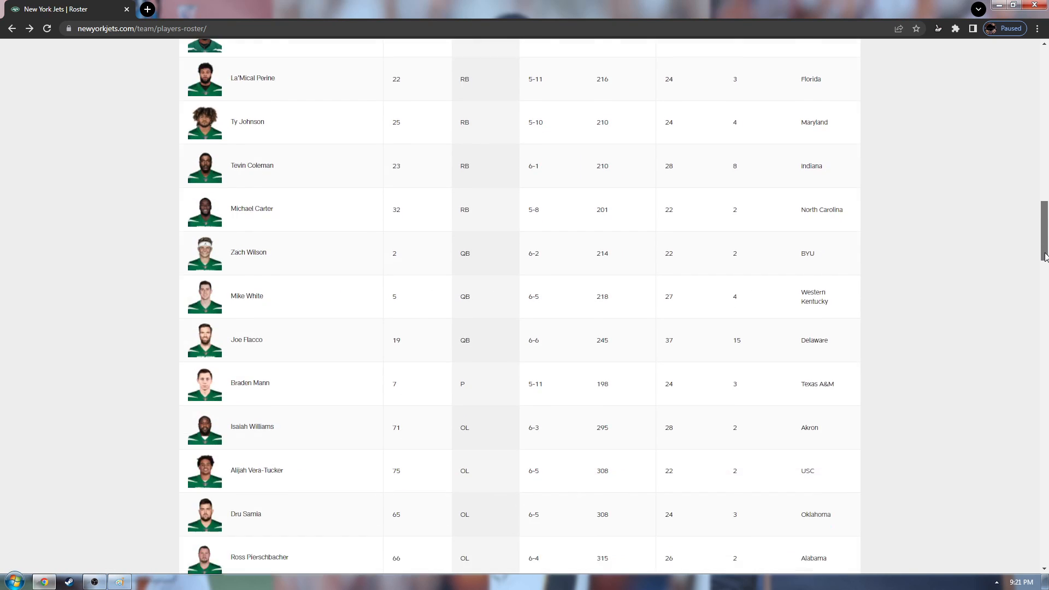
scroll("down", 3)
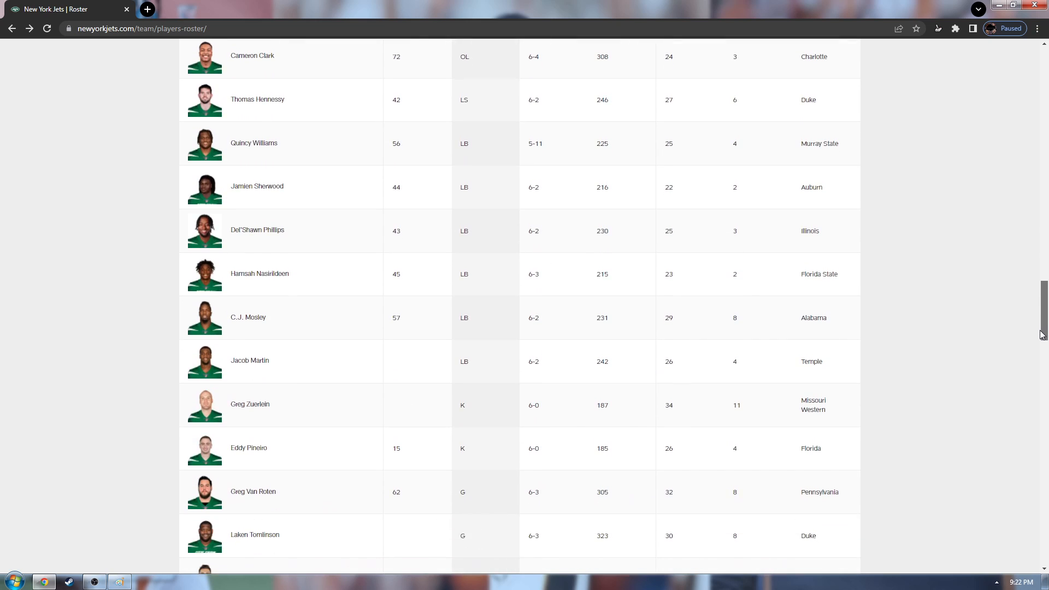
Scroll to the last linebackers and the two kickers, reaching defensive linemen below fullback Nick Bawden.
scroll("down", 3)
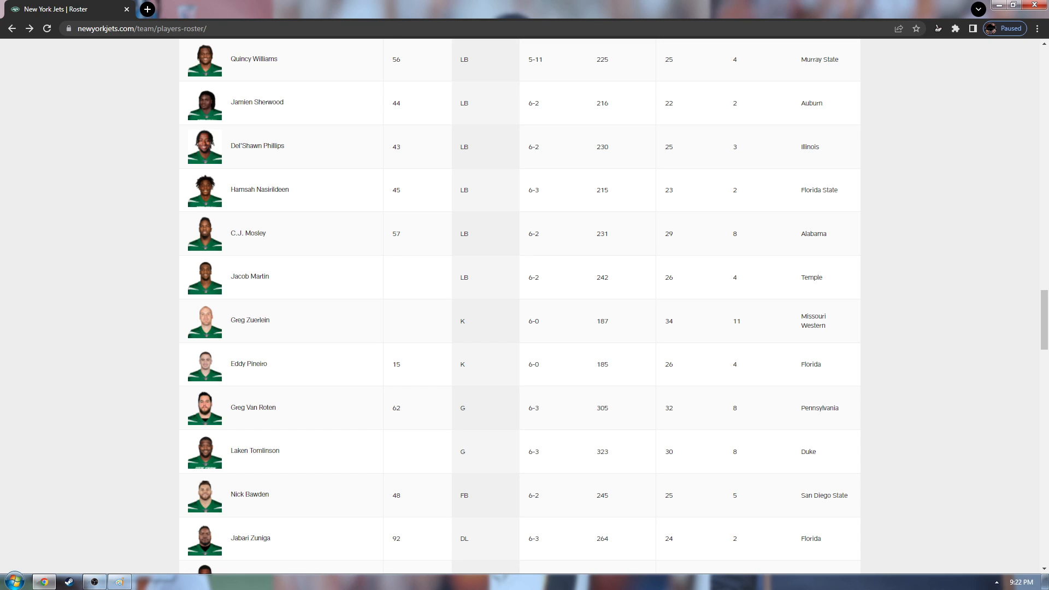
scroll("down", 3)
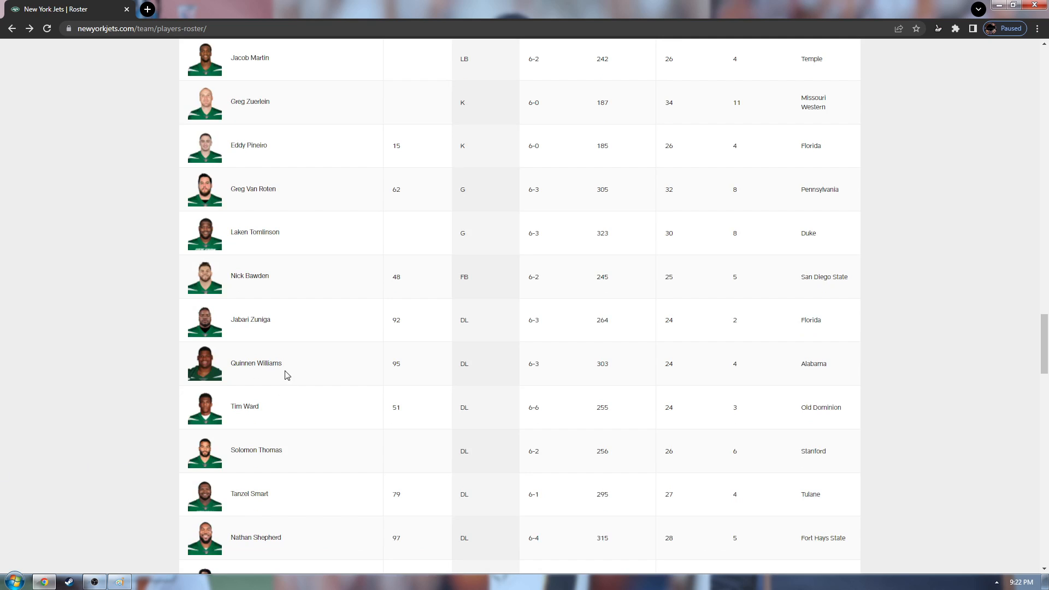
Scroll through the guards, fullback and defensive linemen down to Huff, Franklin-Myers and Anae.
scroll("down", 3)
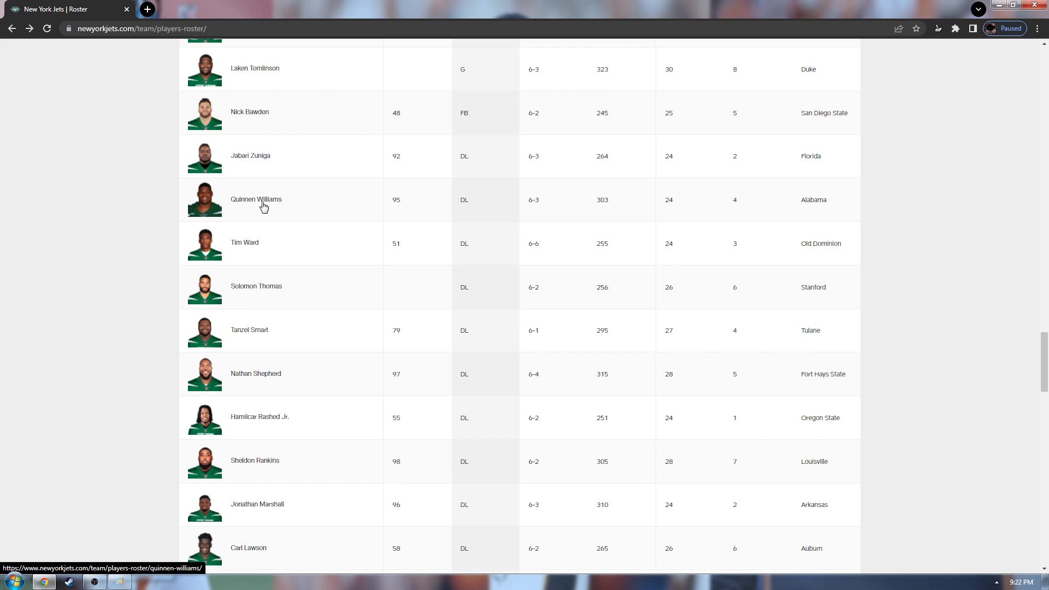
mouse_move(273, 204)
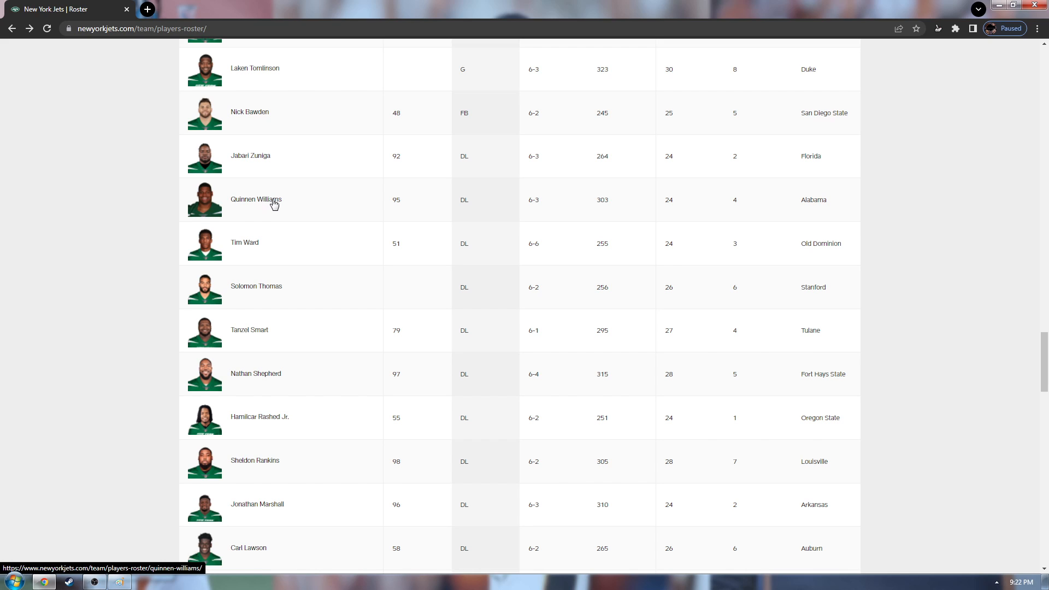
mouse_move(279, 202)
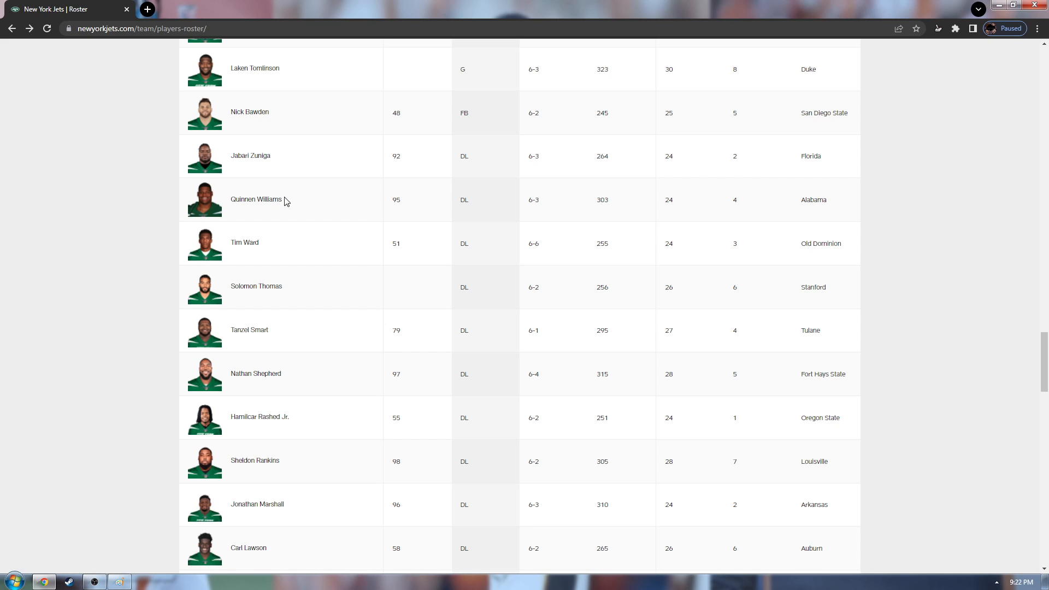
mouse_move(289, 201)
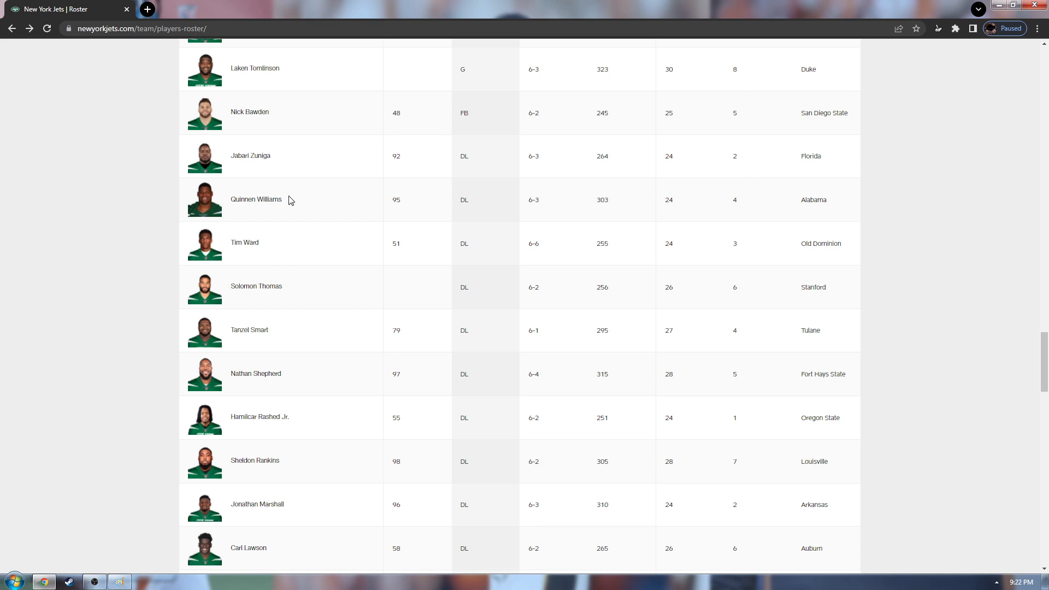
mouse_move(333, 189)
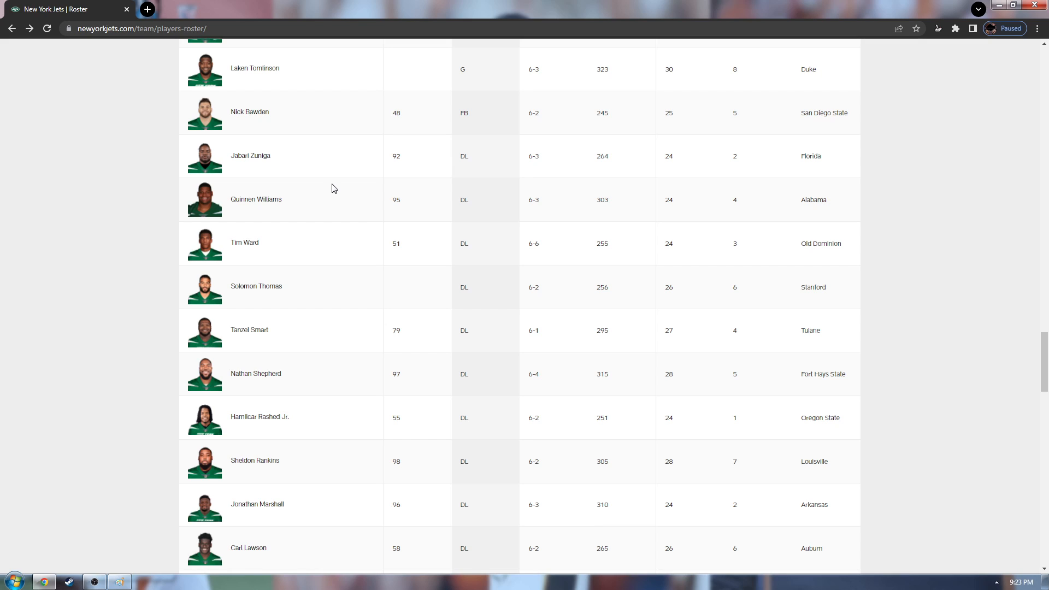
mouse_move(270, 208)
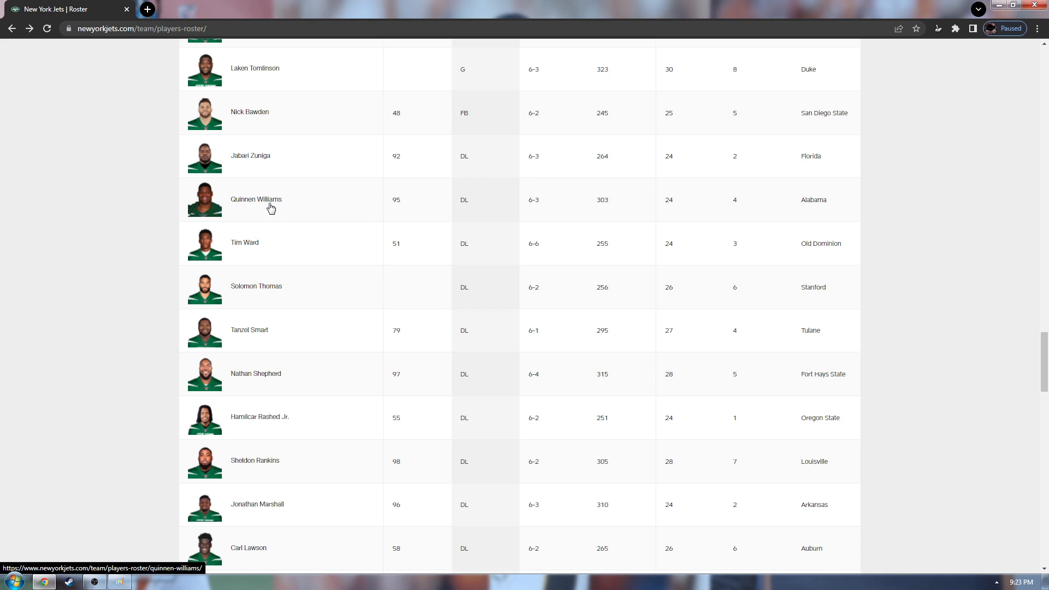
mouse_move(281, 216)
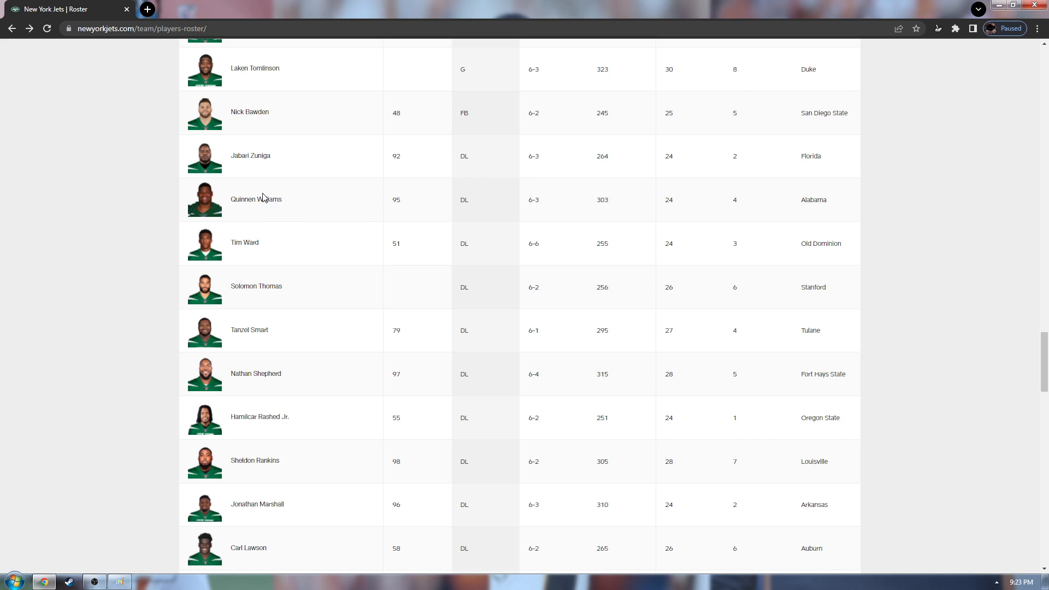
mouse_move(258, 207)
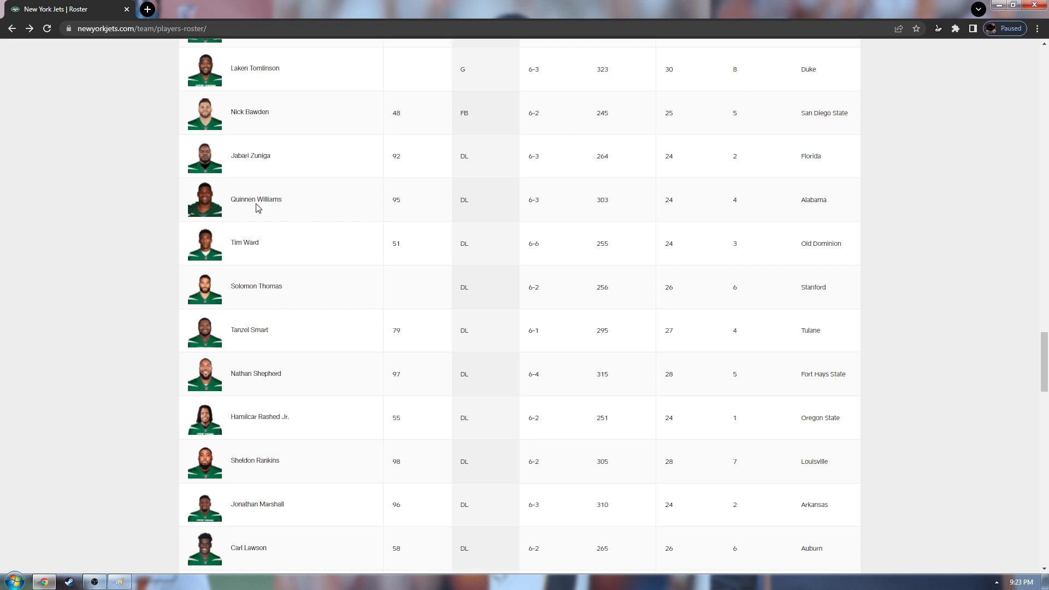
mouse_move(264, 207)
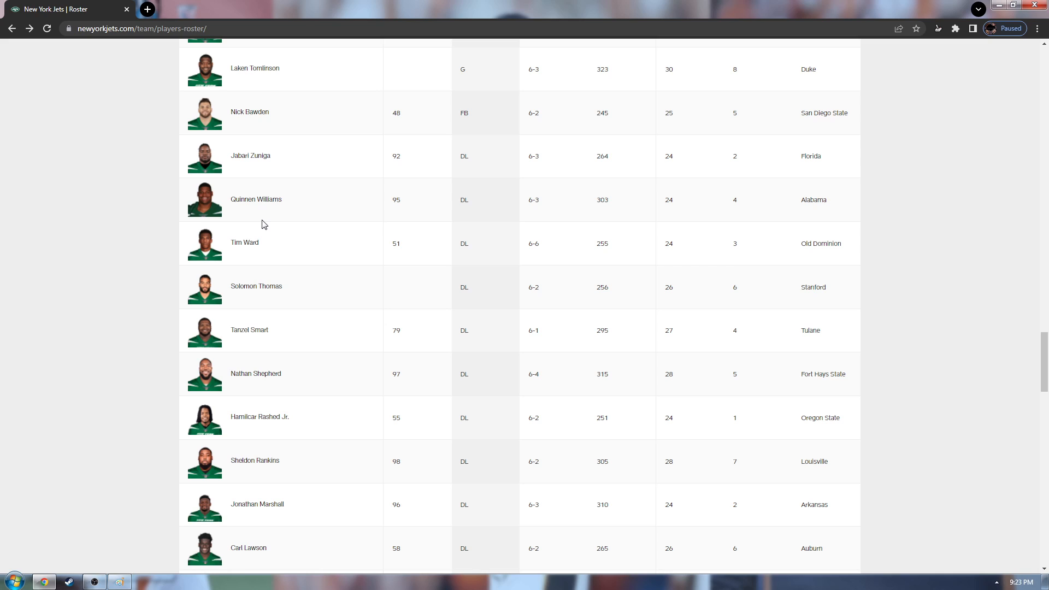
mouse_move(252, 246)
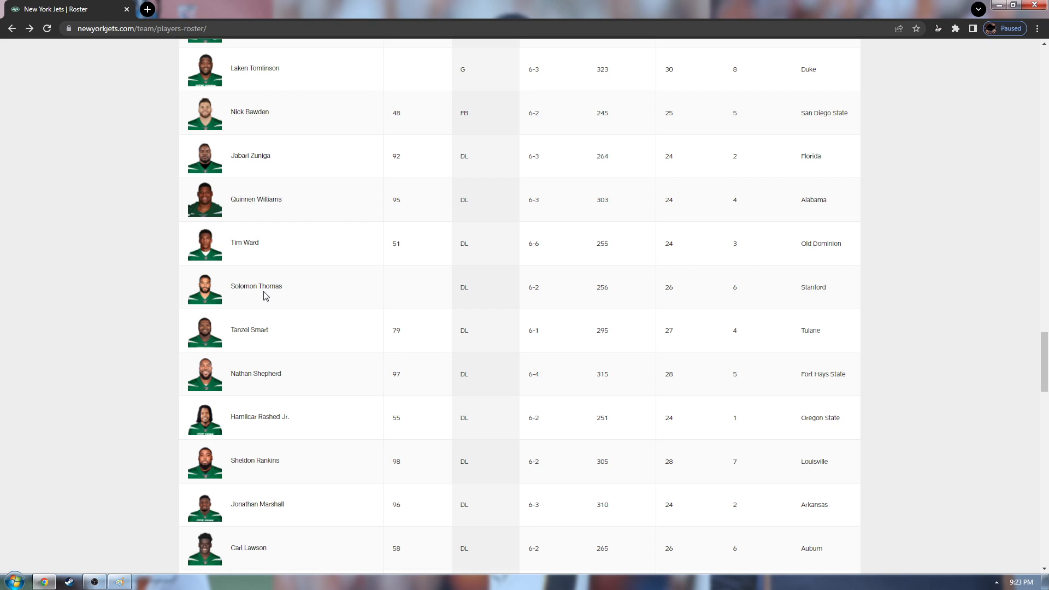
mouse_move(264, 338)
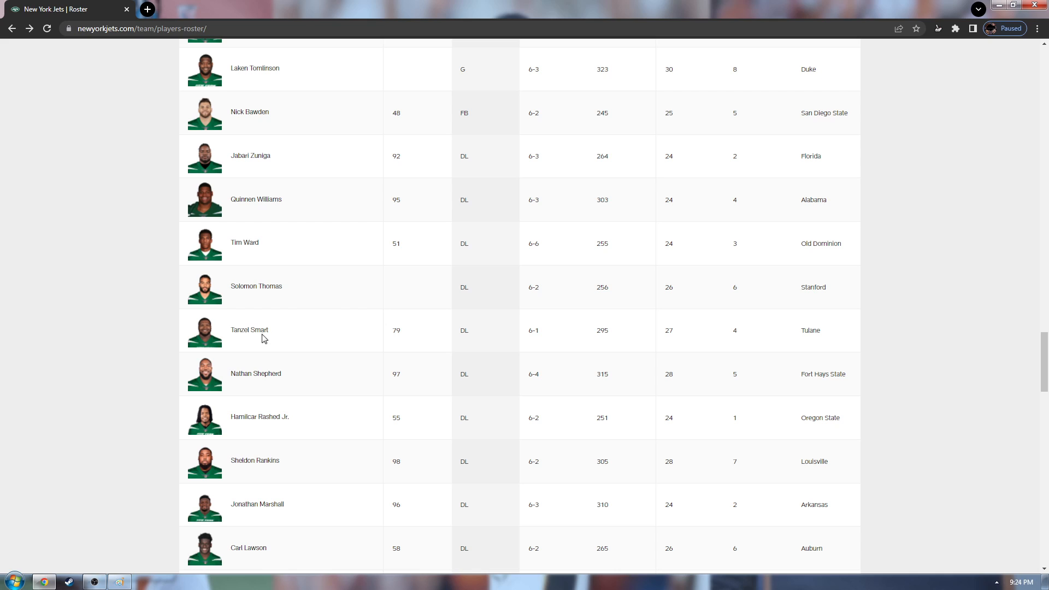
mouse_move(235, 339)
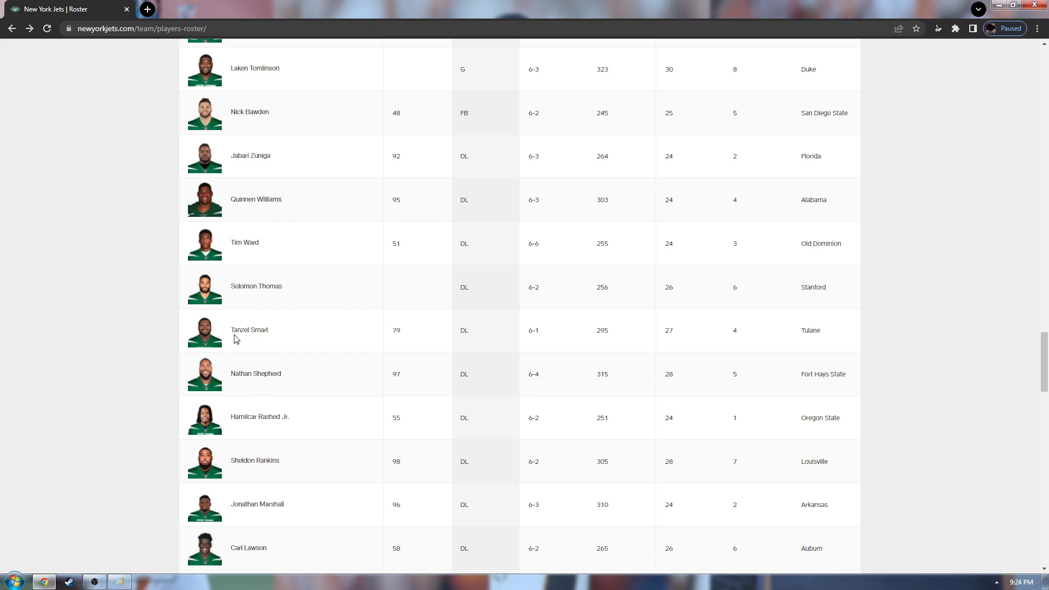
mouse_move(271, 379)
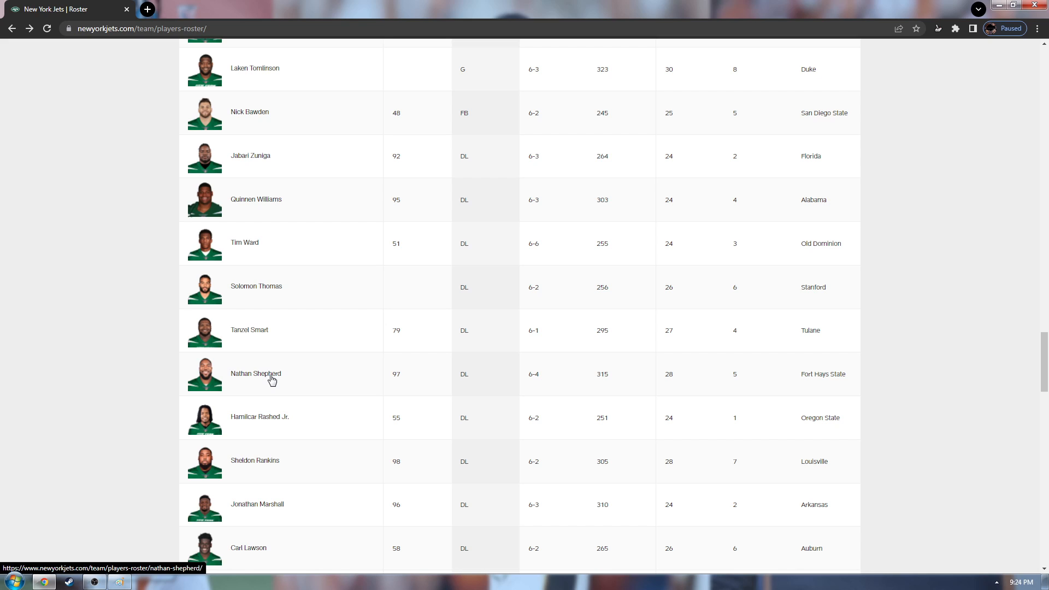
mouse_move(291, 372)
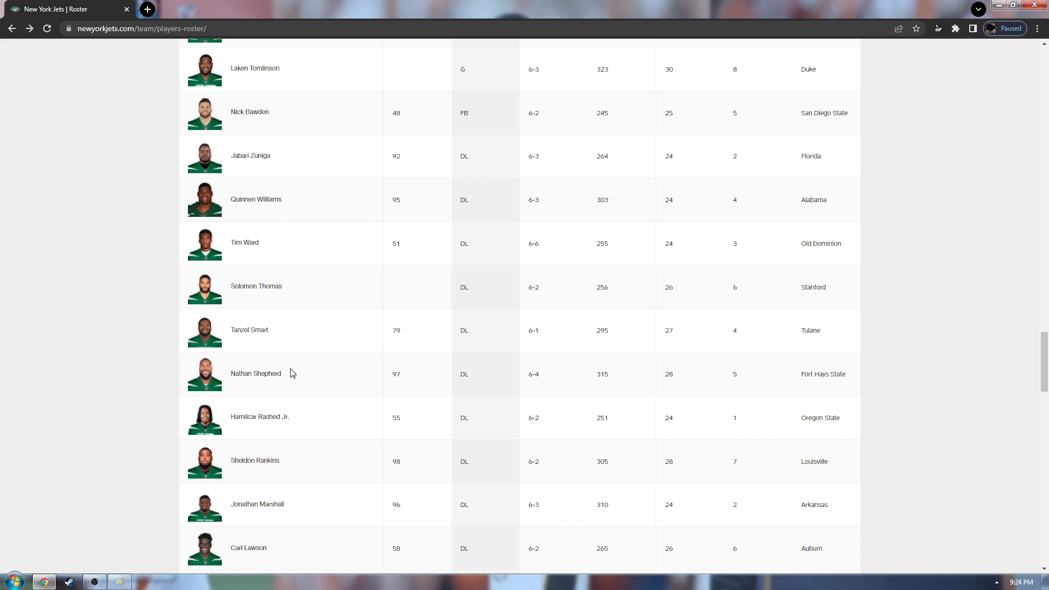
mouse_move(318, 357)
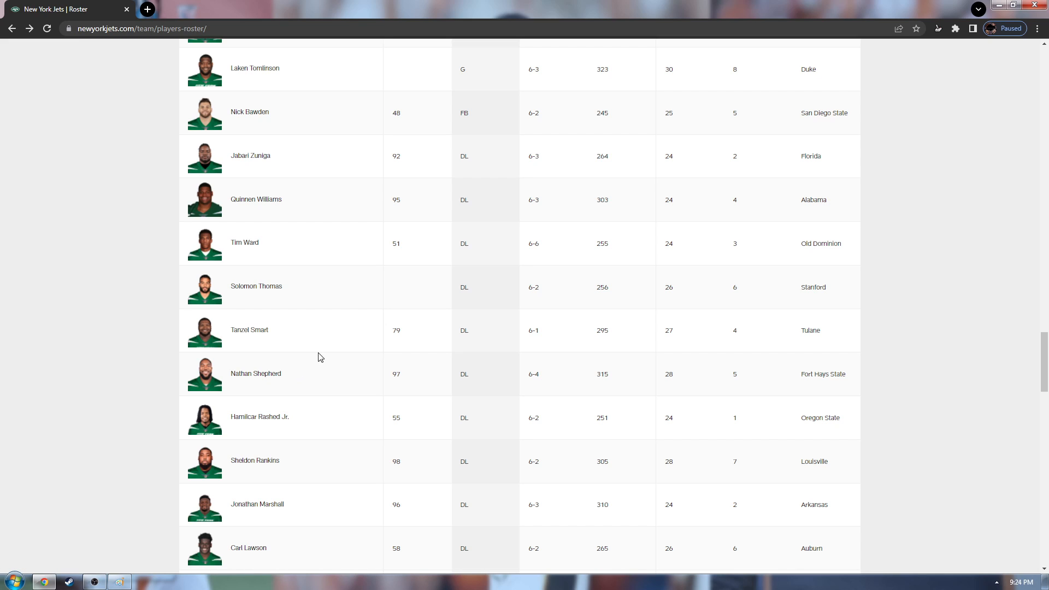
mouse_move(328, 352)
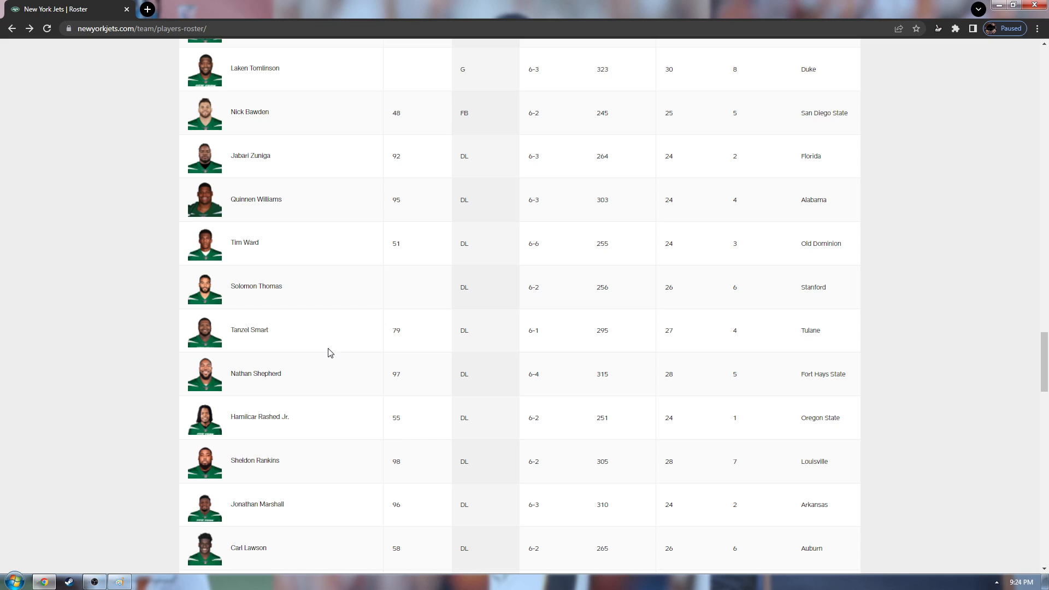
mouse_move(366, 354)
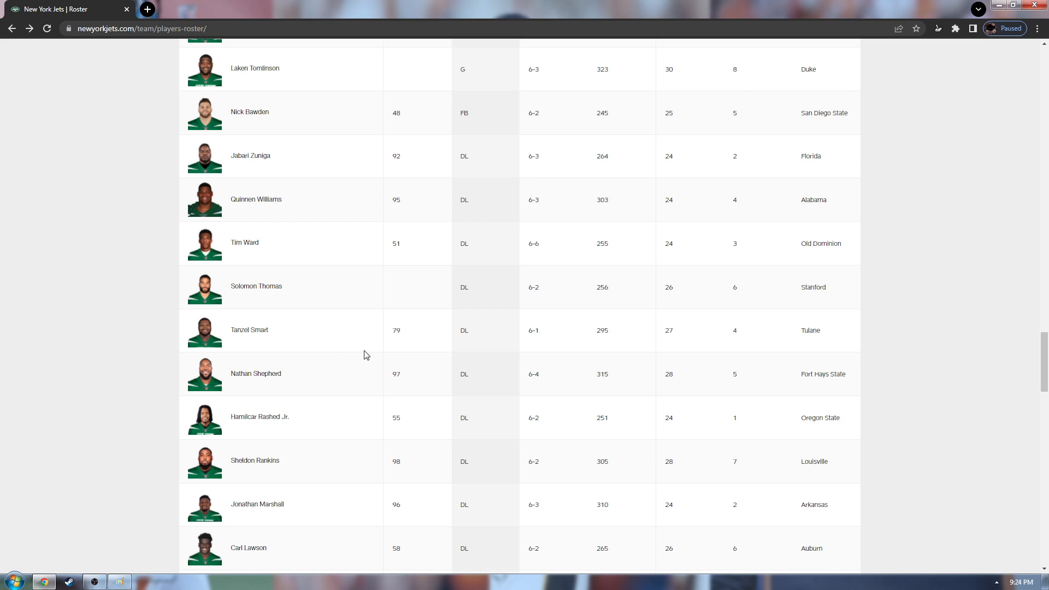
mouse_move(296, 387)
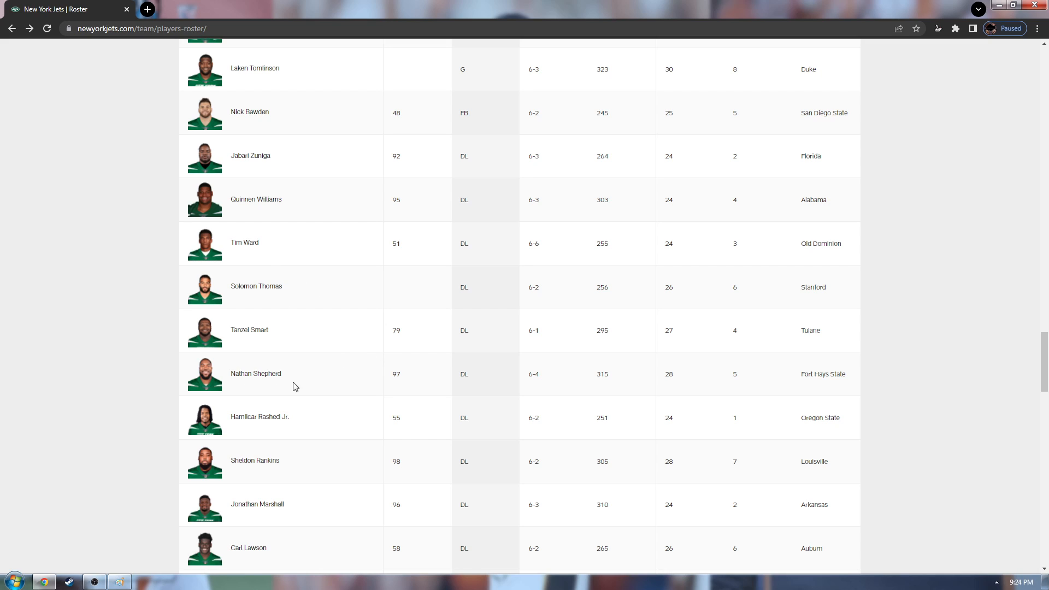
mouse_move(278, 472)
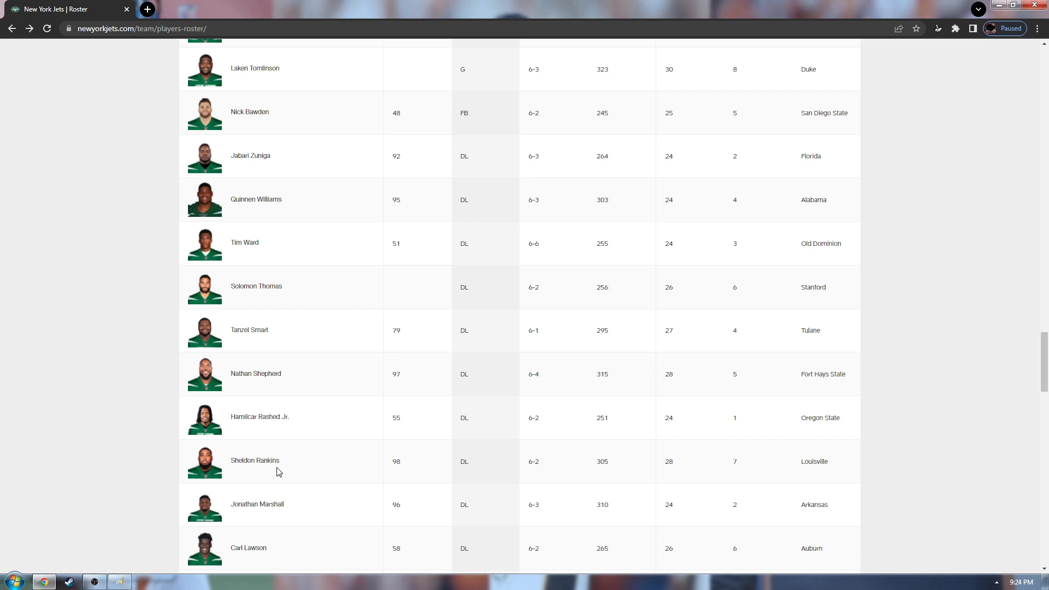
mouse_move(289, 472)
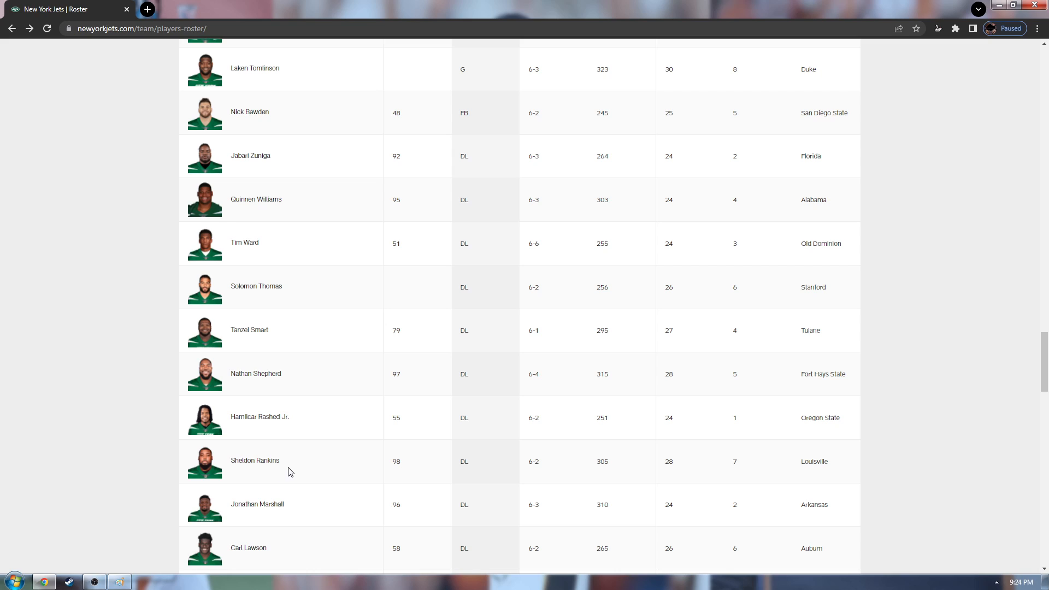
mouse_move(310, 465)
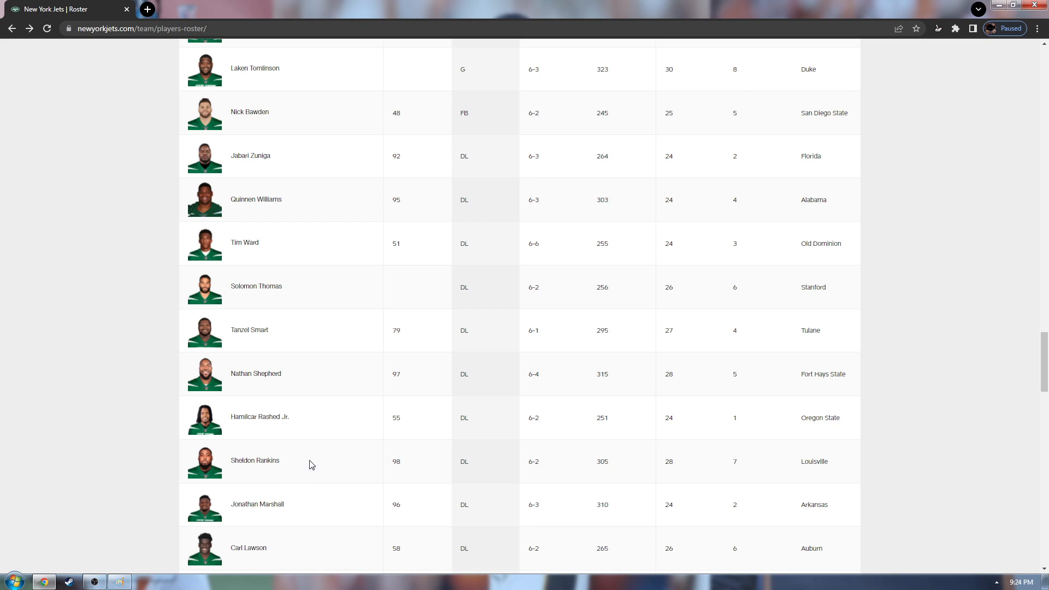
mouse_move(330, 455)
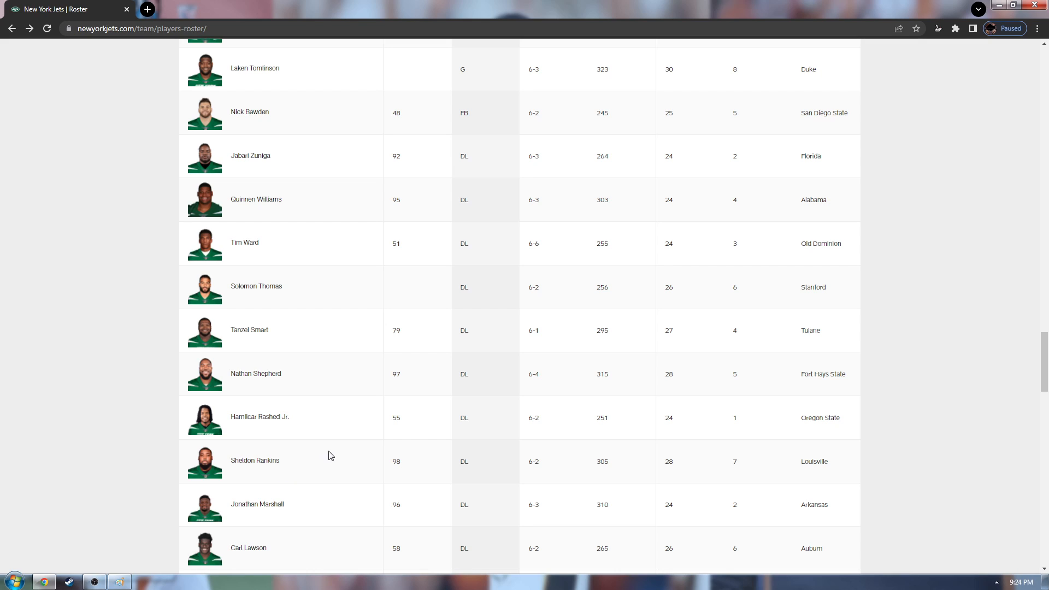
mouse_move(432, 404)
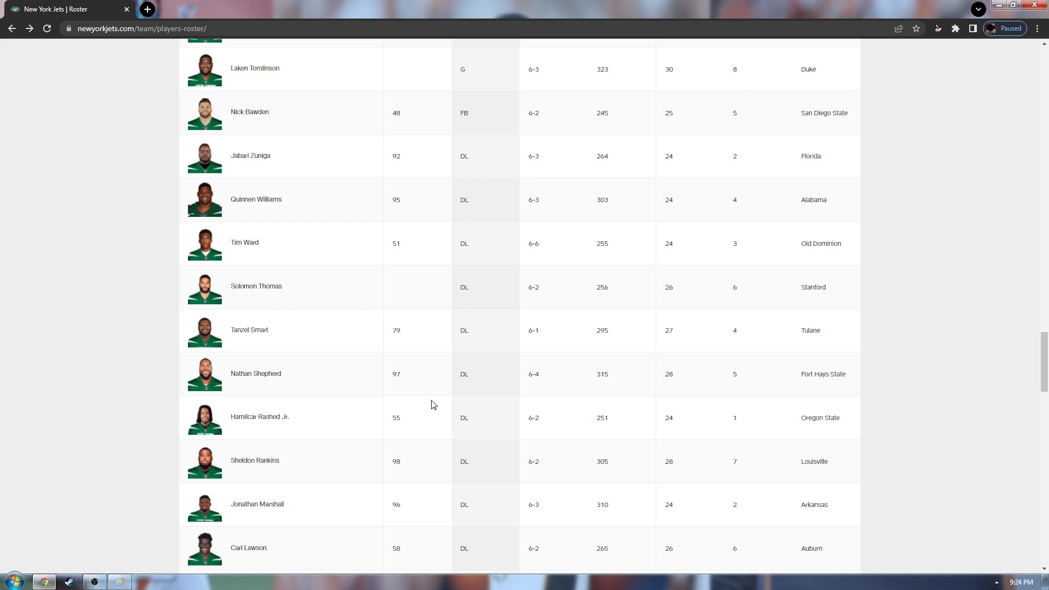
mouse_move(245, 468)
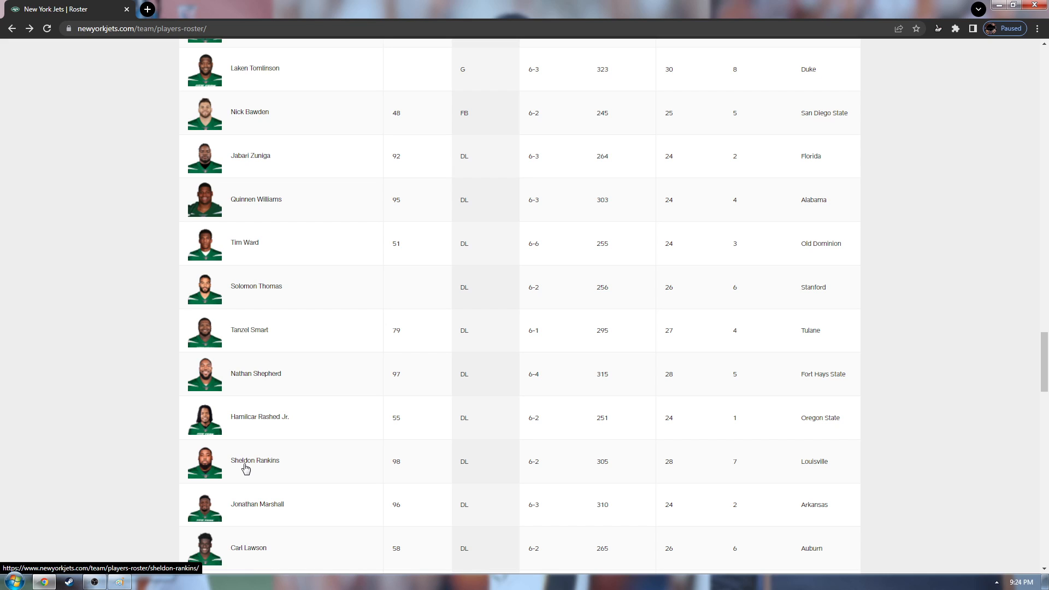
mouse_move(260, 459)
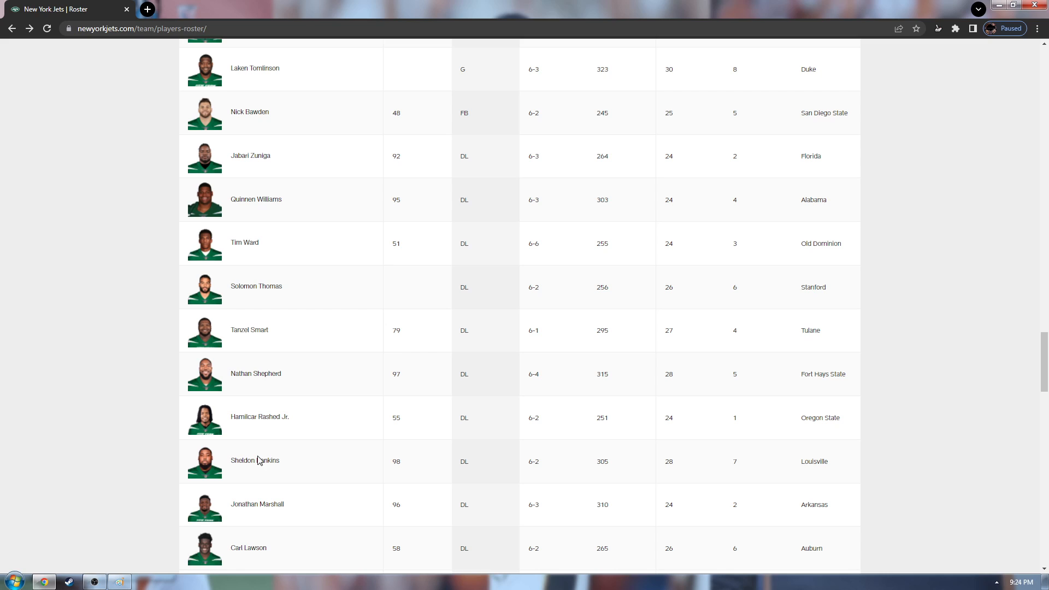
mouse_move(280, 474)
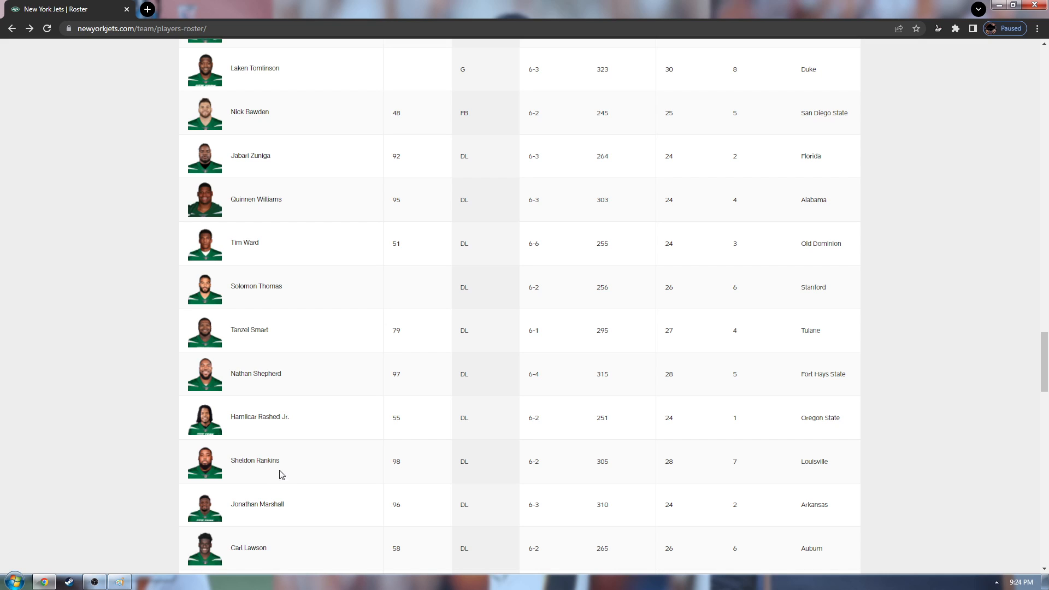
mouse_move(284, 490)
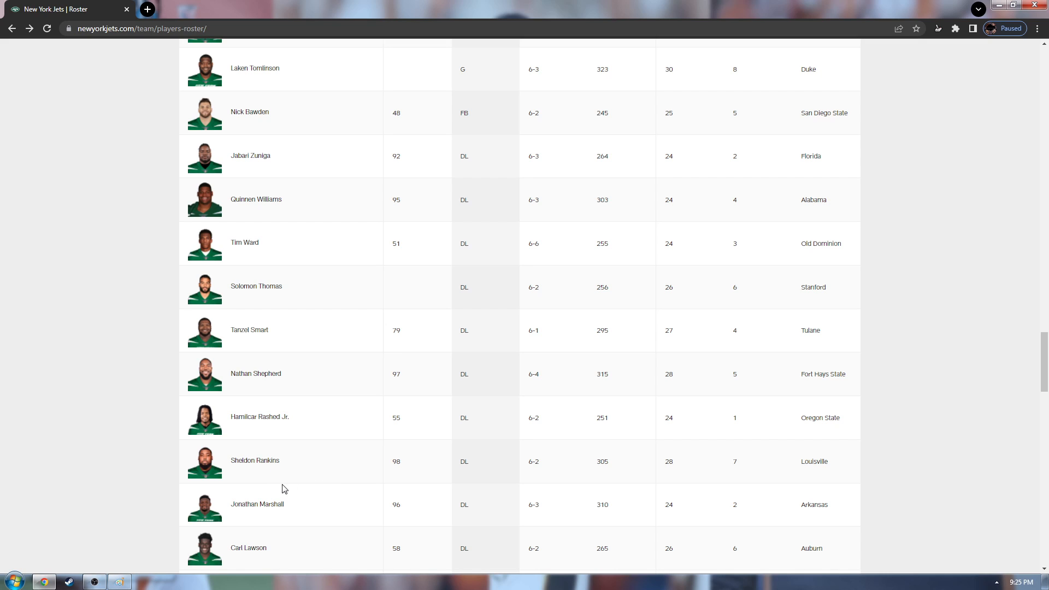
mouse_move(260, 558)
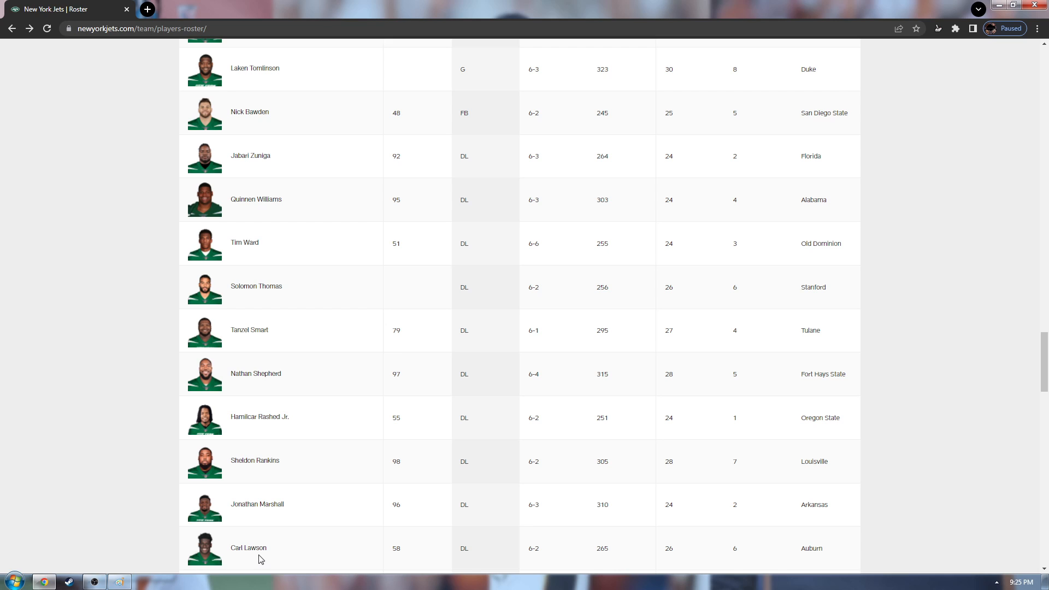
mouse_move(461, 190)
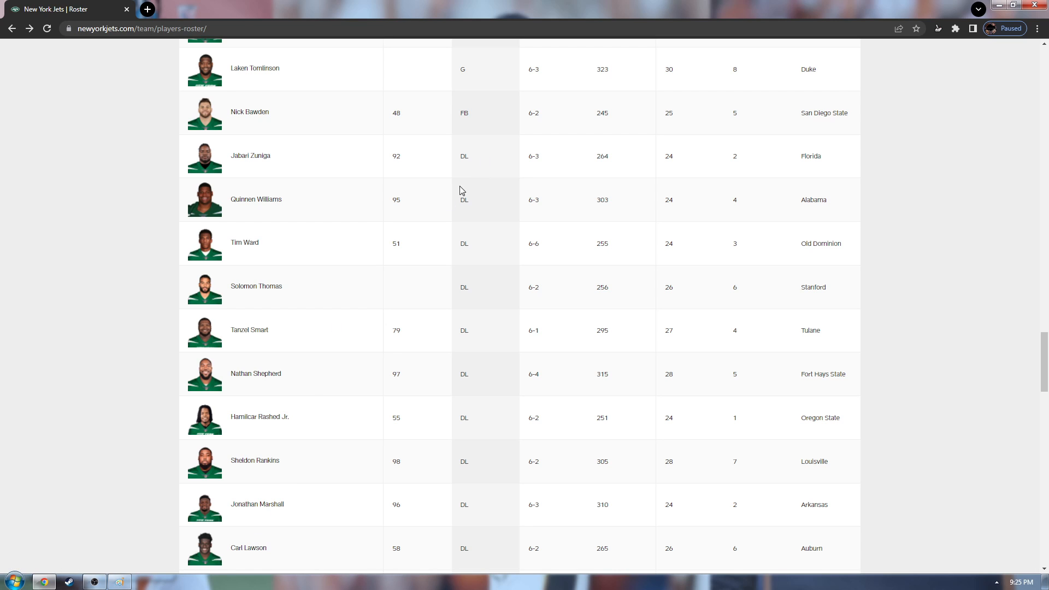
scroll("down", 3)
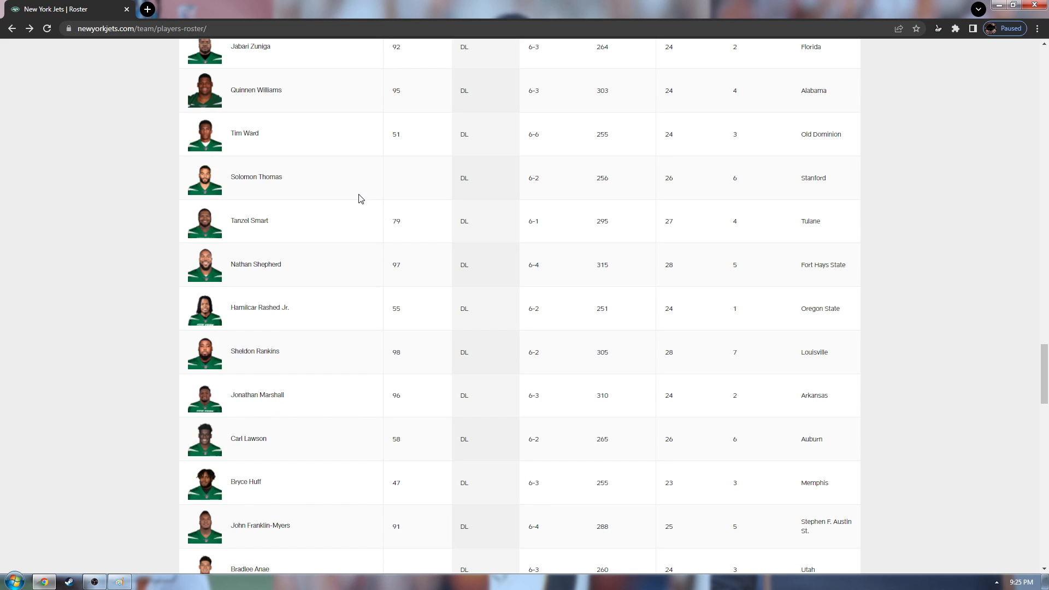
mouse_move(236, 367)
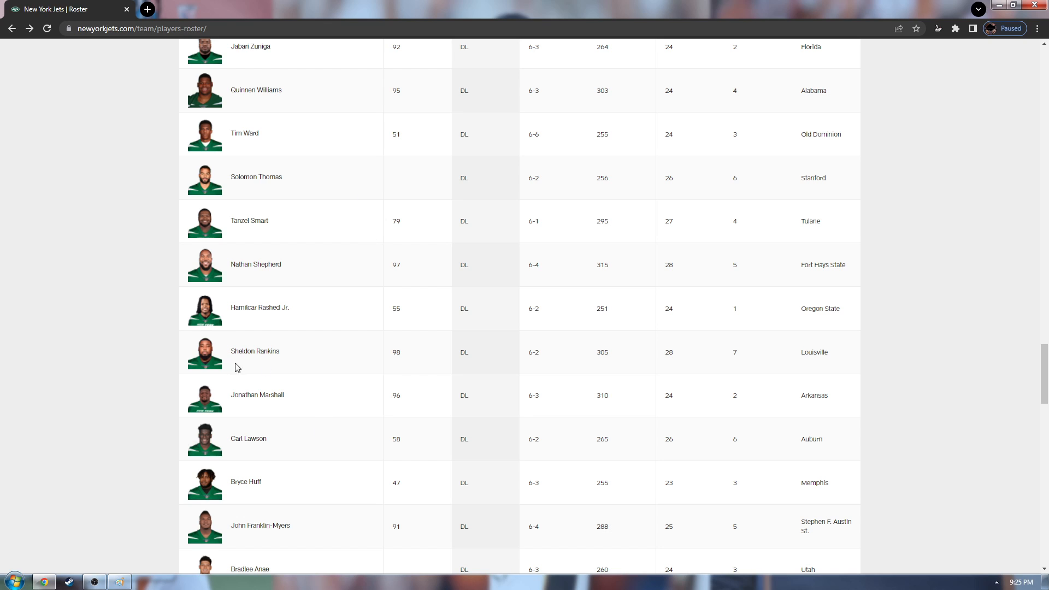
Scroll past Bradlee Anae to Javin White and Rachad Wildgoose, then back up to guard Laken Tomlinson.
scroll("down", 3)
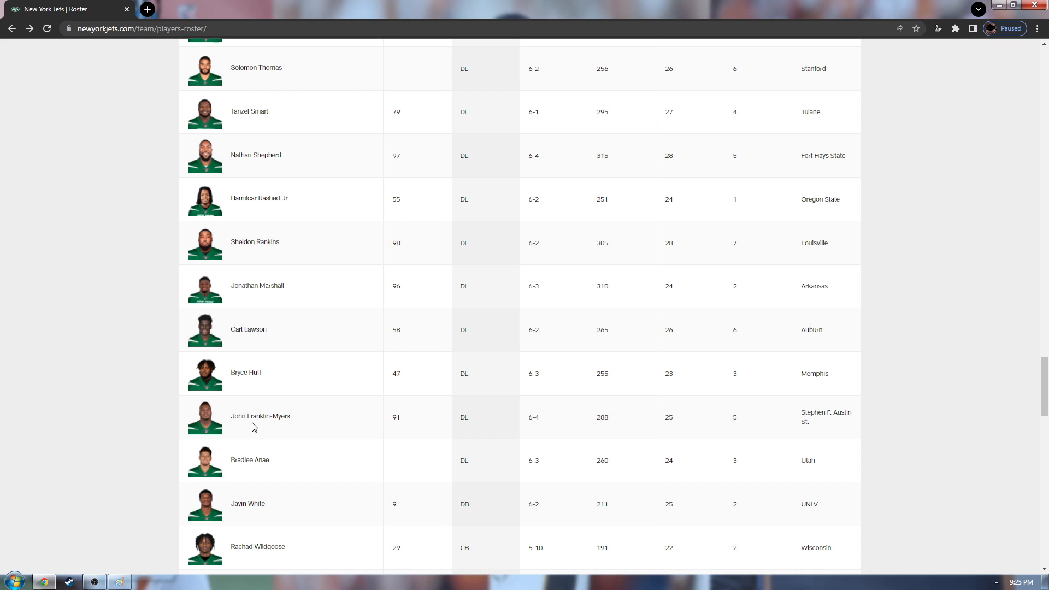
mouse_move(264, 422)
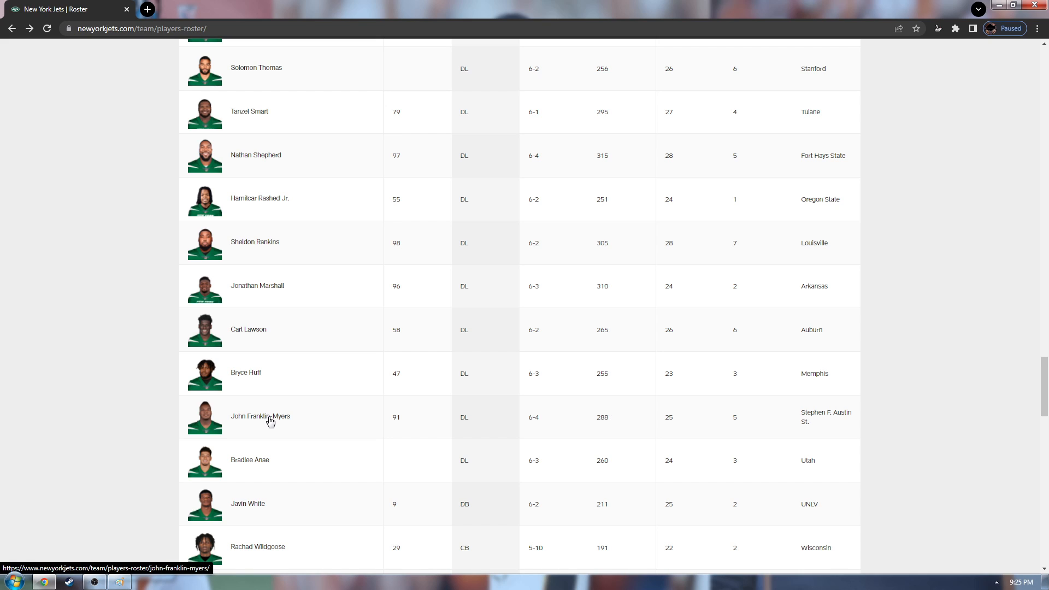
mouse_move(278, 415)
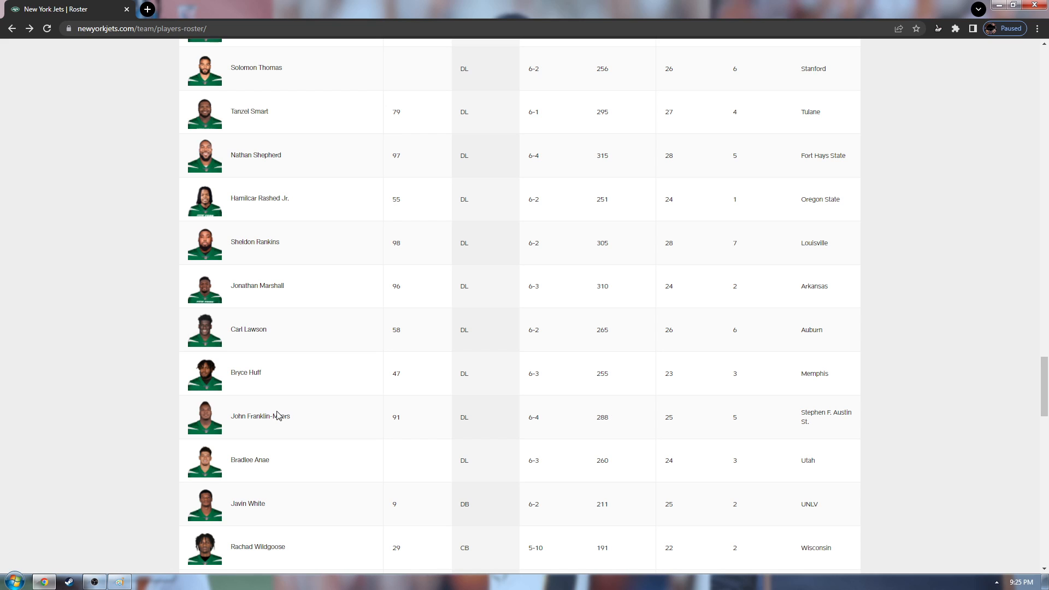
mouse_move(309, 394)
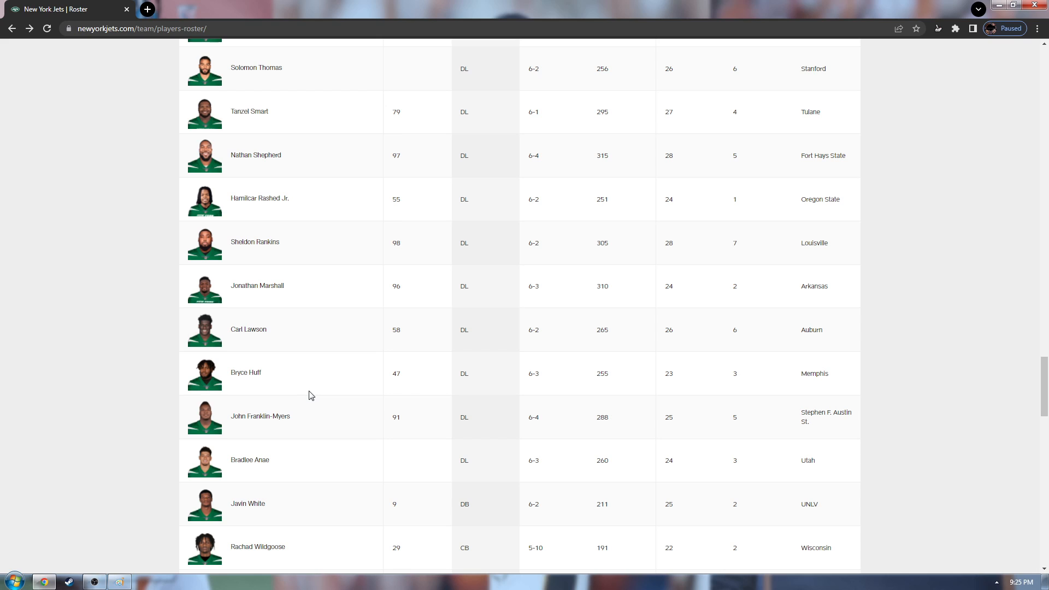
mouse_move(254, 436)
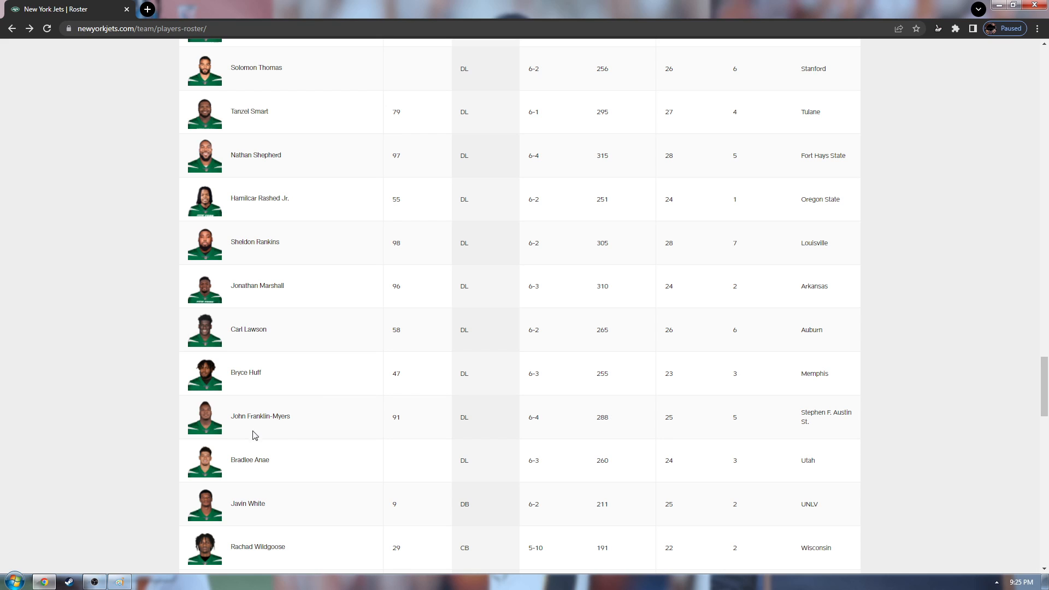
mouse_move(353, 468)
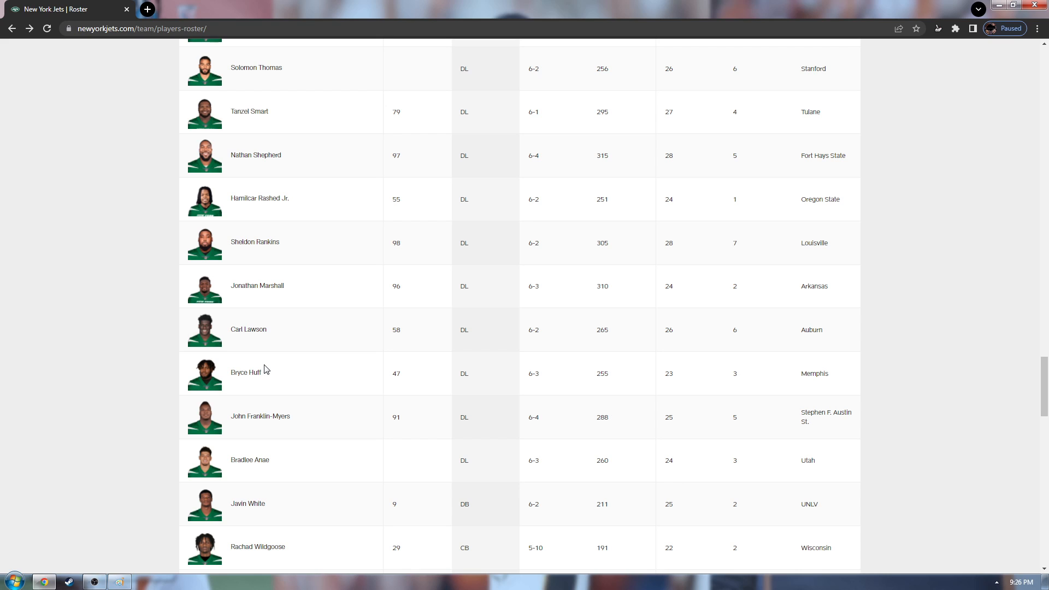
mouse_move(294, 351)
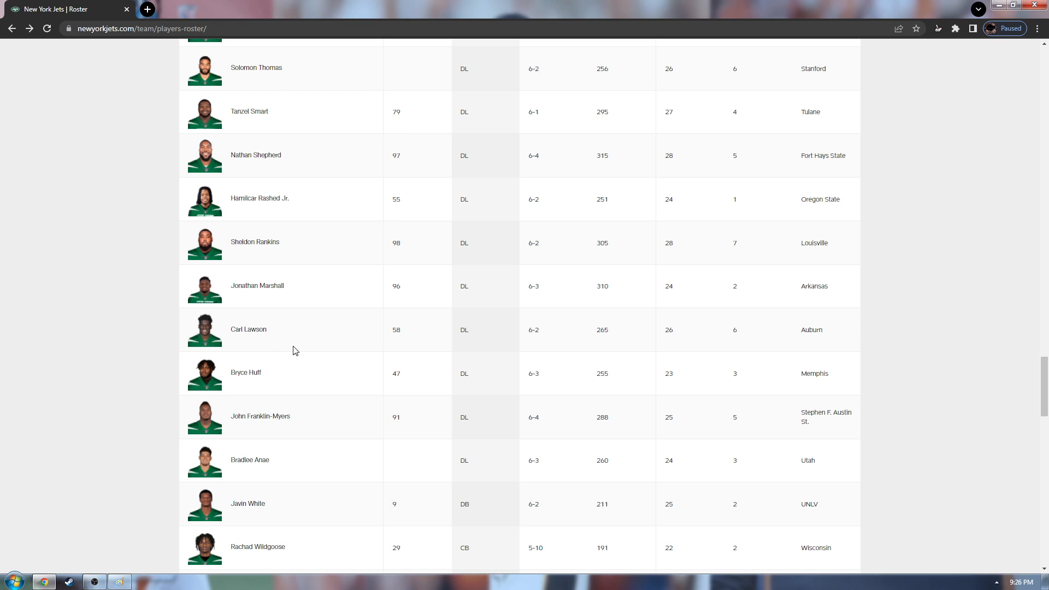
scroll("up", 3)
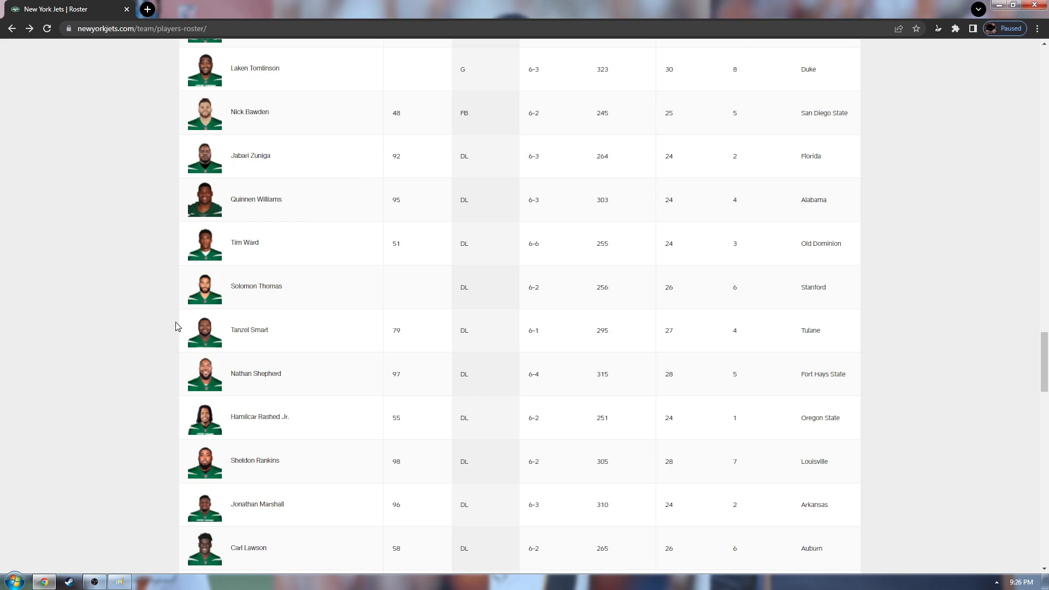
mouse_move(465, 462)
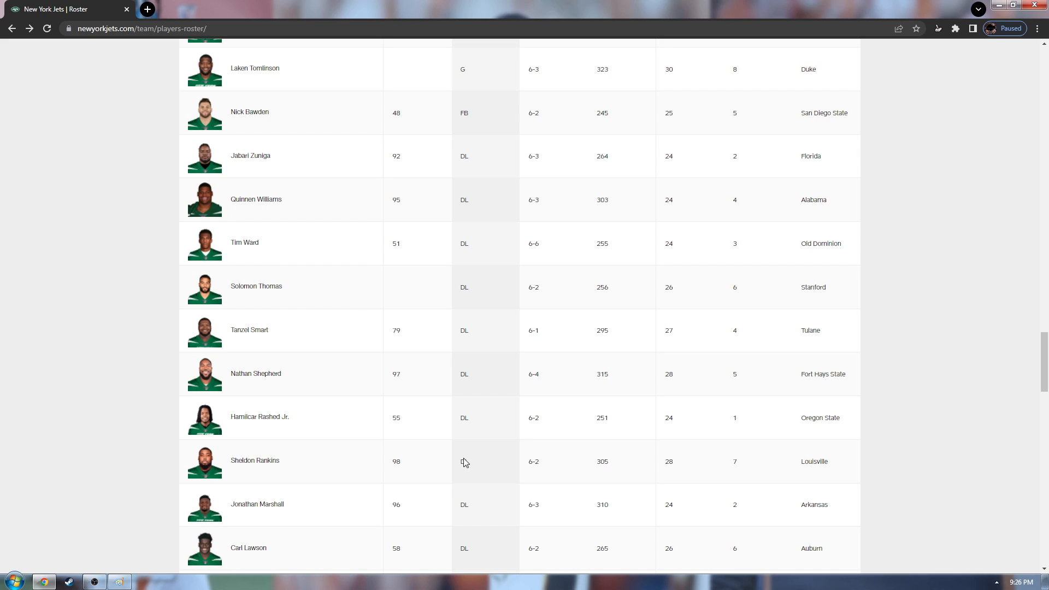
mouse_move(480, 465)
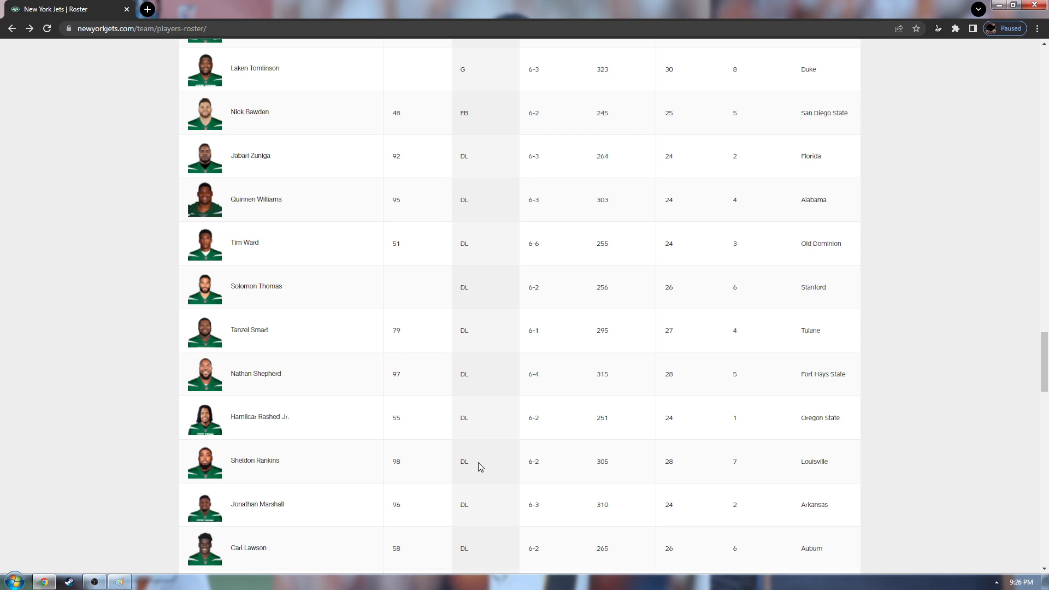
Scroll the roster to linebackers Quincy Williams through Jacob Martin, the kickers and guards Van Roten and Tomlinson.
scroll("up", 3)
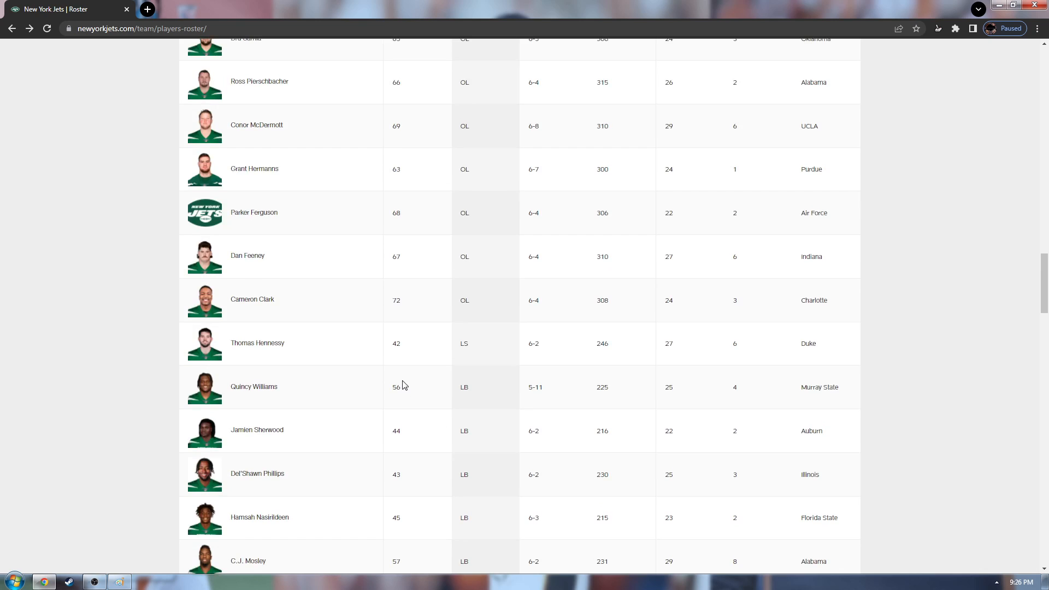
scroll("down", 3)
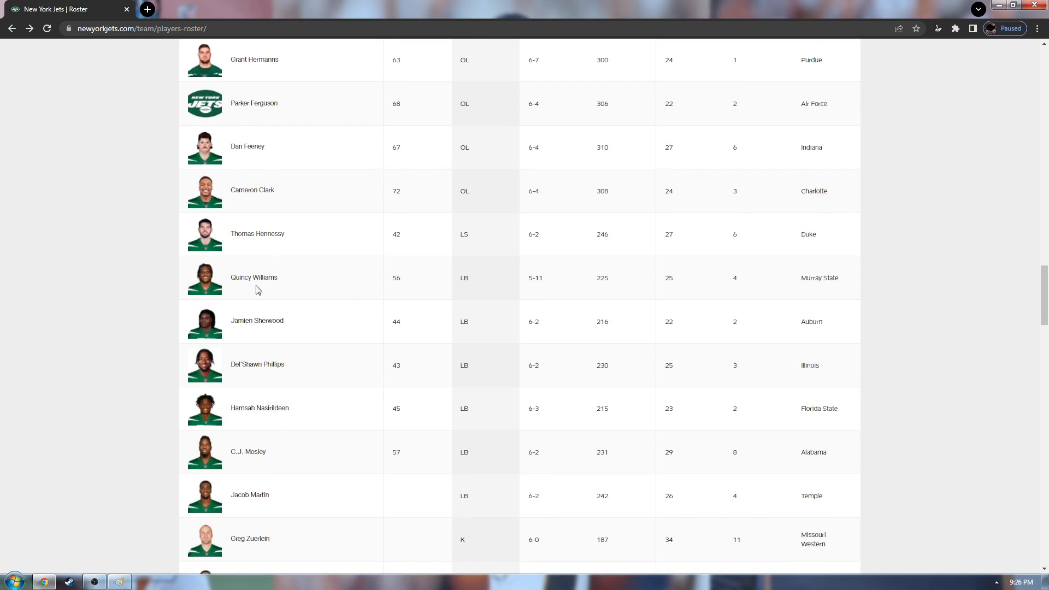
mouse_move(268, 292)
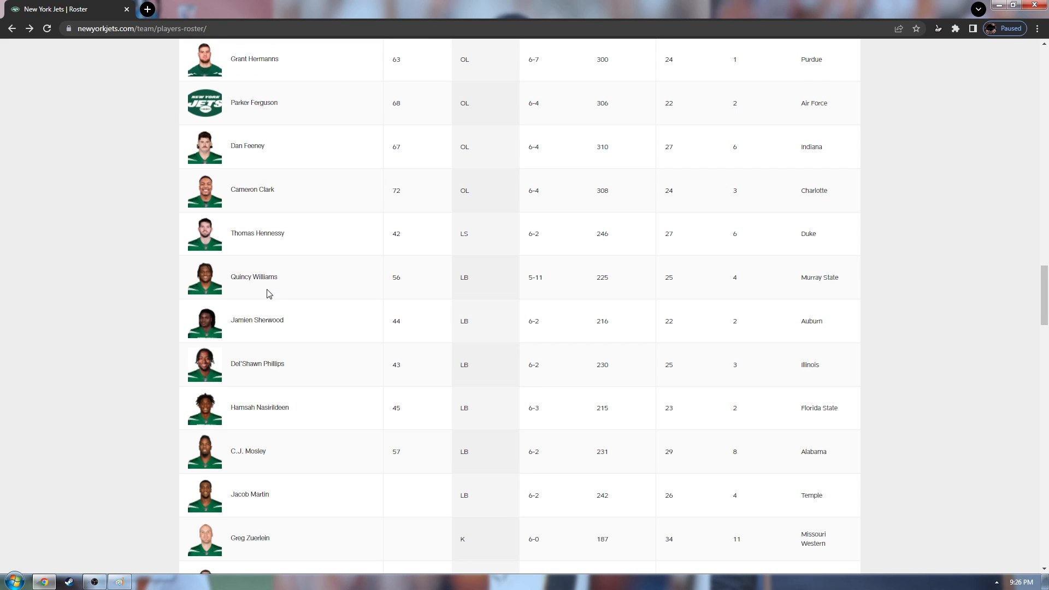
scroll("down", 3)
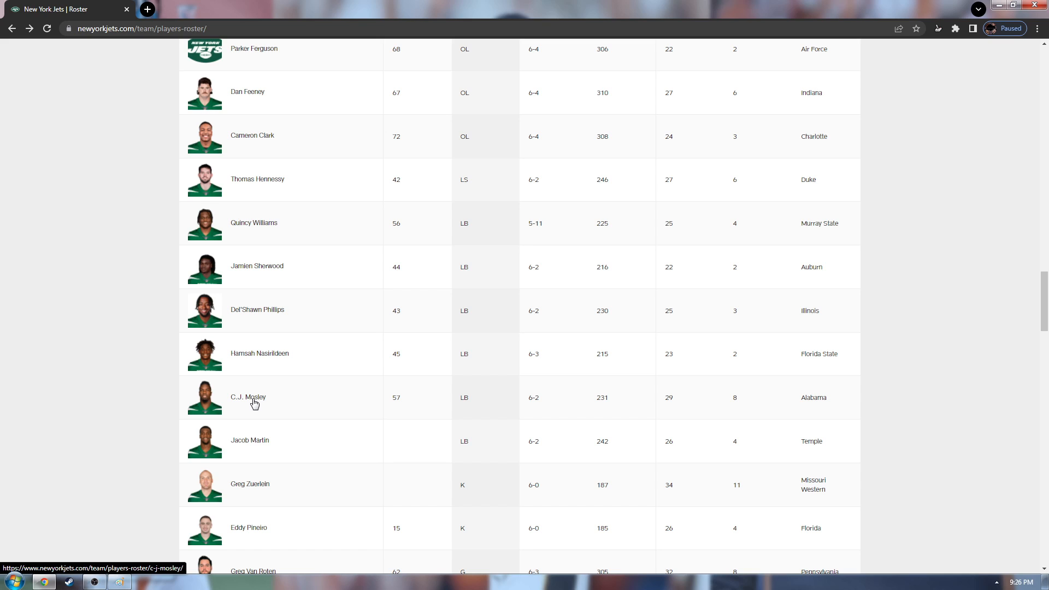
mouse_move(294, 397)
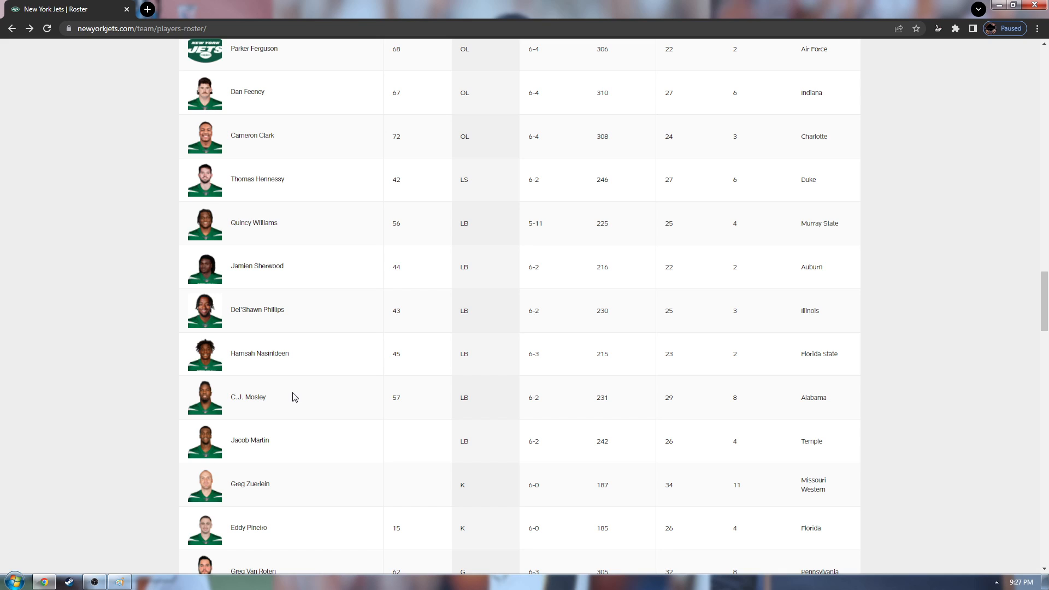
mouse_move(261, 449)
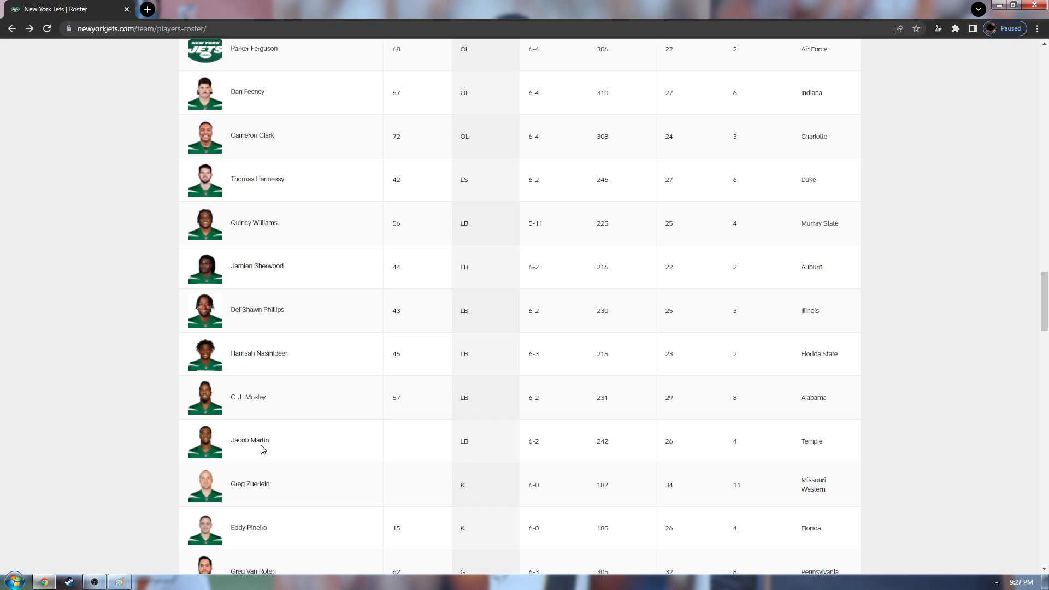
mouse_move(314, 321)
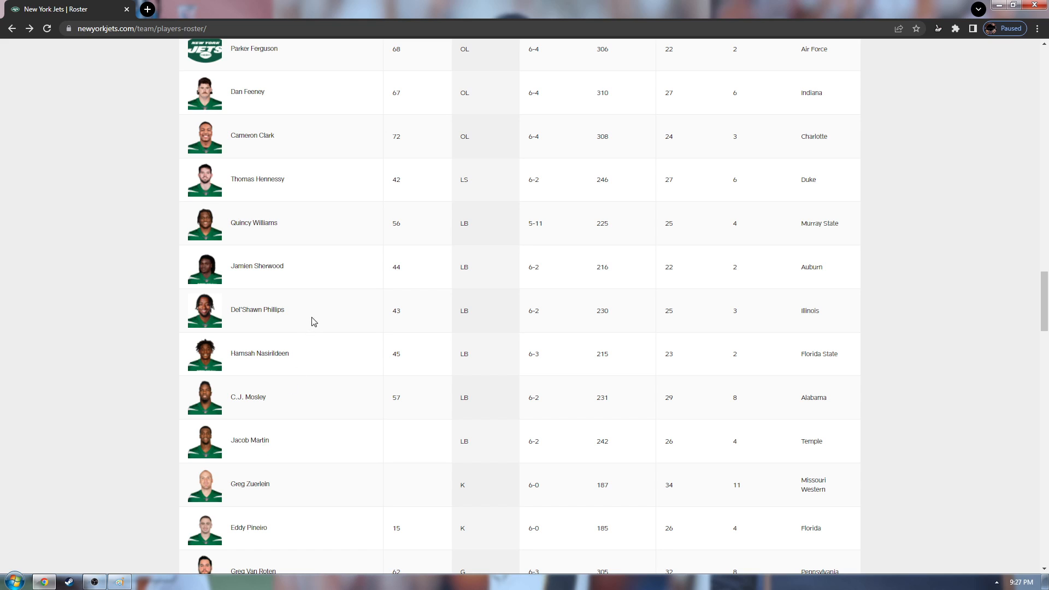
mouse_move(296, 341)
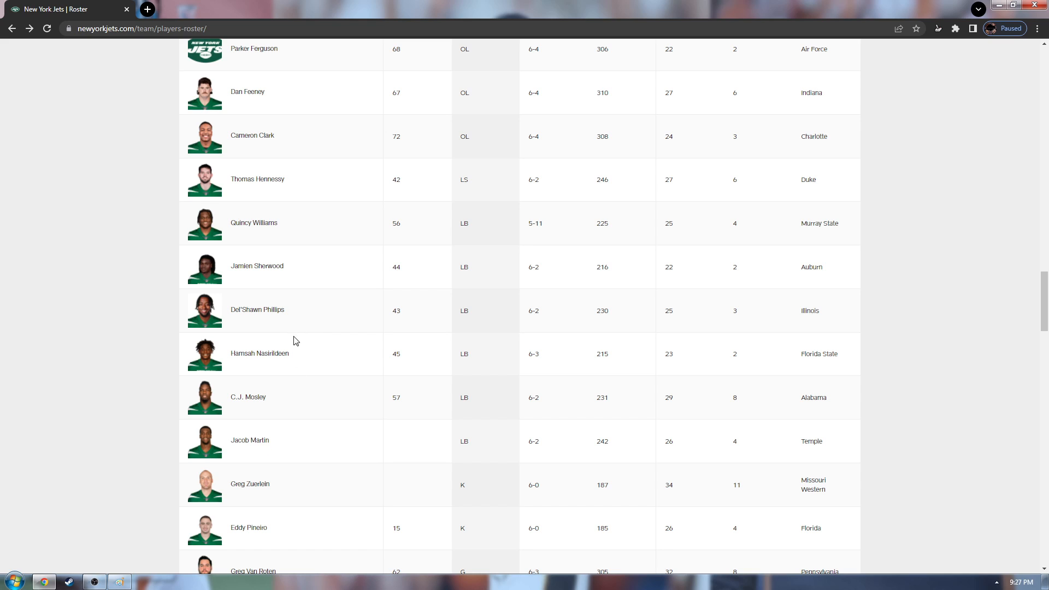
mouse_move(268, 323)
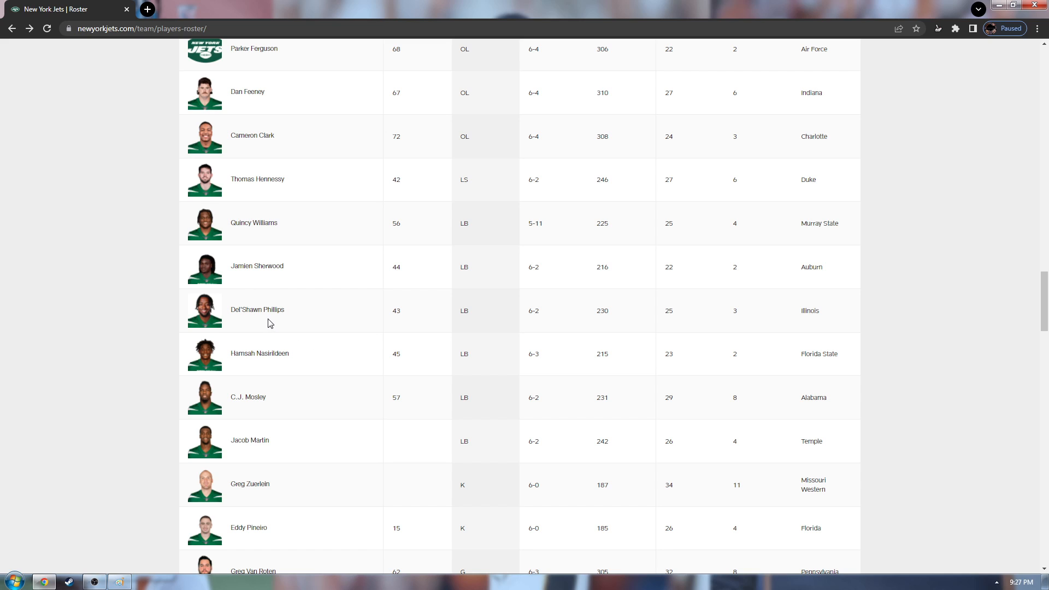
mouse_move(266, 328)
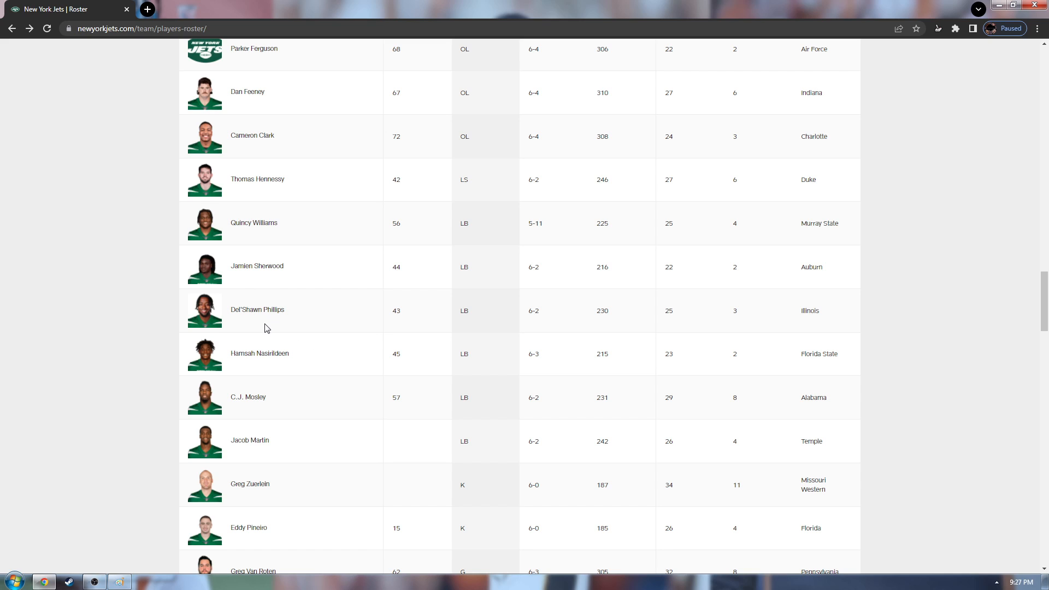
mouse_move(278, 279)
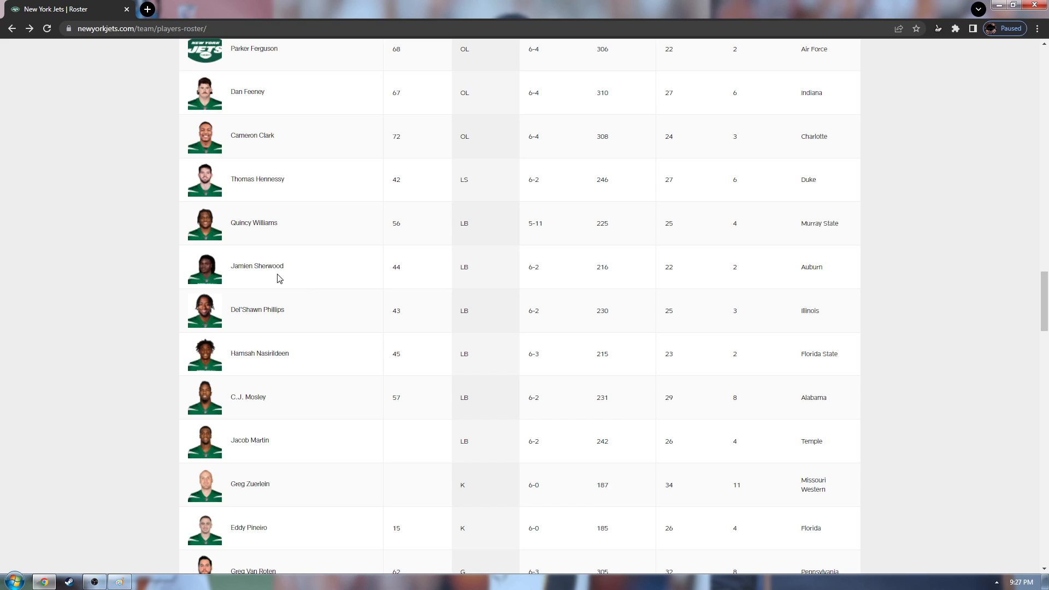
mouse_move(317, 394)
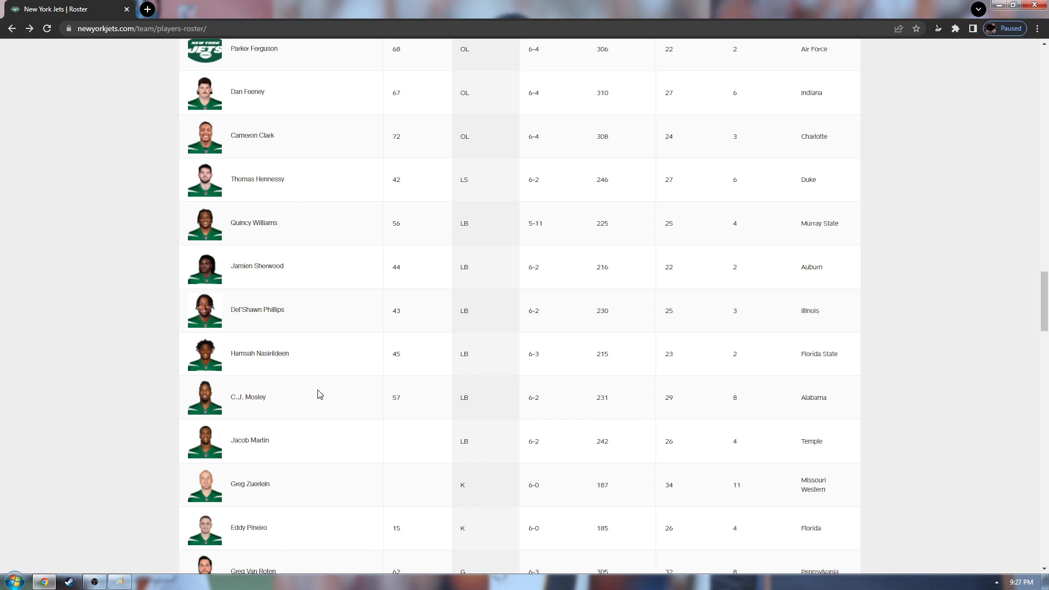
mouse_move(249, 362)
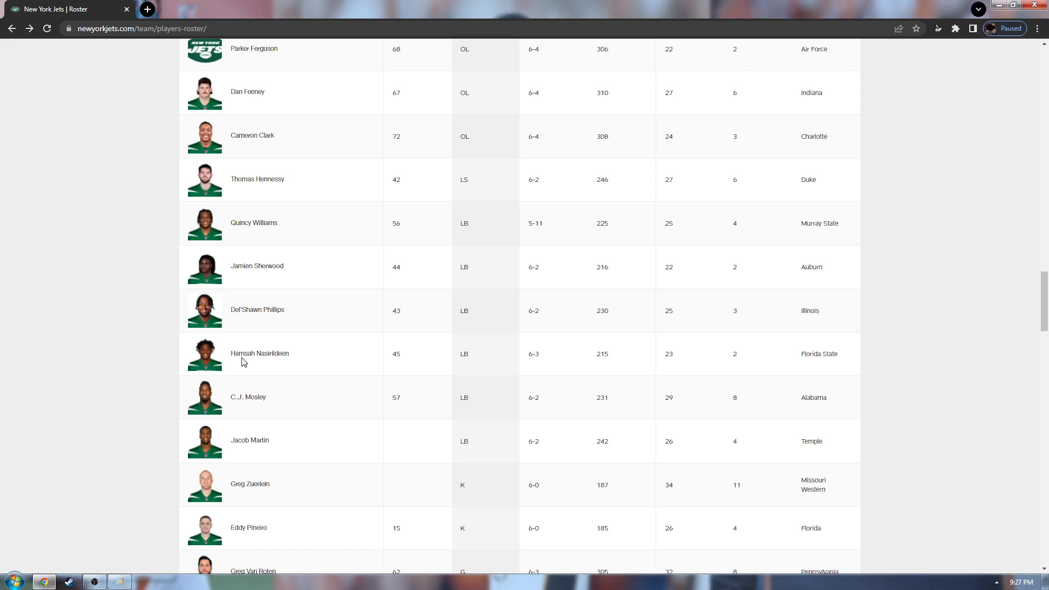
mouse_move(242, 363)
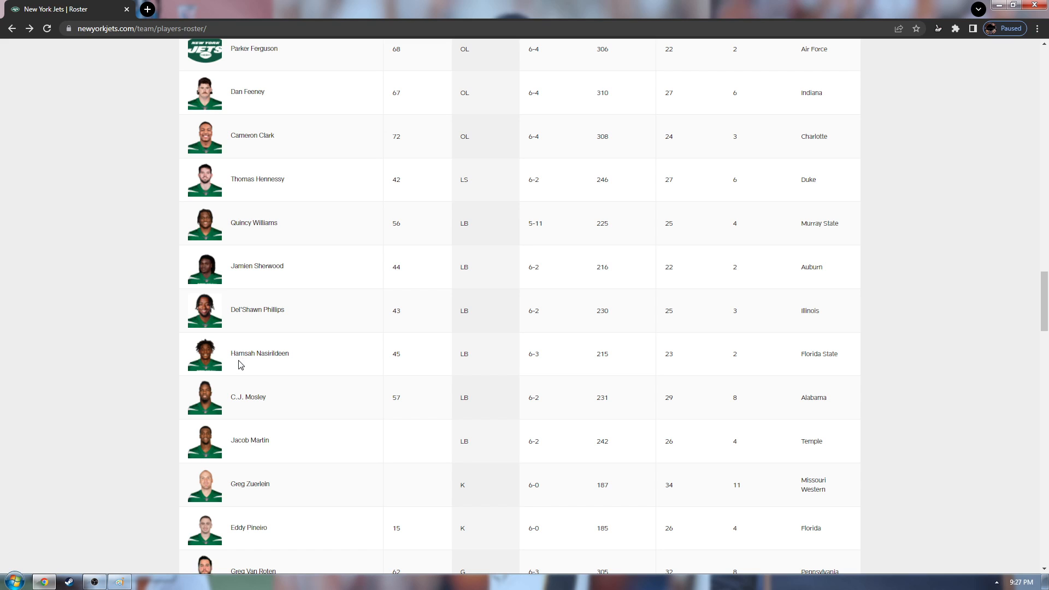
scroll("down", 3)
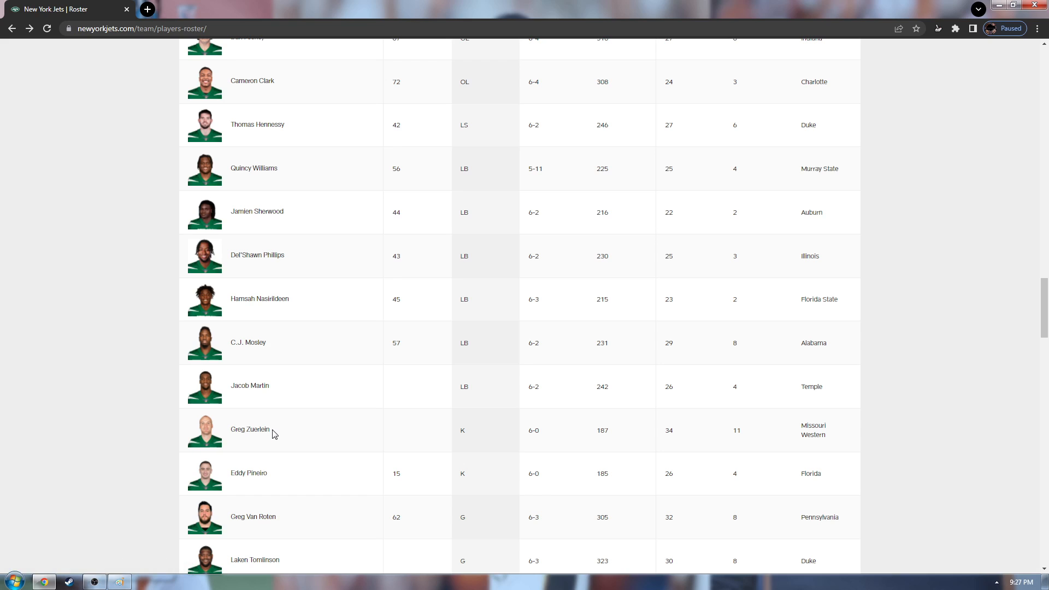
mouse_move(255, 485)
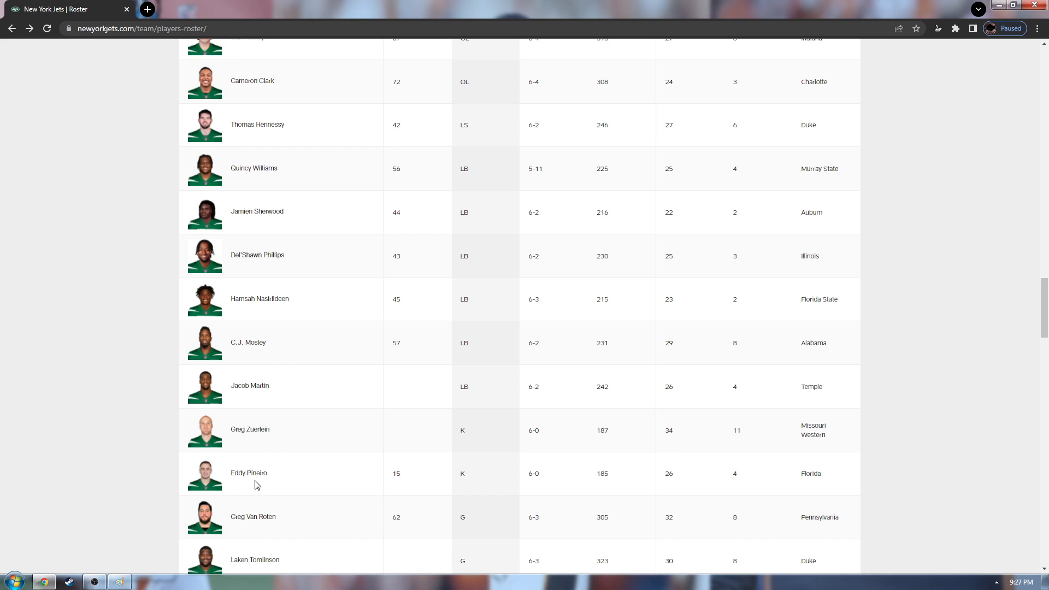
mouse_move(251, 481)
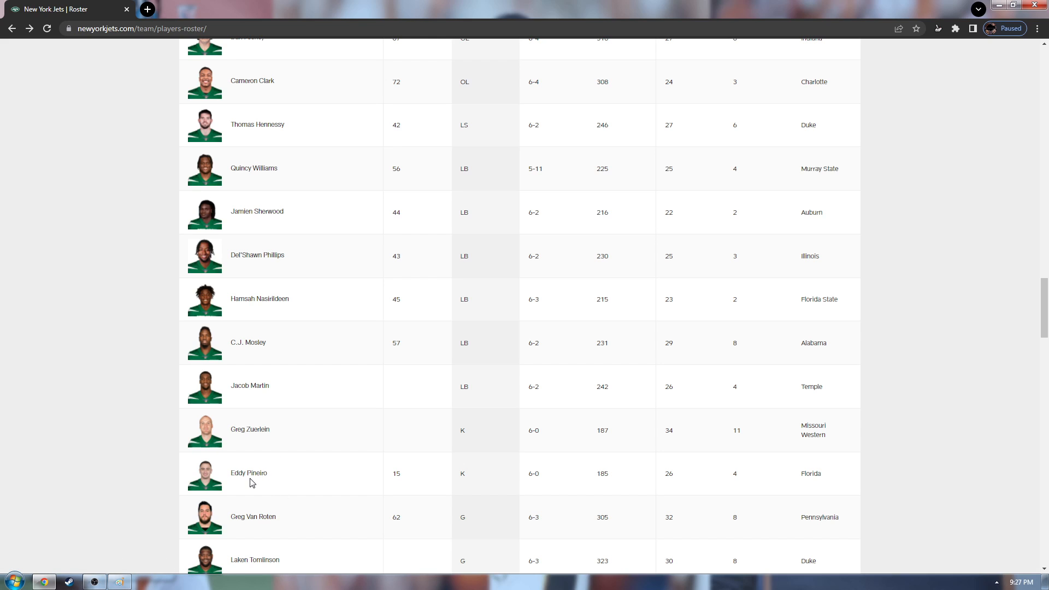
mouse_move(258, 446)
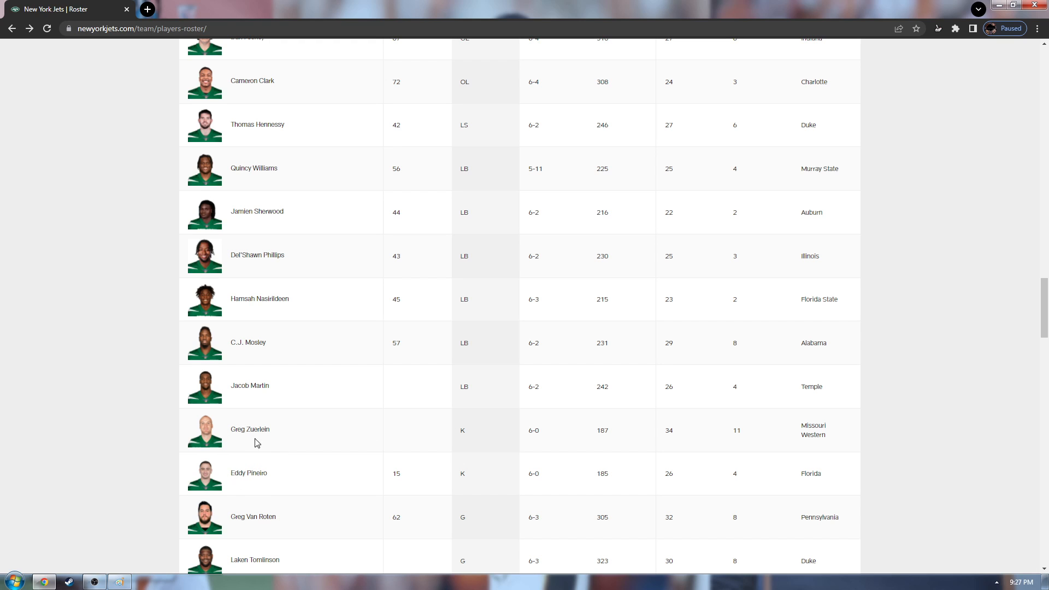
Scroll down past the defensive line to cornerbacks Wildgoose through Michael Carter II and center Connor McGovern.
scroll("down", 3)
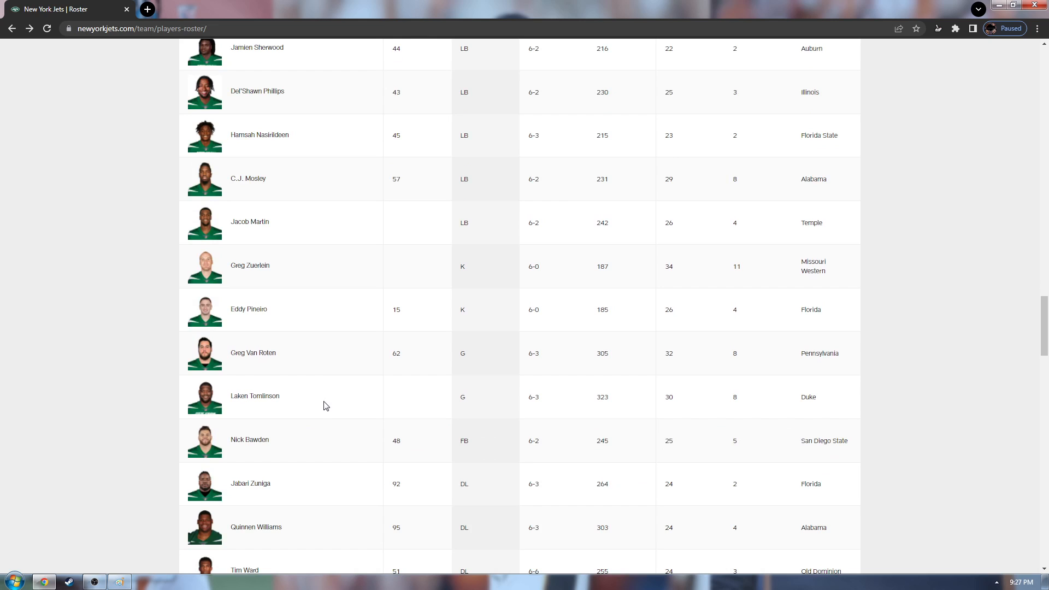
mouse_move(319, 400)
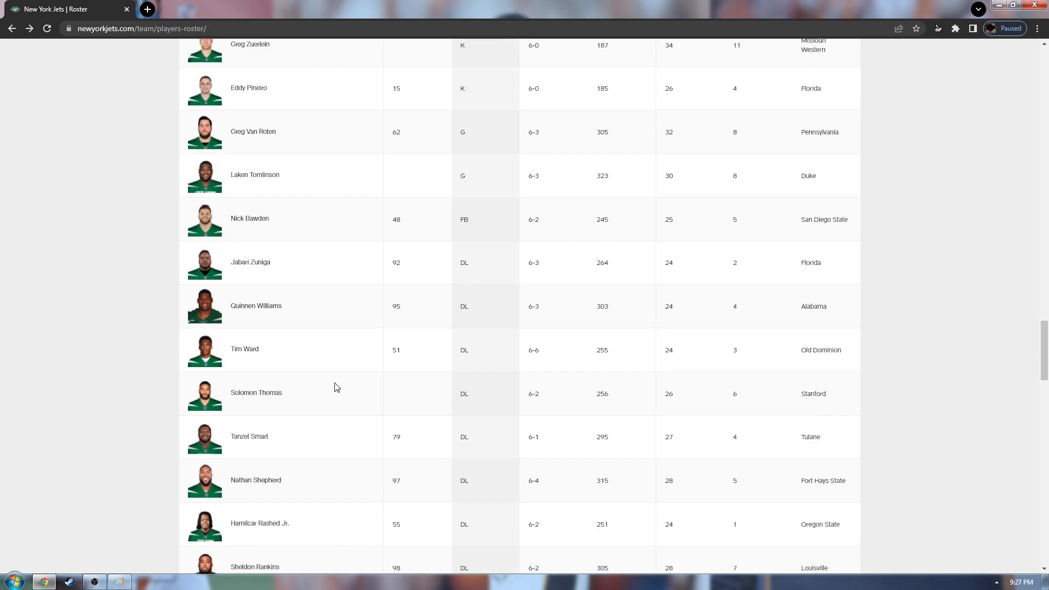
scroll("down", 3)
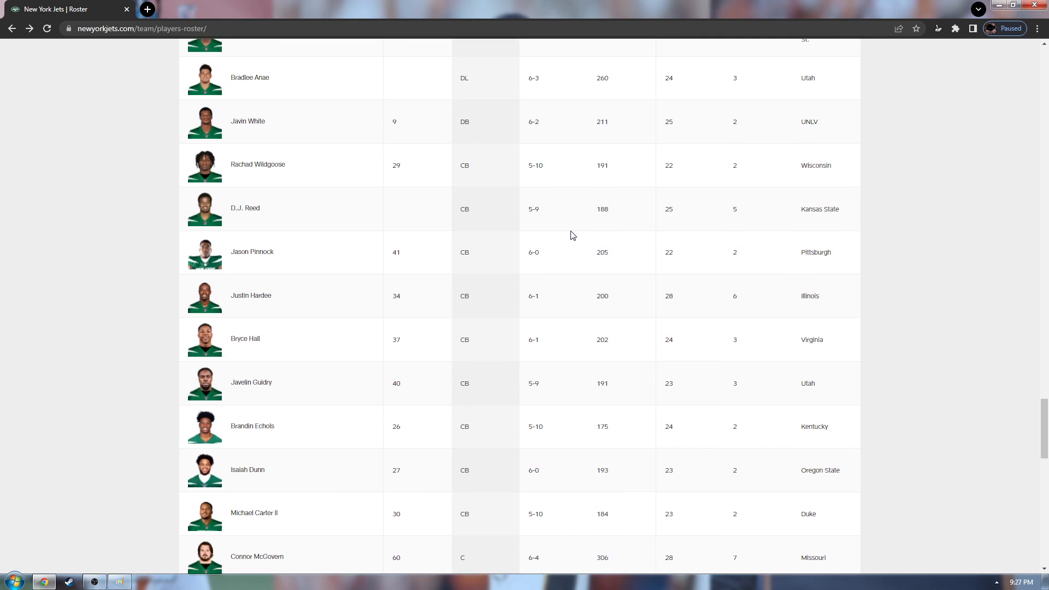
mouse_move(348, 238)
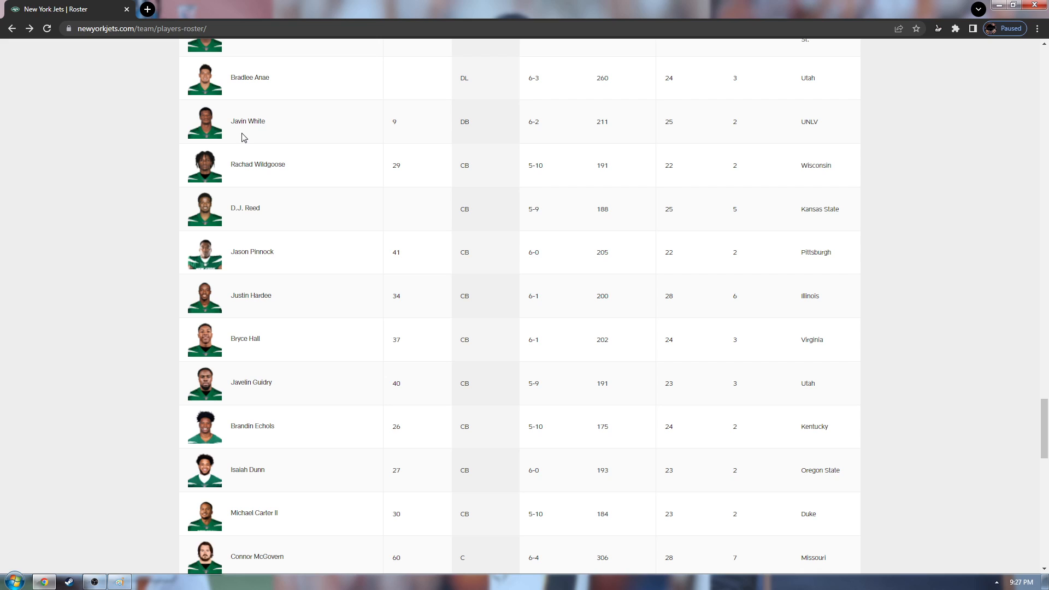
mouse_move(278, 402)
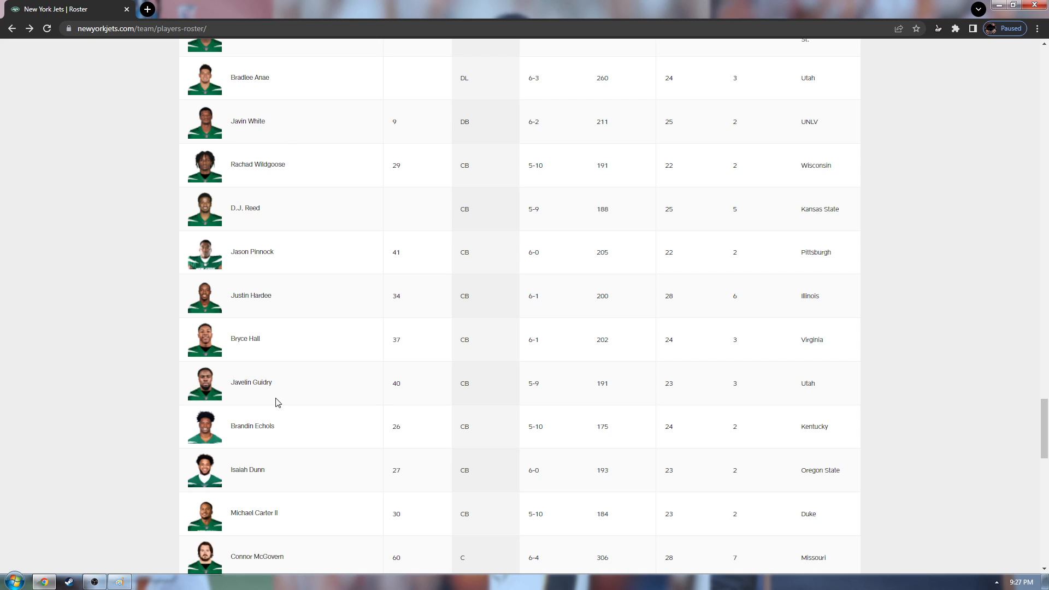
mouse_move(243, 492)
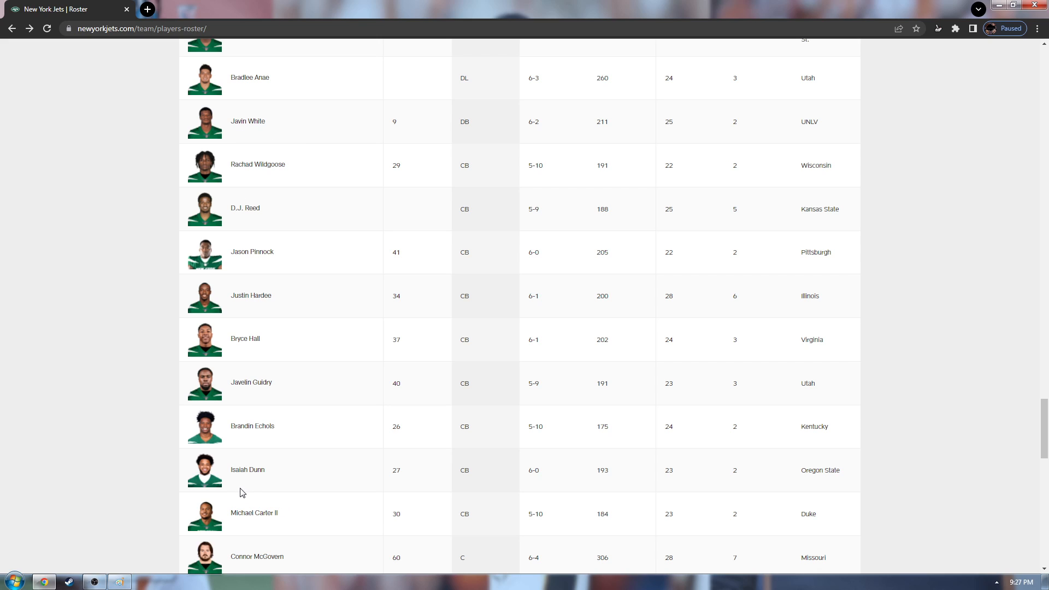
mouse_move(235, 496)
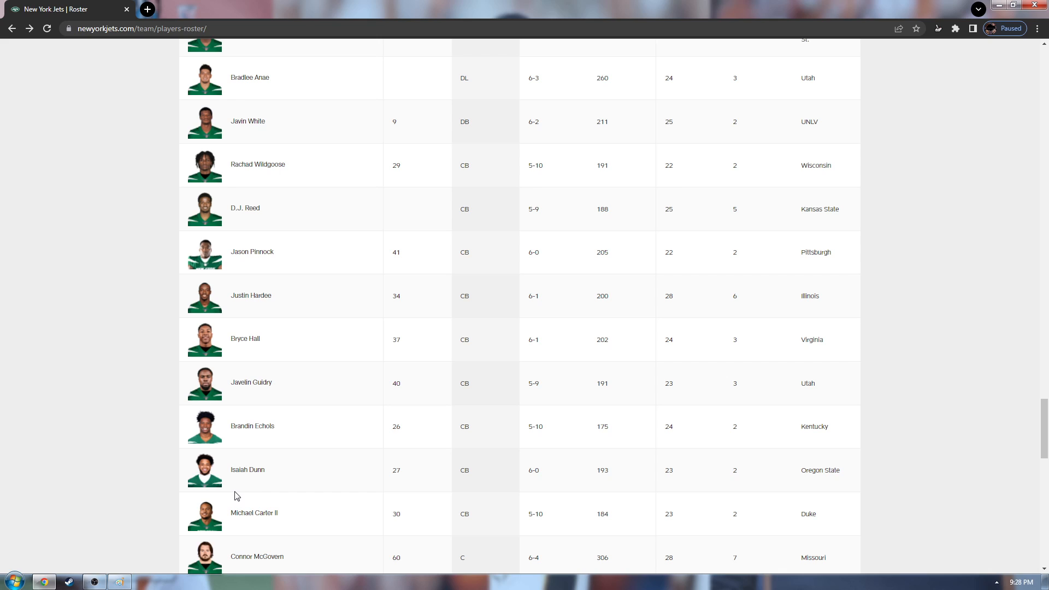
mouse_move(253, 302)
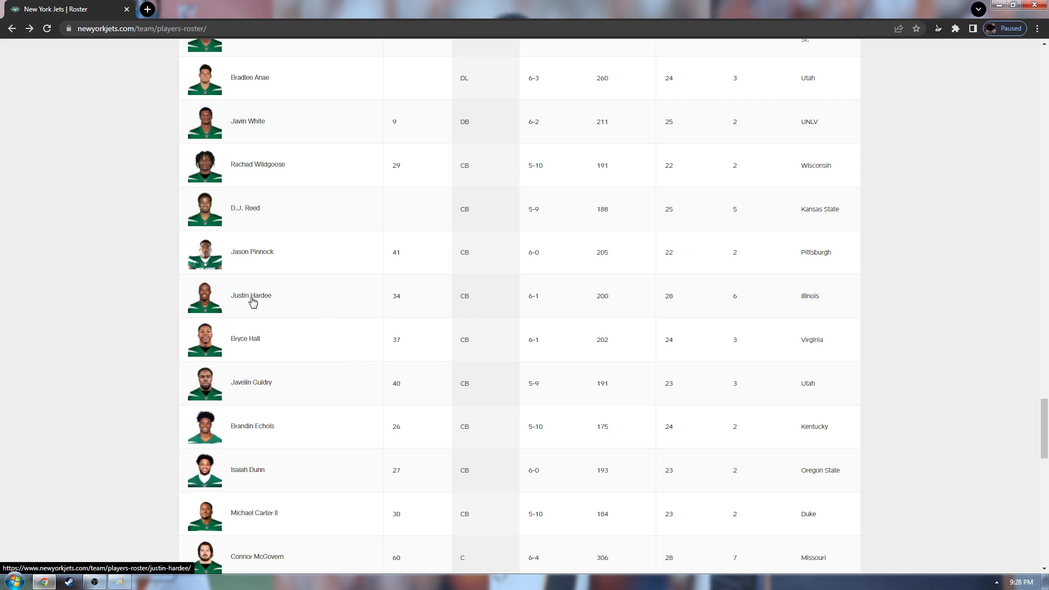
mouse_move(274, 194)
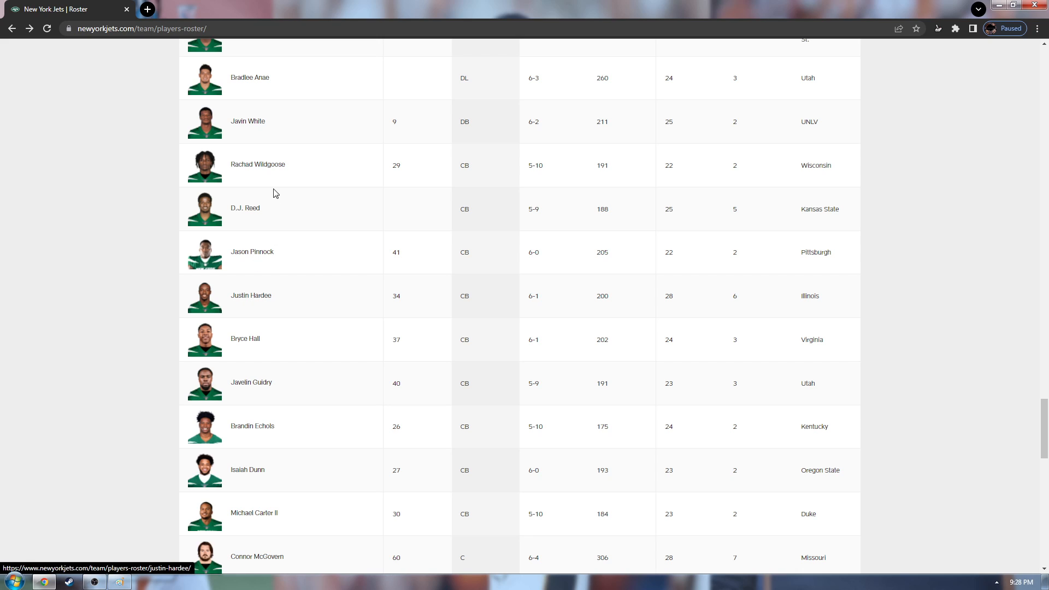
mouse_move(260, 186)
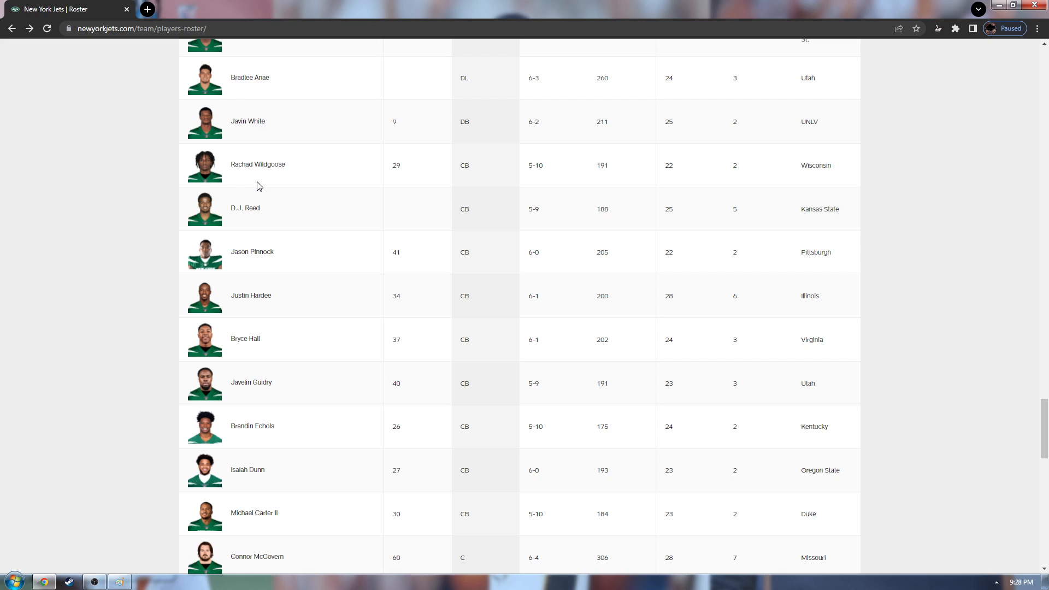
mouse_move(319, 166)
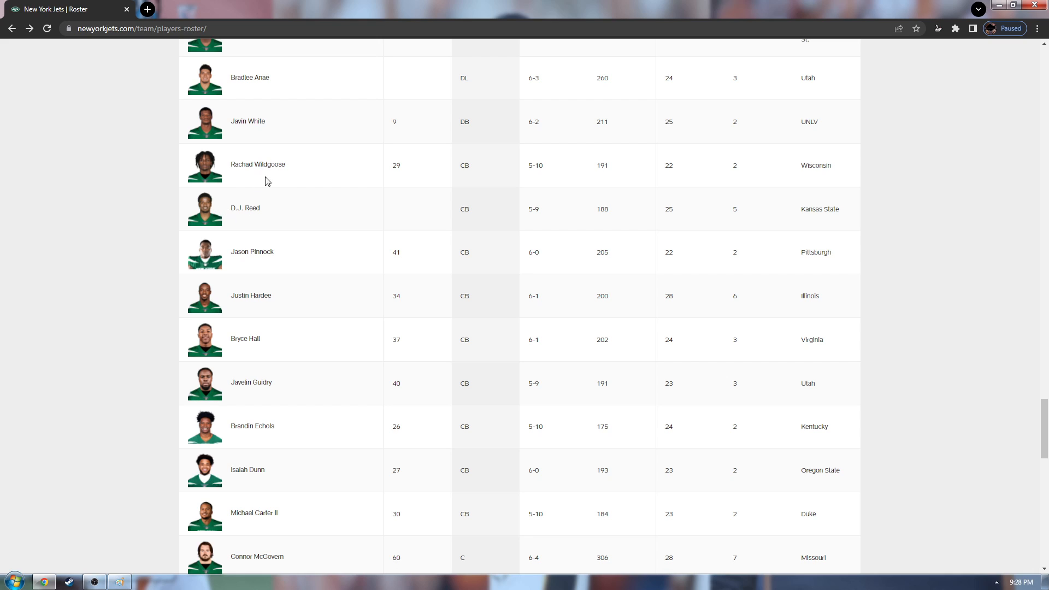
mouse_move(257, 216)
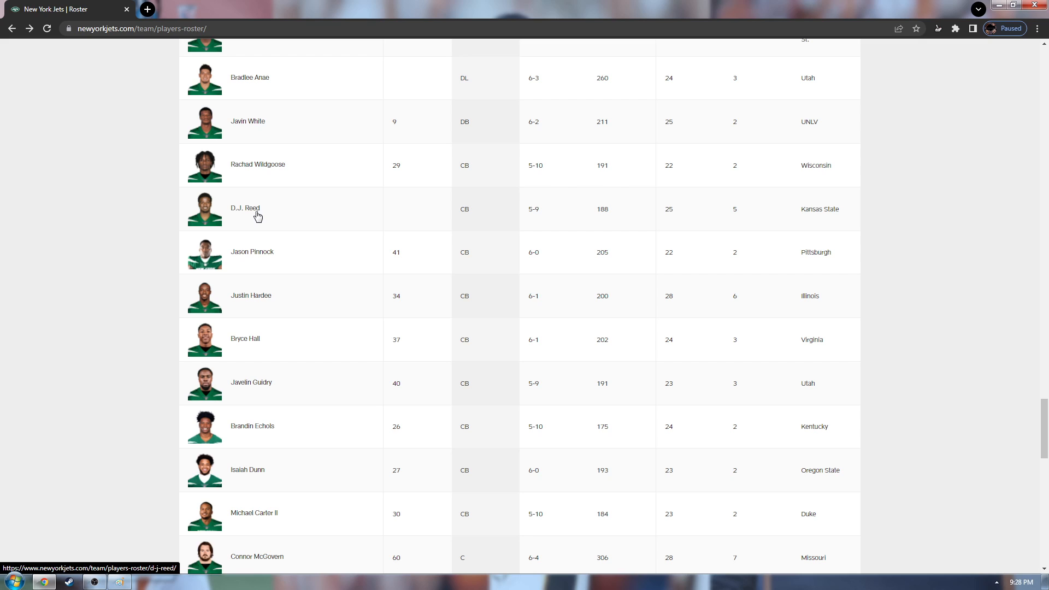
mouse_move(257, 211)
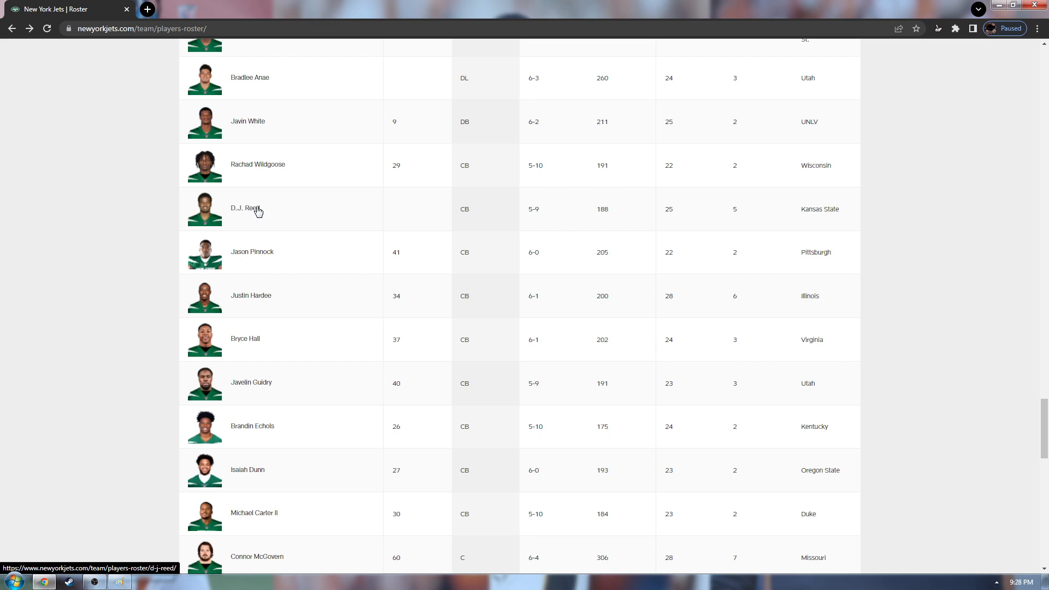
mouse_move(253, 213)
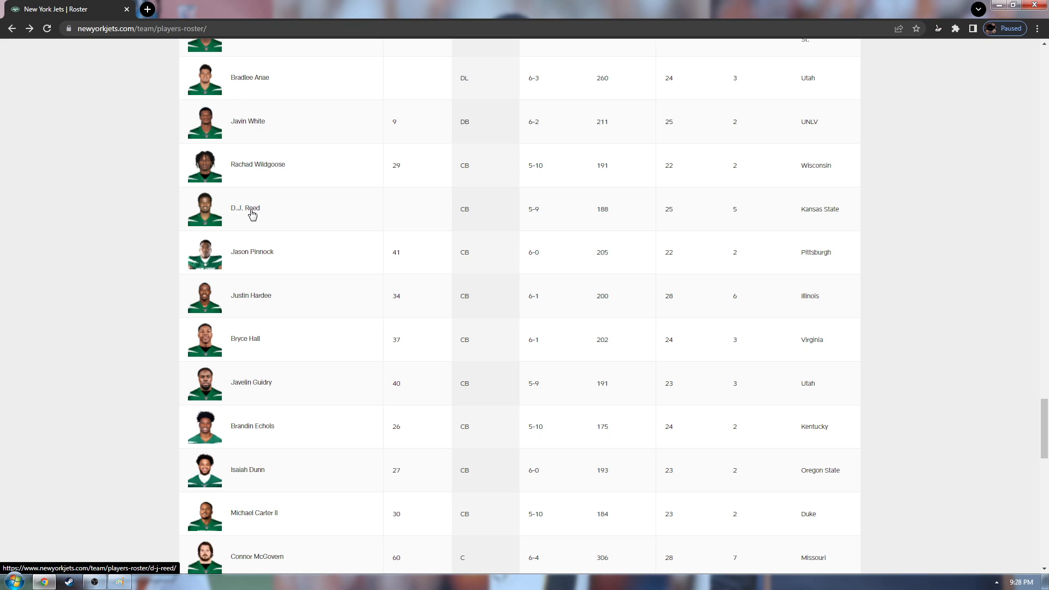
mouse_move(270, 308)
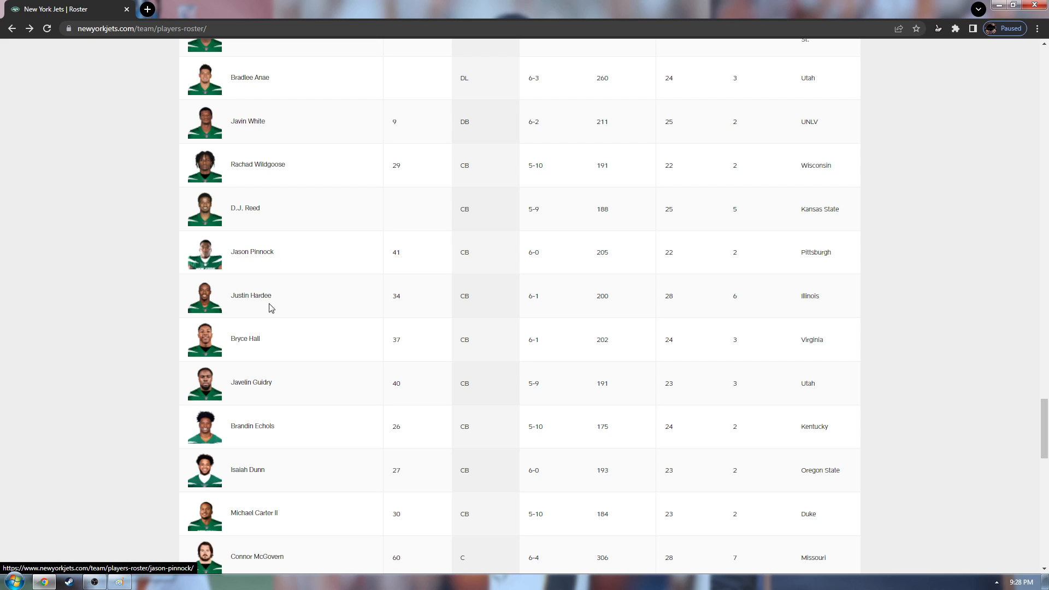
mouse_move(249, 348)
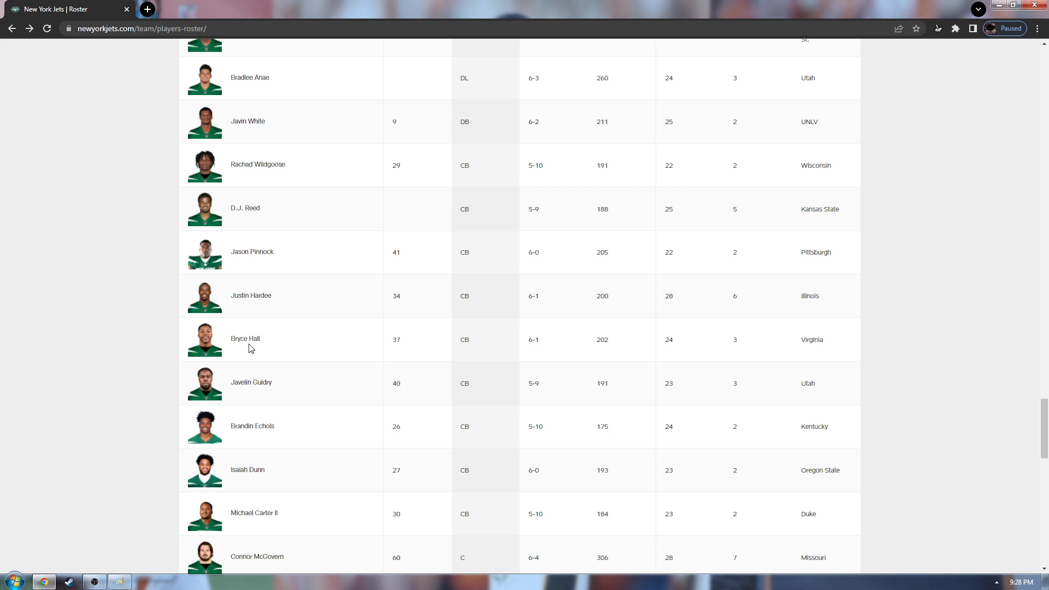
mouse_move(249, 387)
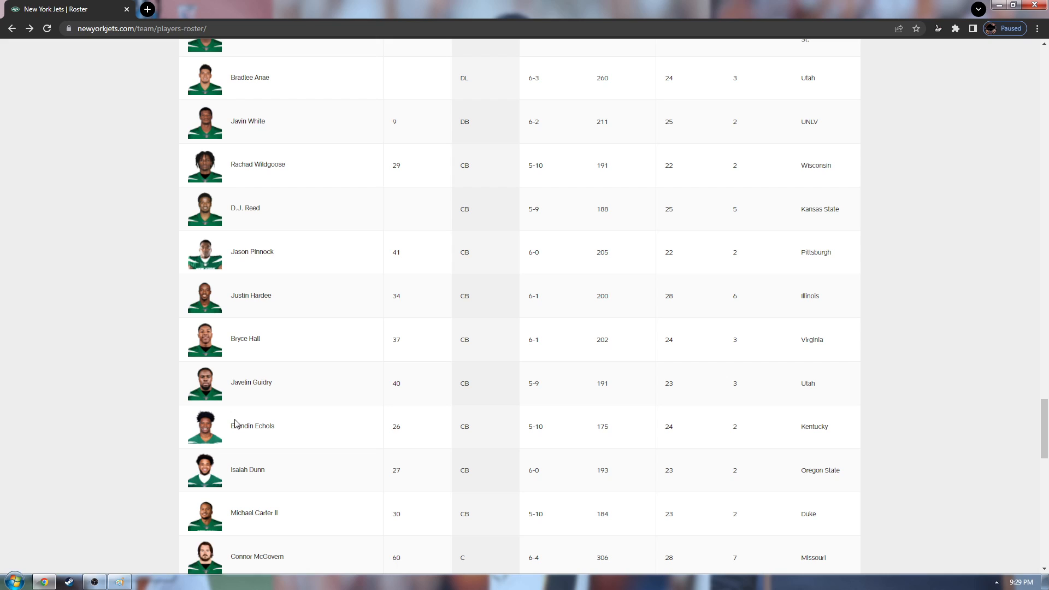
mouse_move(253, 429)
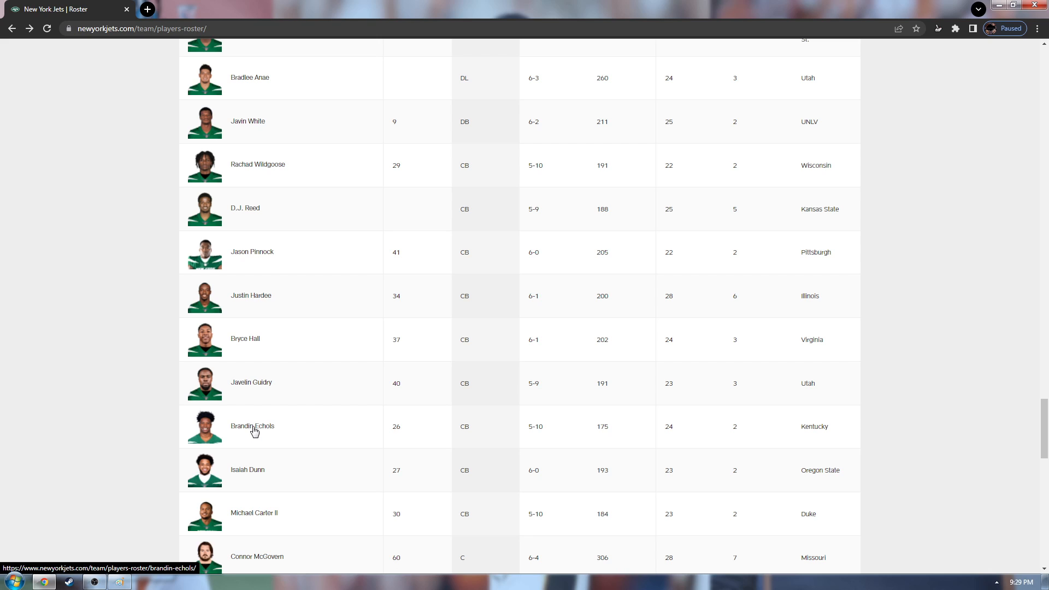
Reach the last roster row, Connor McGovern, with the Dunkin' ad banner below it.
scroll("down", 3)
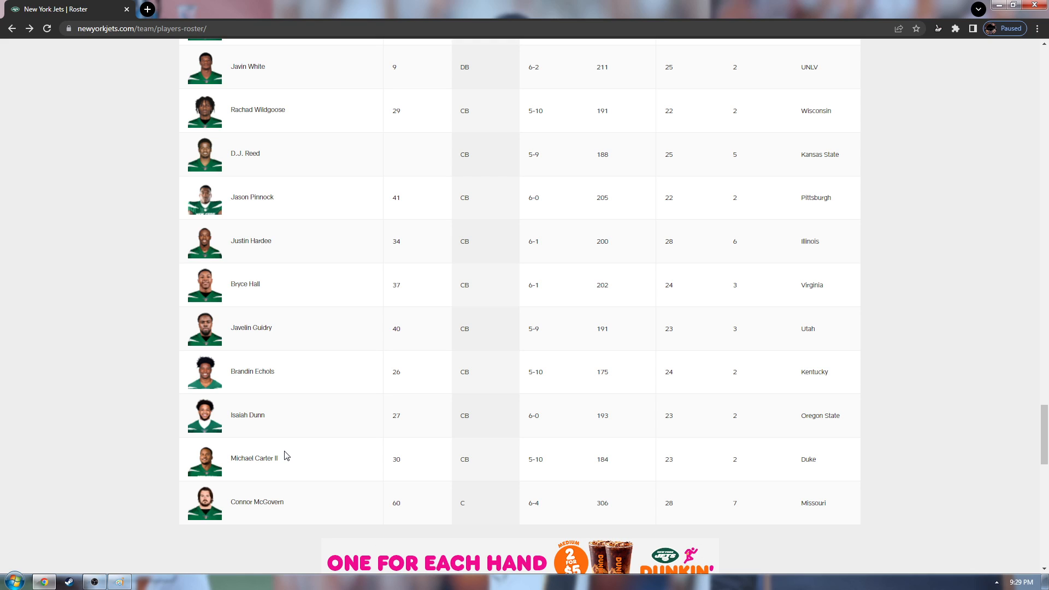
mouse_move(214, 515)
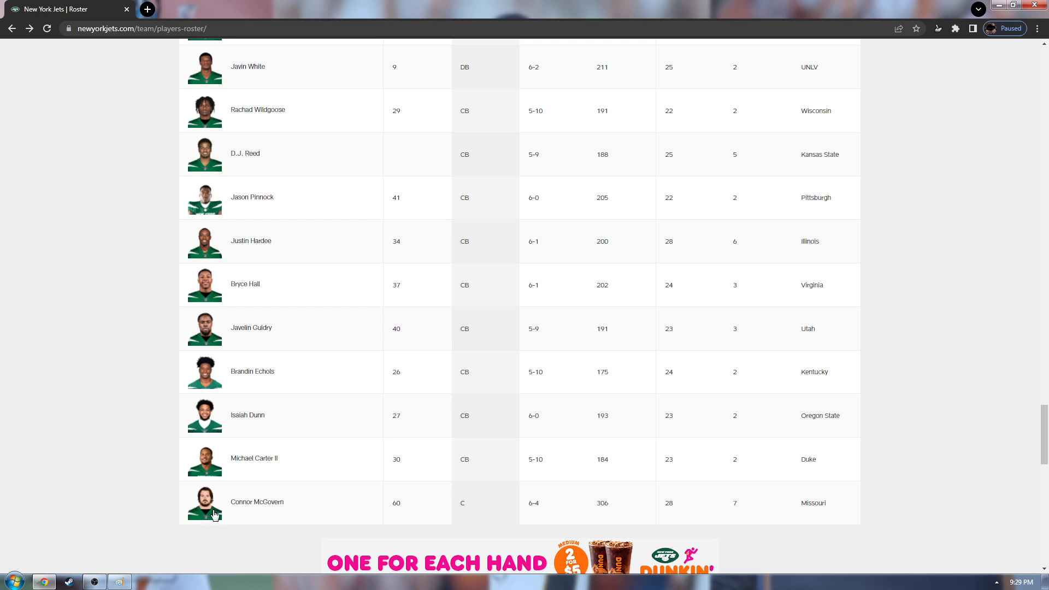
Scroll past the ad to the Reserve/Retired, Unrestricted Free Agent and Exempt tables ending with Alex Lewis.
scroll("down", 3)
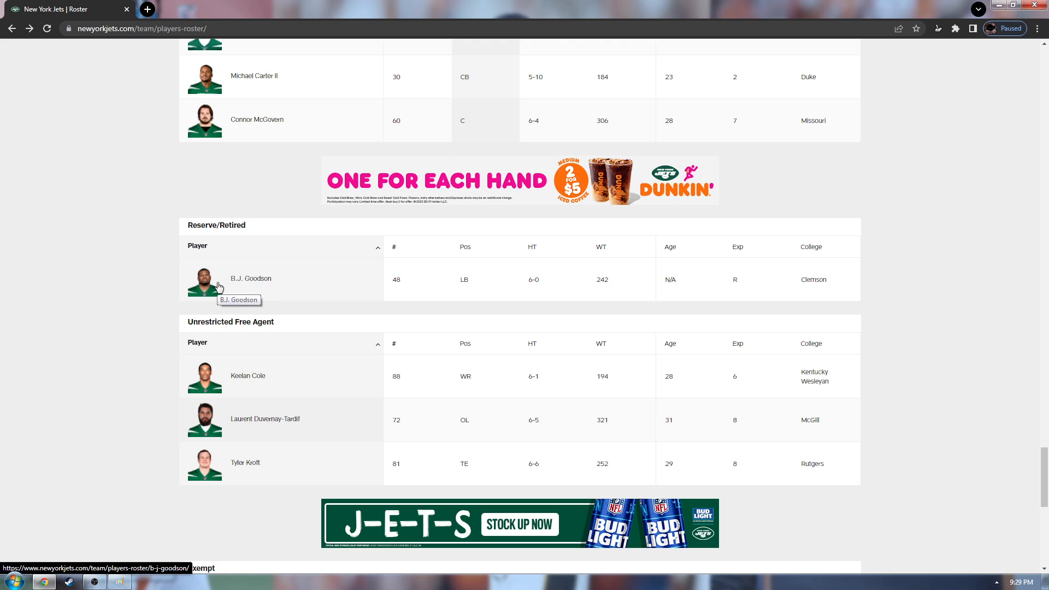
mouse_move(270, 274)
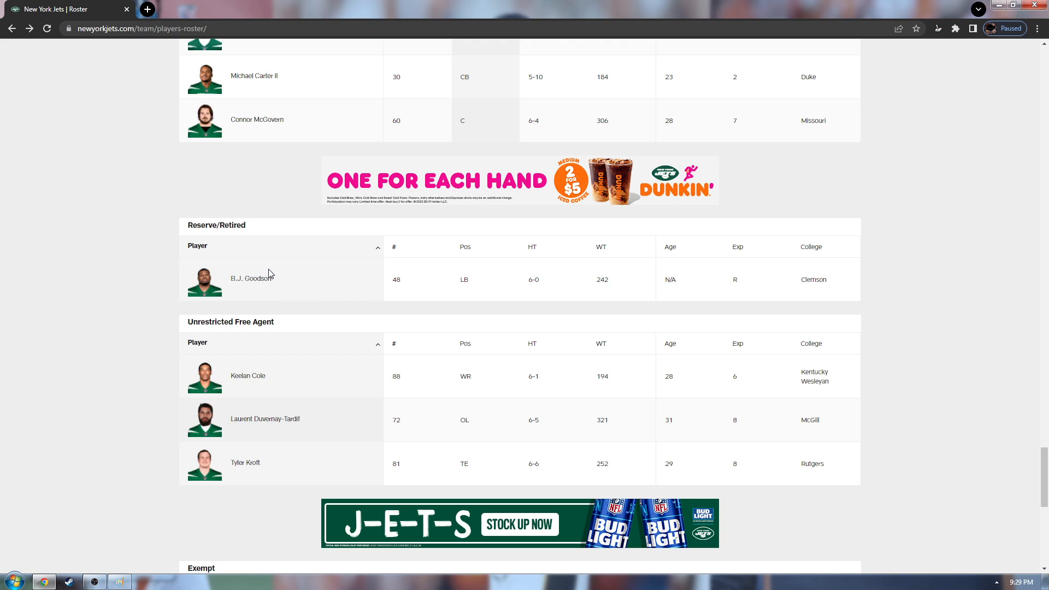
scroll("down", 3)
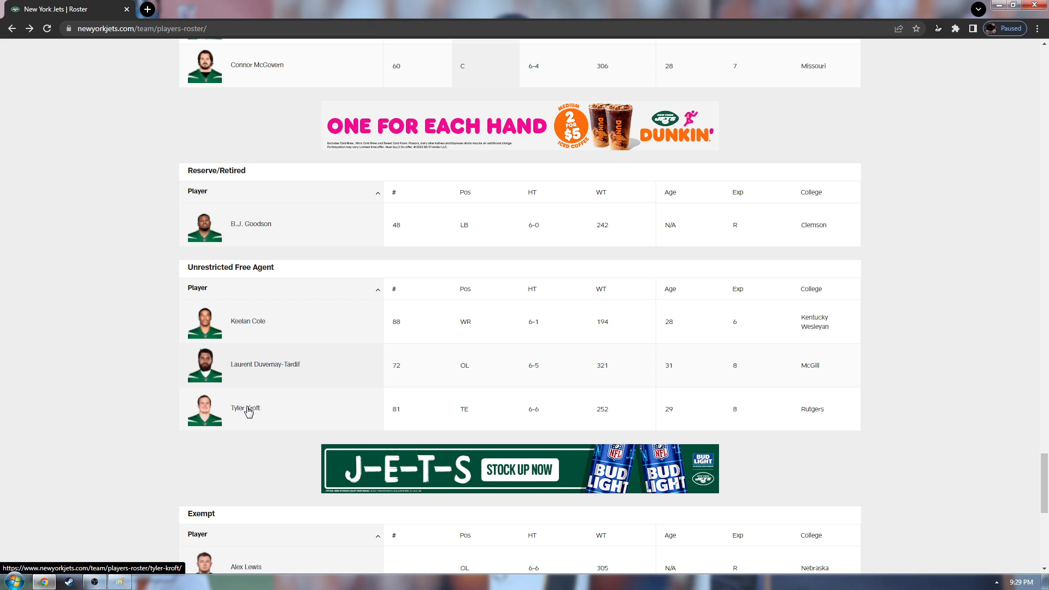
scroll("down", 3)
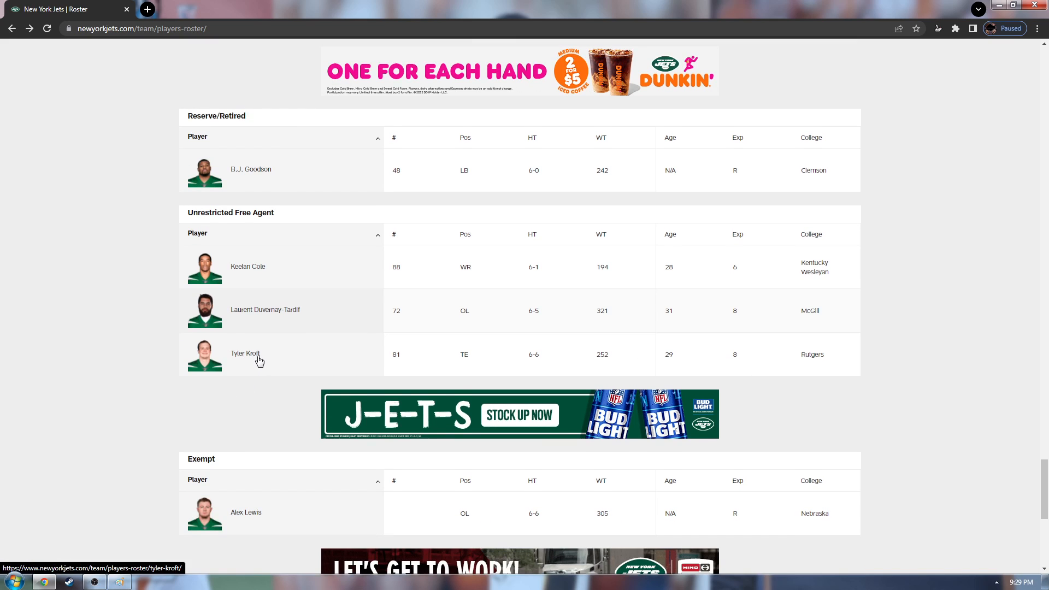
scroll("down", 3)
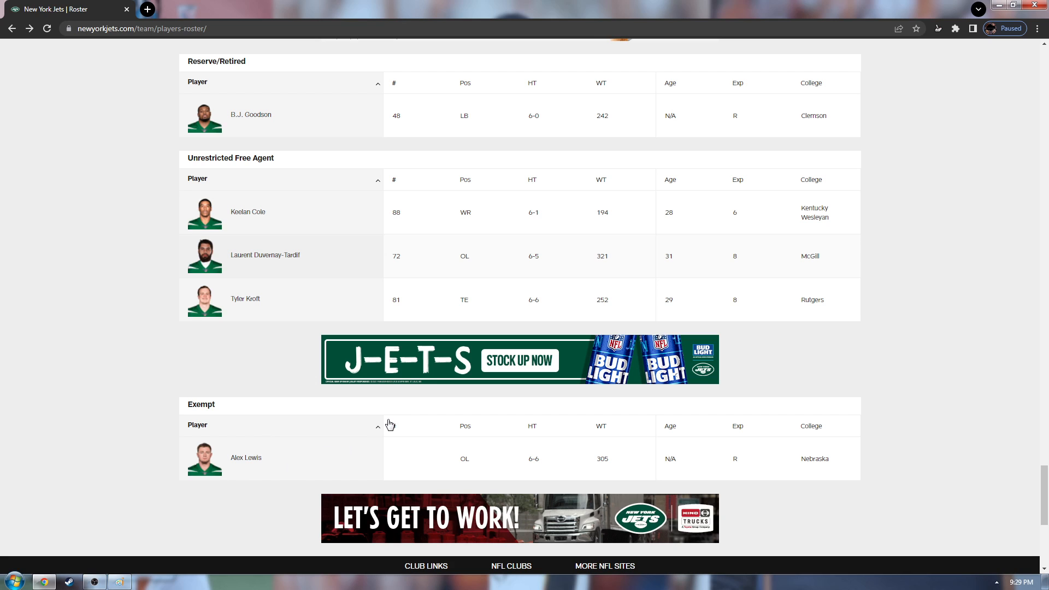
Draw black brush scribbles across the top of the cartoon face's head as hair.
scroll("up", 3)
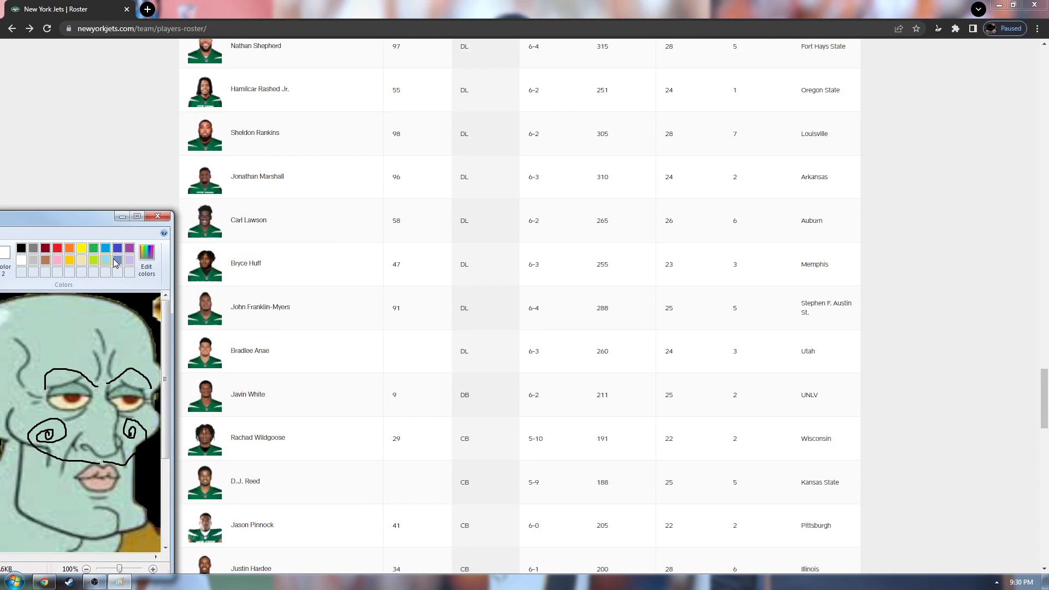
mouse_move(42, 309)
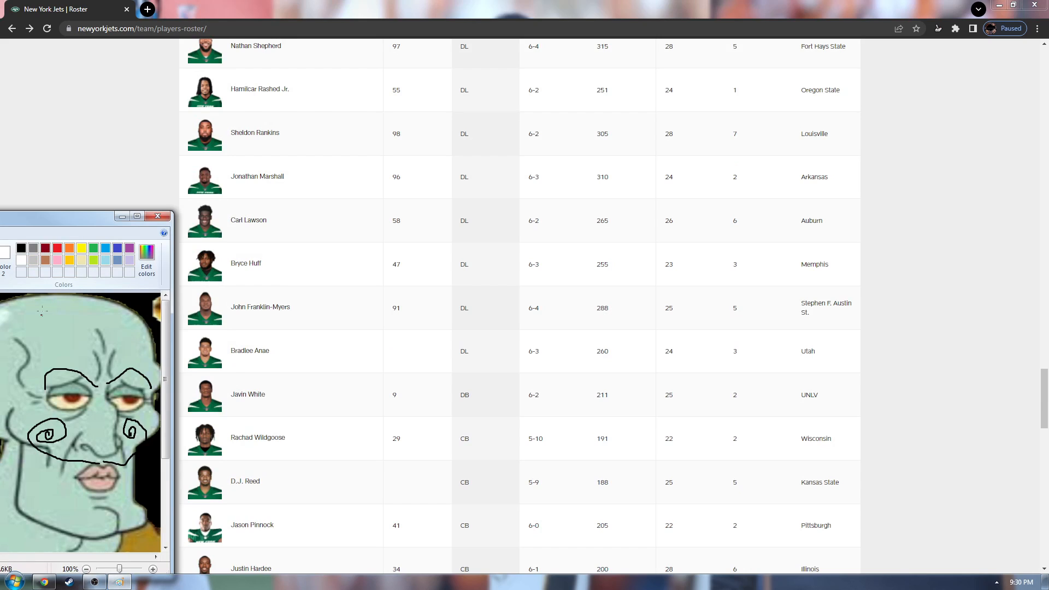
left_click_drag(38, 318, 37, 308)
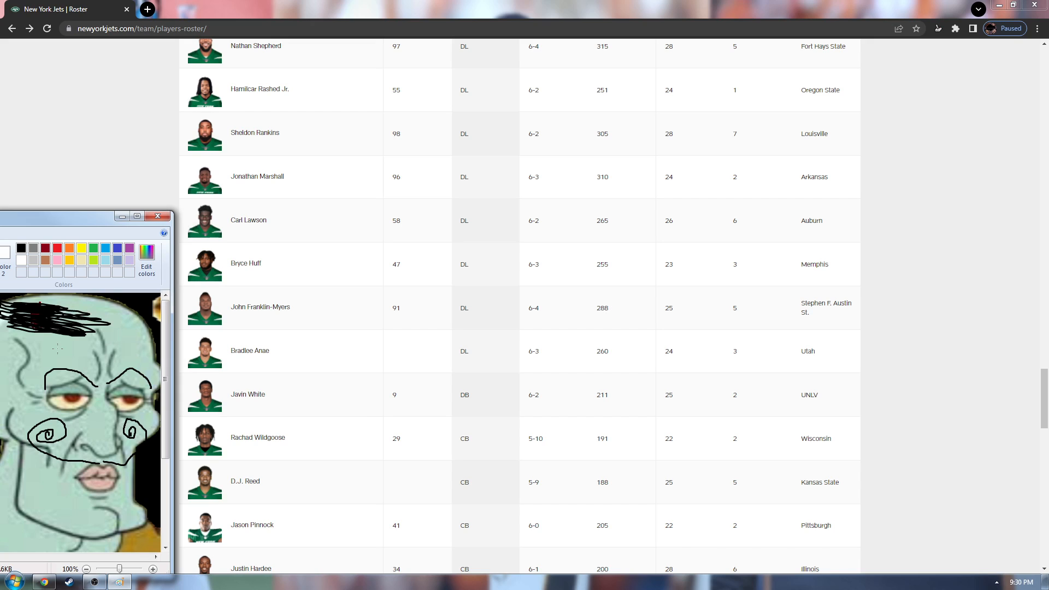
mouse_move(95, 275)
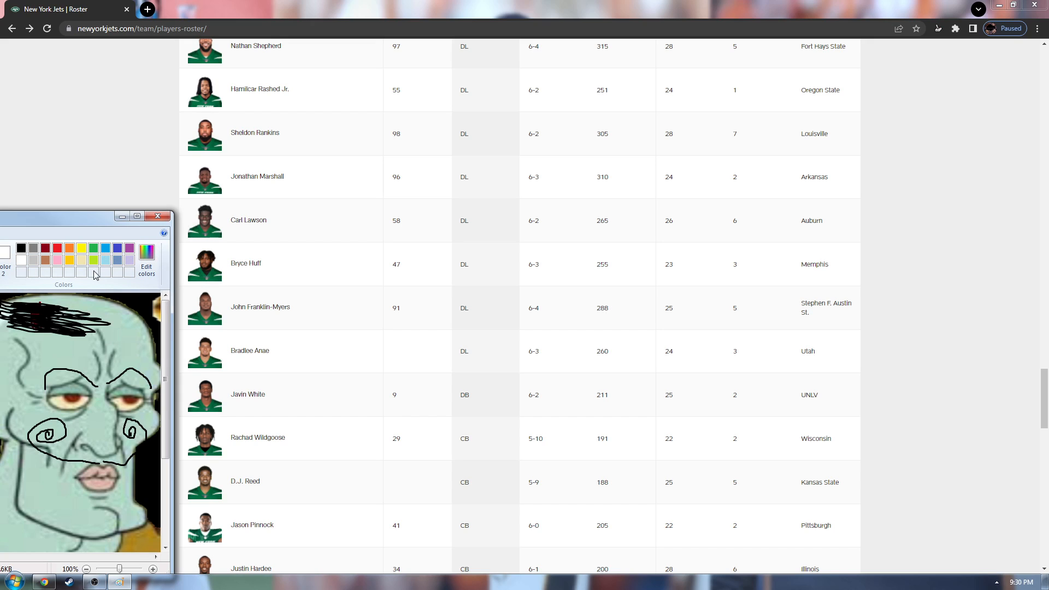